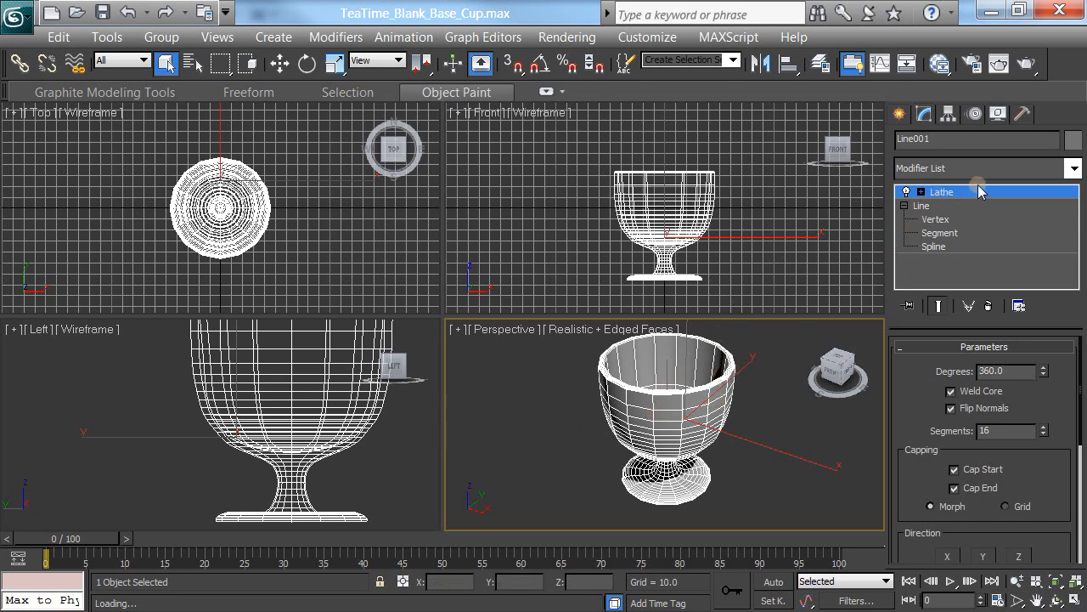
{"action": "mouse_move", "coordinate": [984, 194]}
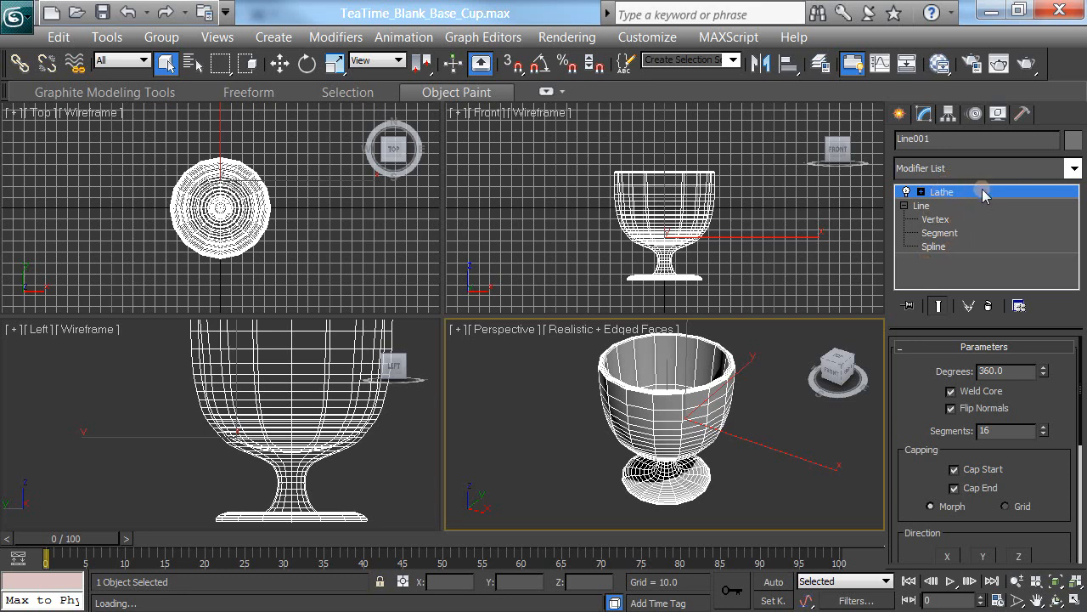
Collapse the cup's Lathe modifier stack and convert the cup to an Editable Poly
{"action": "right_click", "coordinate": [942, 191]}
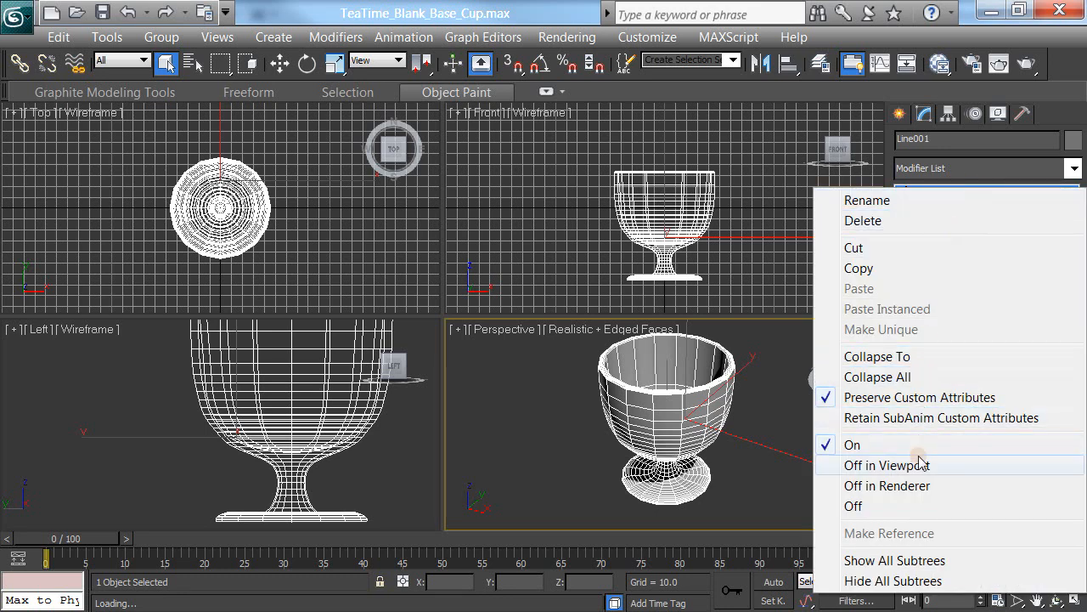
{"action": "left_click", "coordinate": [876, 376]}
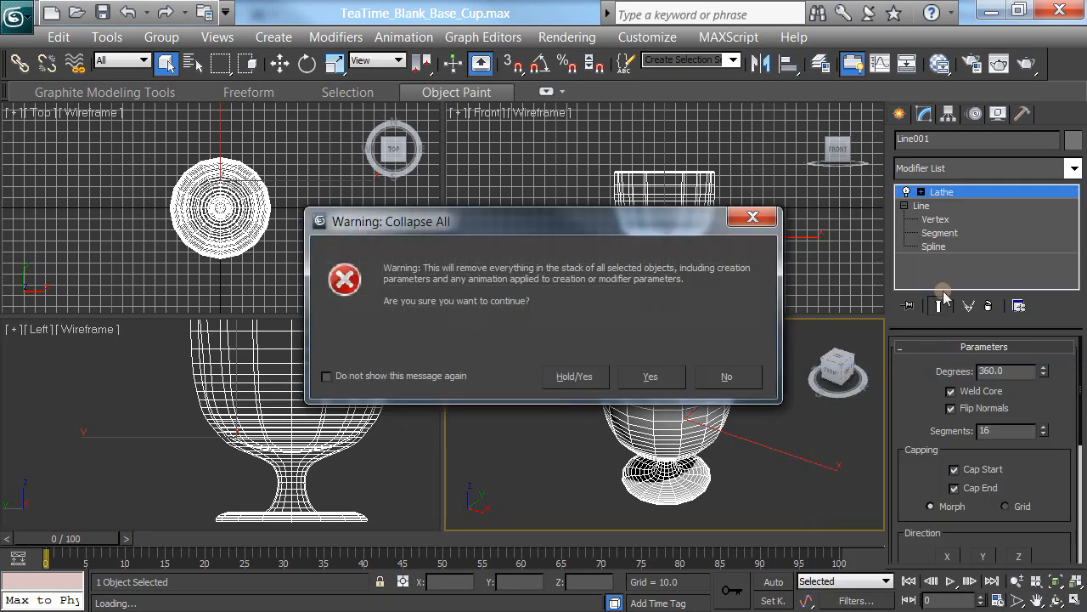
{"action": "left_click", "coordinate": [650, 375]}
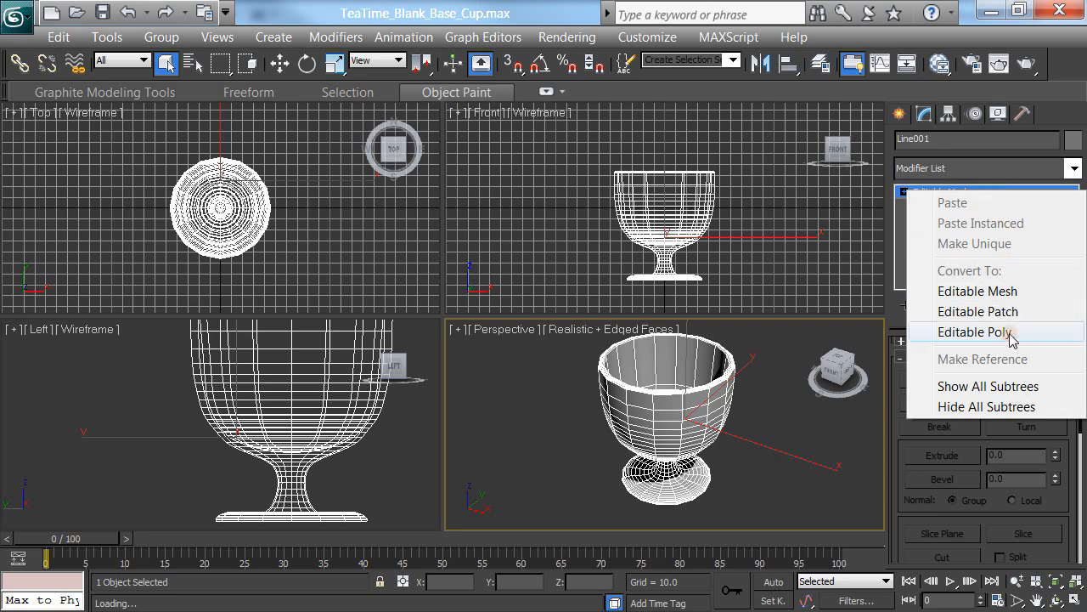
{"action": "left_click", "coordinate": [974, 331]}
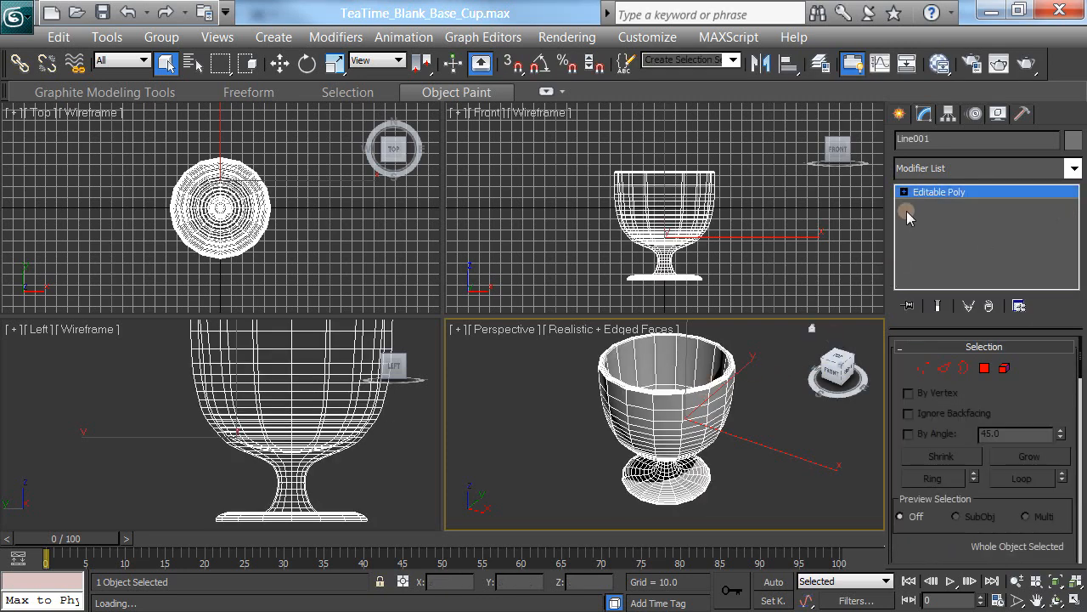
Enter Editable Poly's Polygon level with Ignore Backfacing enabled
{"action": "left_click", "coordinate": [911, 192]}
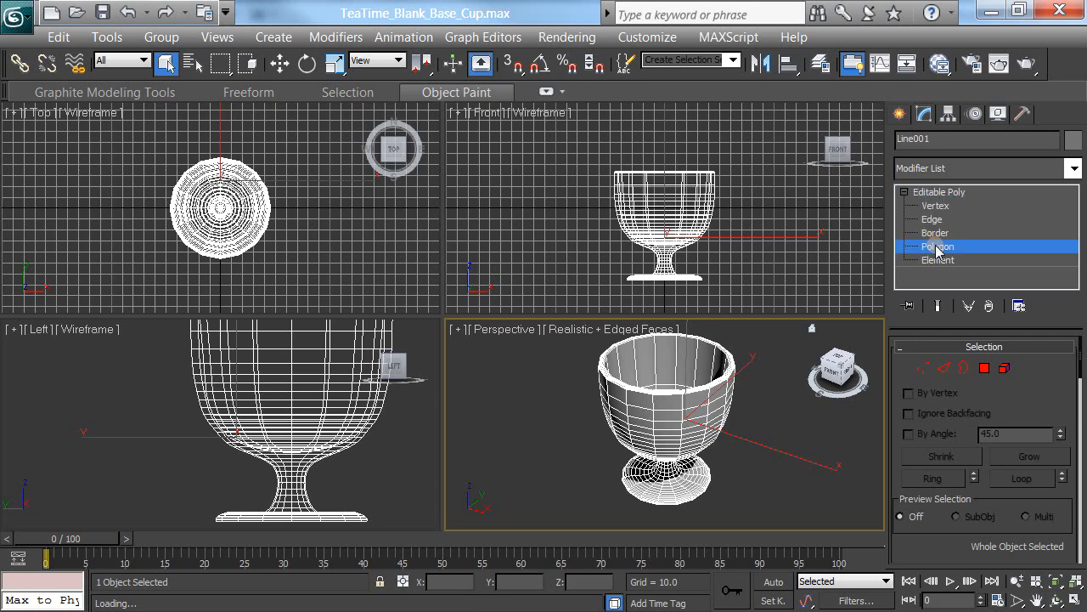
{"action": "left_click", "coordinate": [938, 247]}
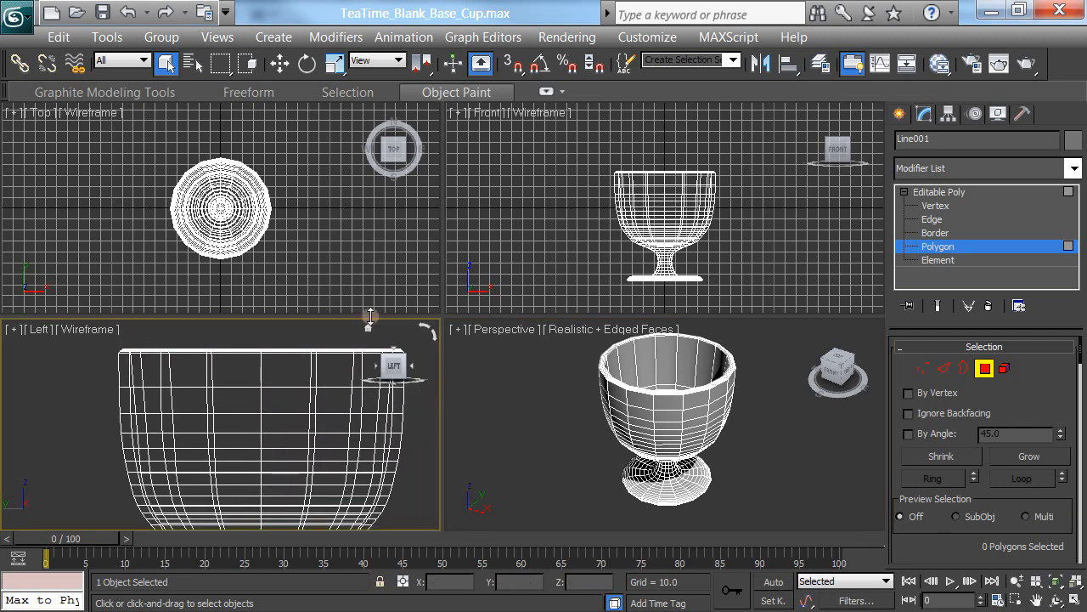
{"action": "mouse_move", "coordinate": [198, 120]}
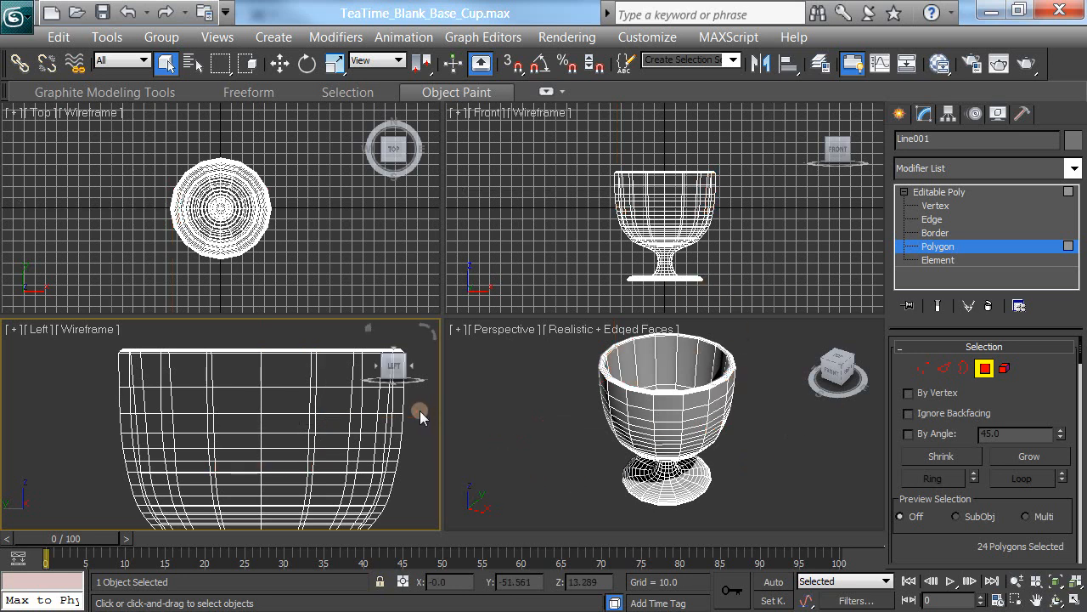
{"action": "left_click", "coordinate": [908, 413]}
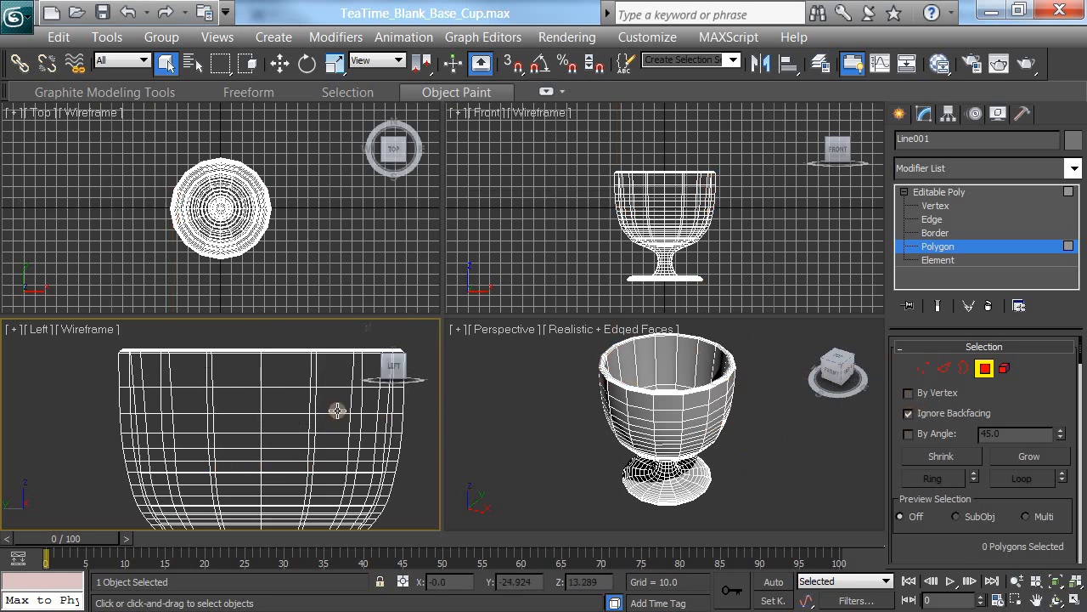
Select six polygons on the cup's upper side wall in the Left viewport
{"action": "left_click", "coordinate": [234, 372]}
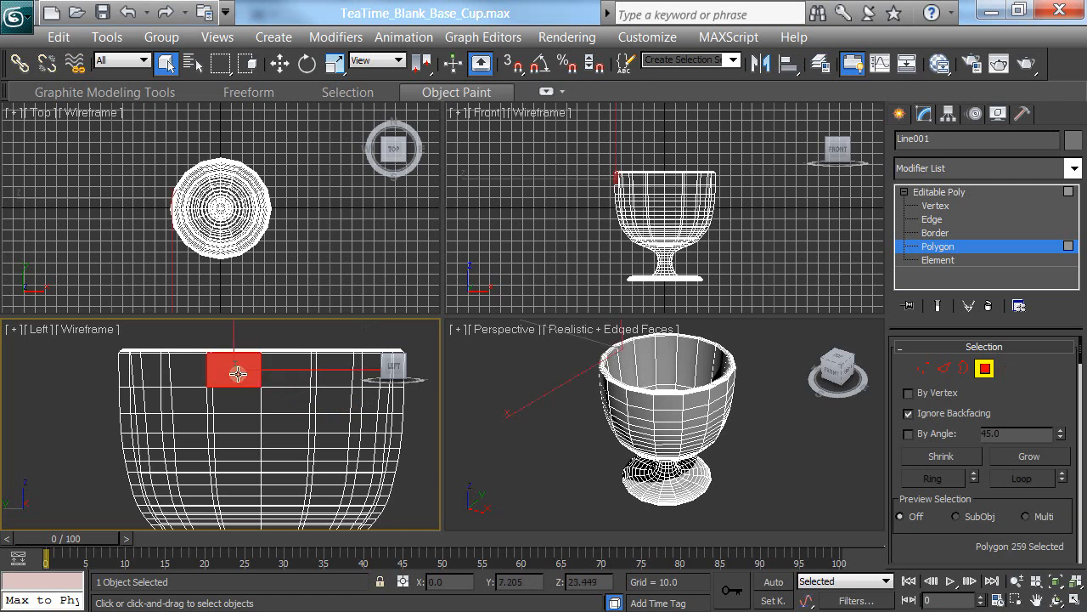
{"action": "left_click_drag", "start_coordinate": [238, 372], "coordinate": [284, 433]}
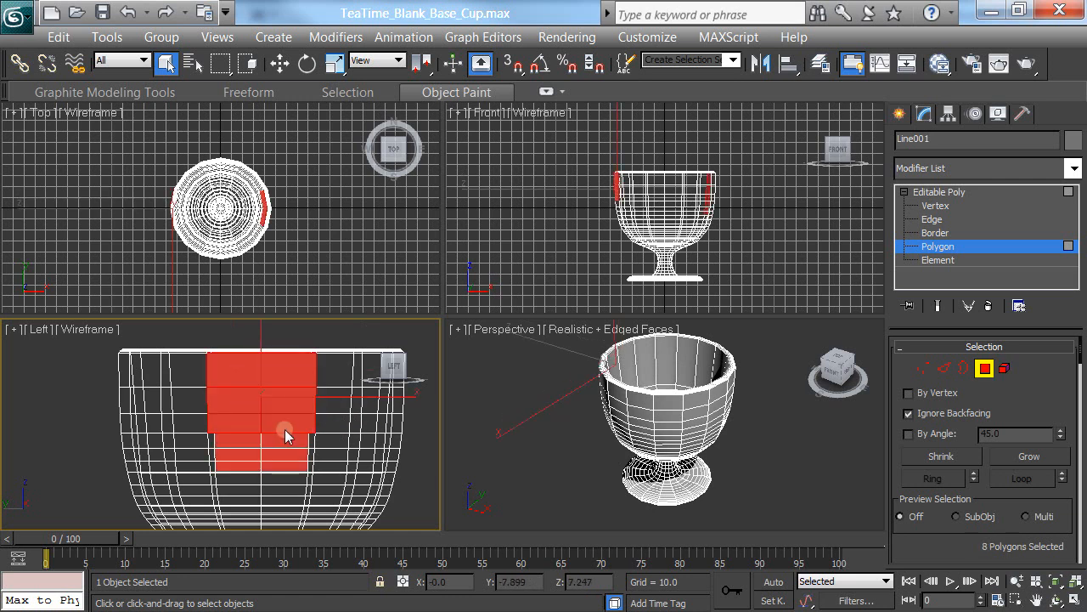
{"action": "mouse_move", "coordinate": [32, 459]}
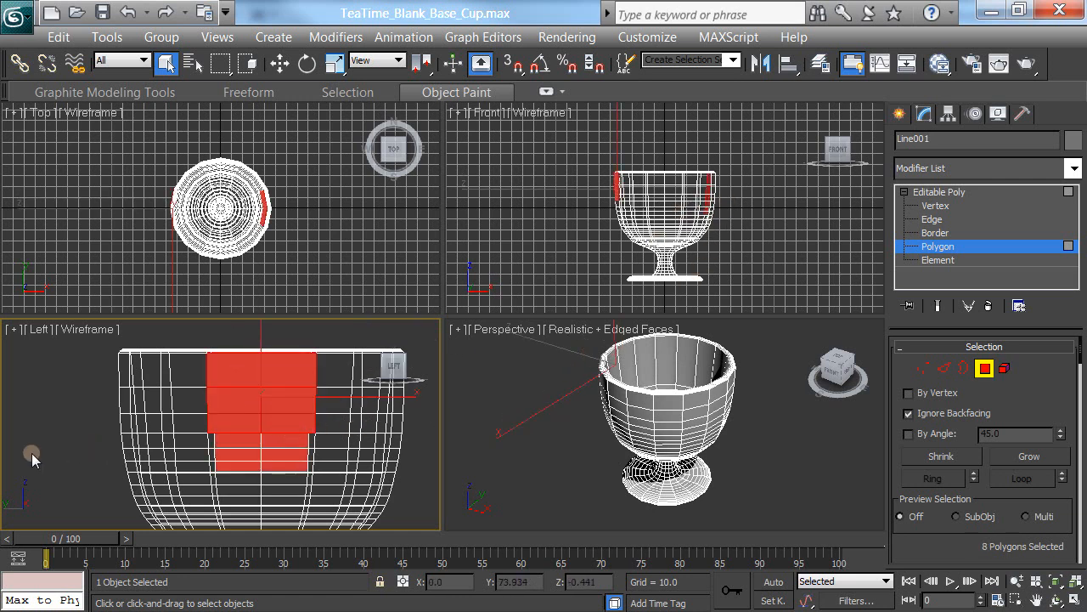
{"action": "left_click", "coordinate": [286, 387]}
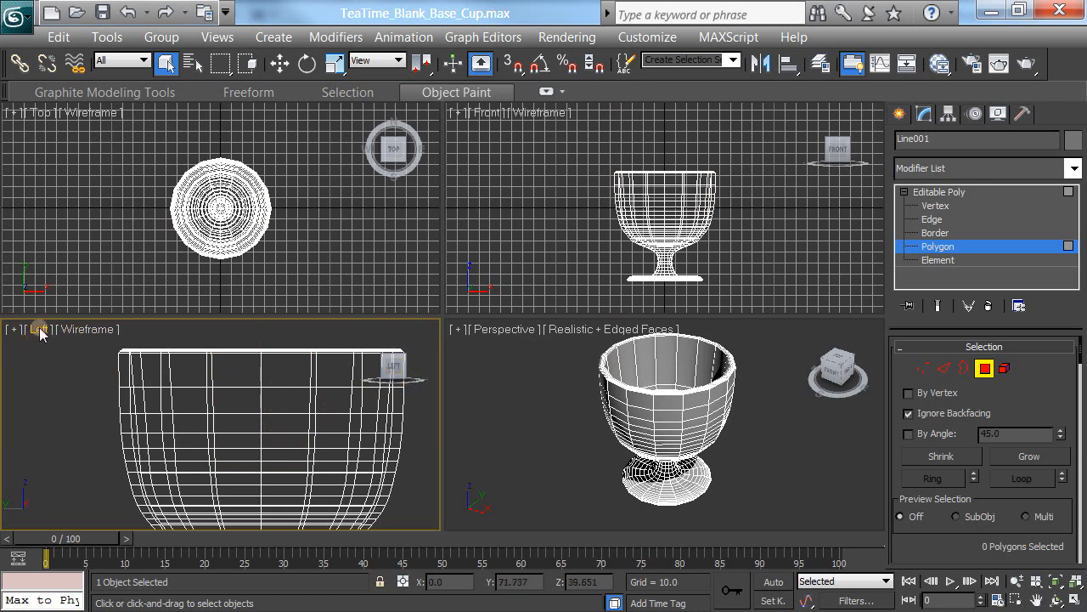
{"action": "left_click", "coordinate": [40, 328]}
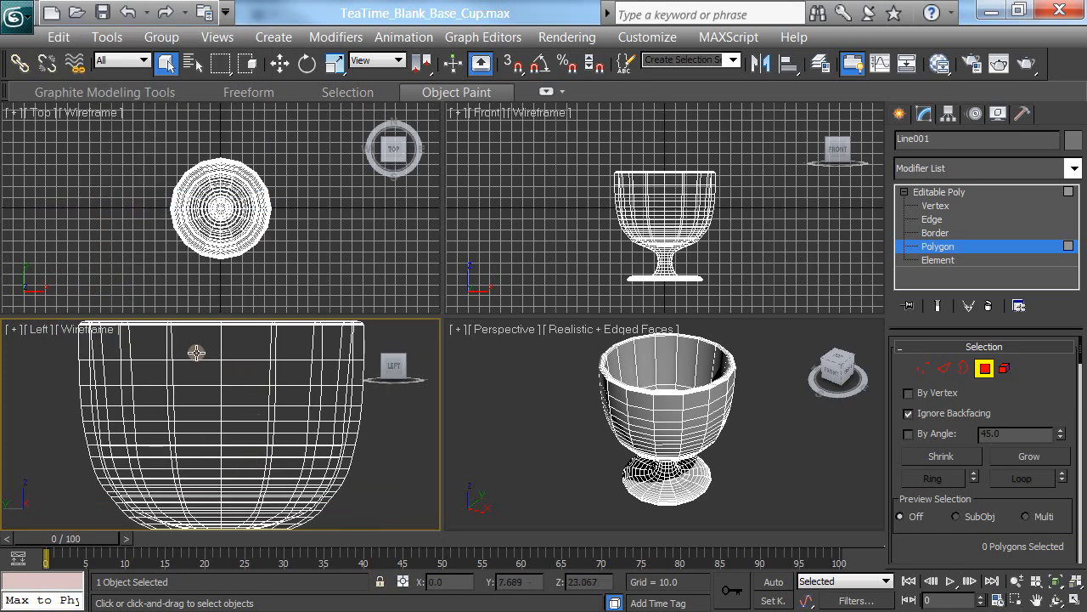
{"action": "left_click", "coordinate": [195, 347]}
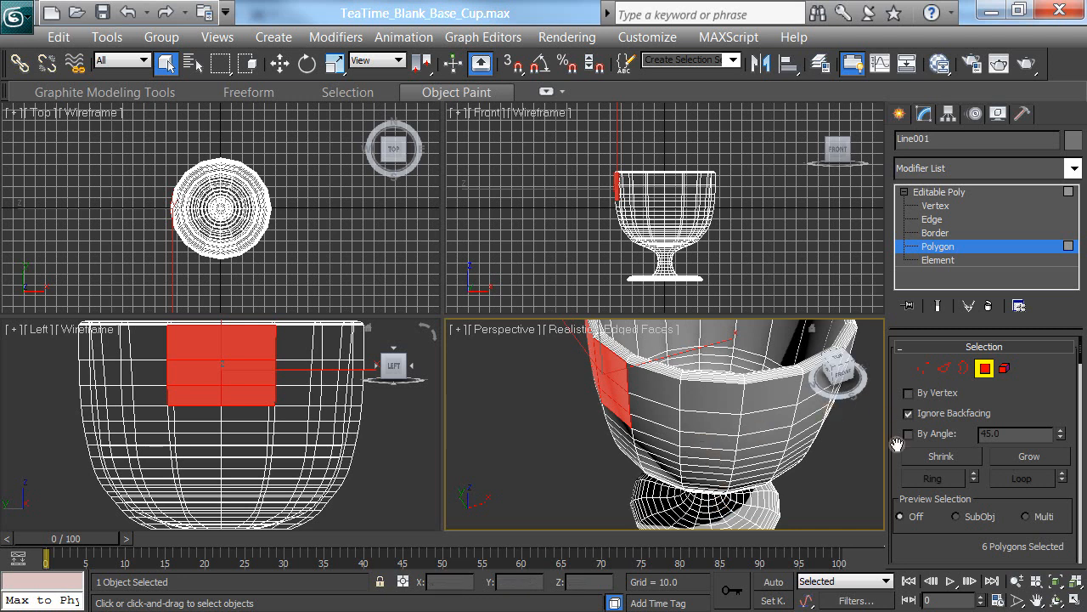
{"action": "mouse_move", "coordinate": [616, 361]}
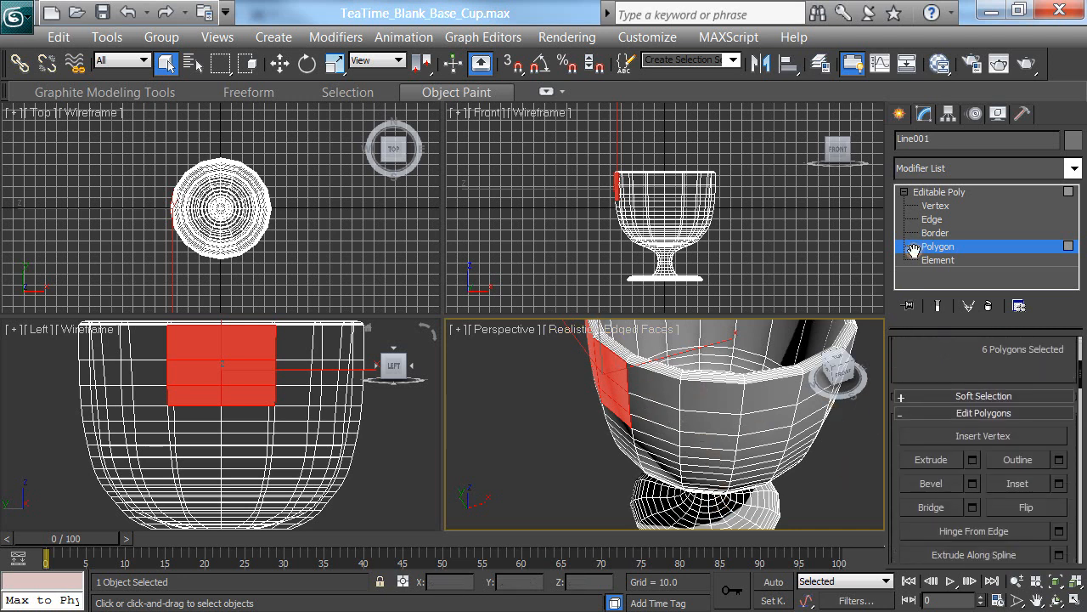
Activate Extrude under Edit Polygons for the six side polygons, then move to vertex level
{"action": "scroll", "scroll_direction": "down", "scroll_amount": 3}
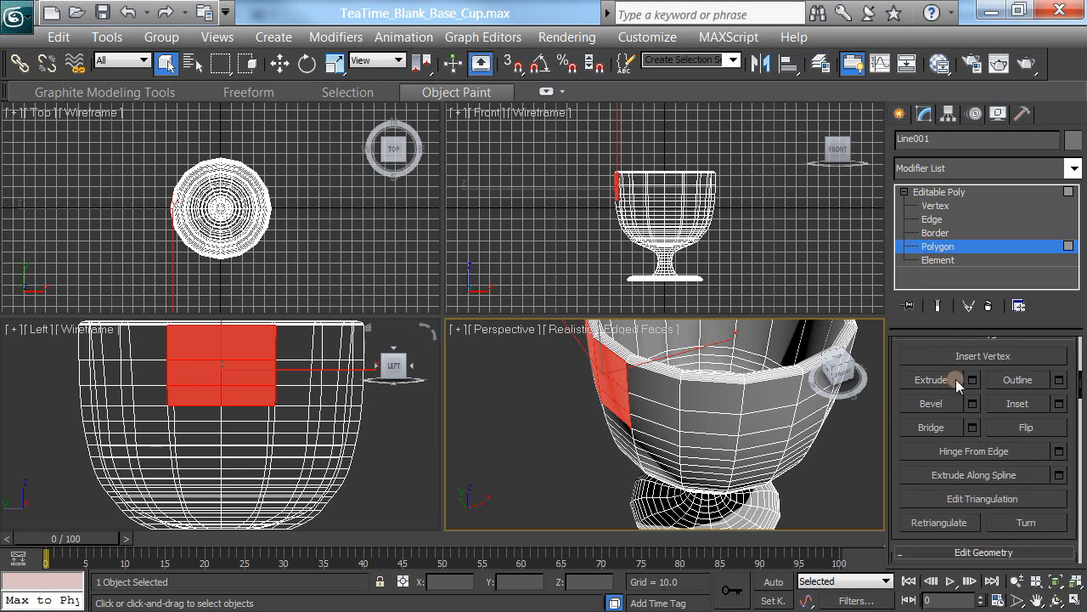
{"action": "mouse_move", "coordinate": [964, 382]}
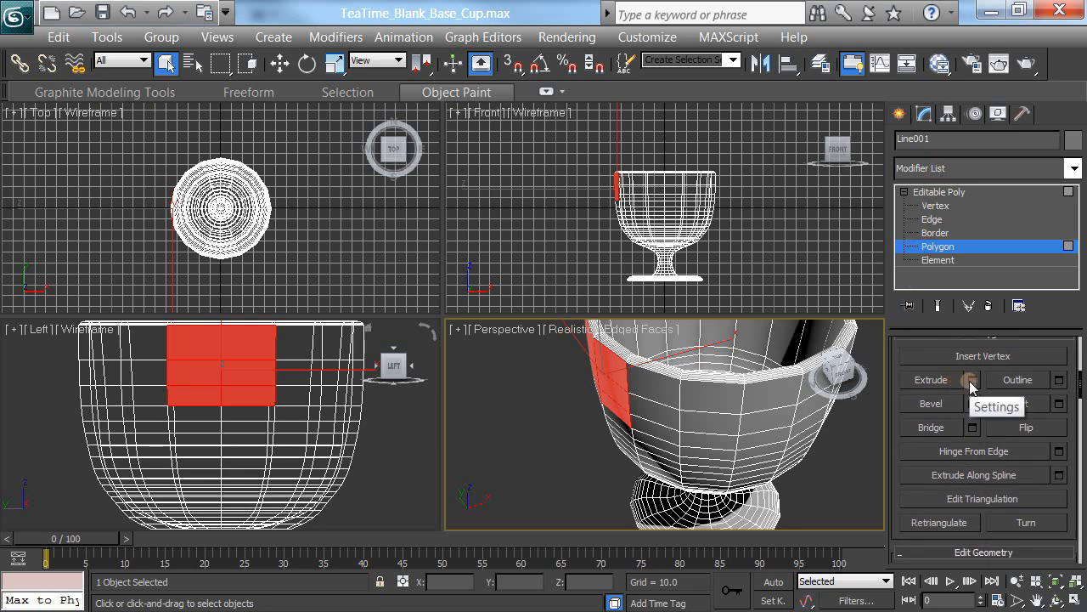
{"action": "left_click", "coordinate": [931, 380]}
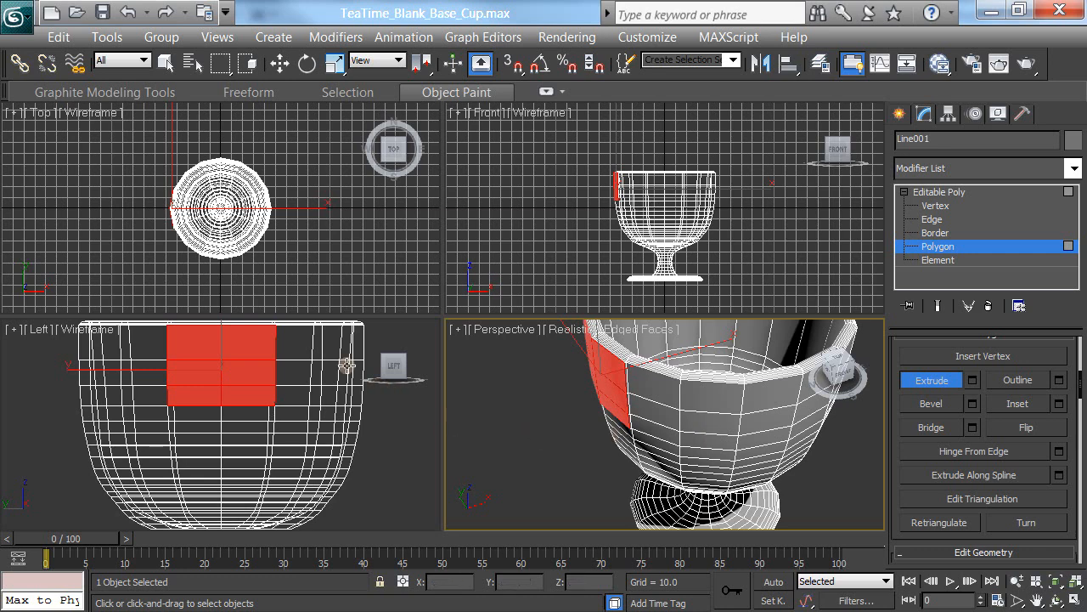
{"action": "mouse_move", "coordinate": [743, 213]}
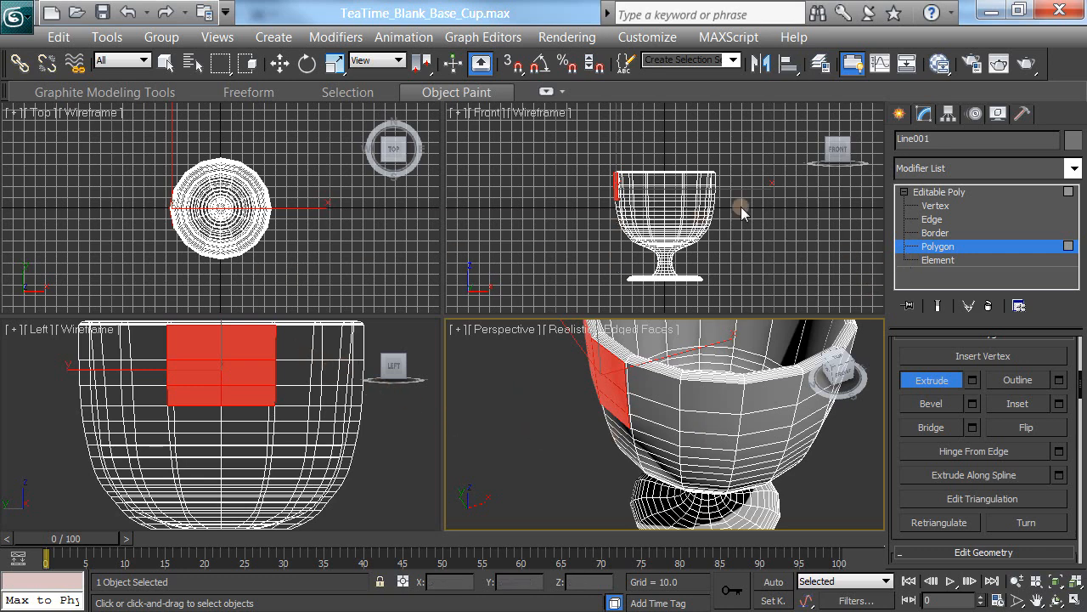
{"action": "left_click", "coordinate": [934, 204]}
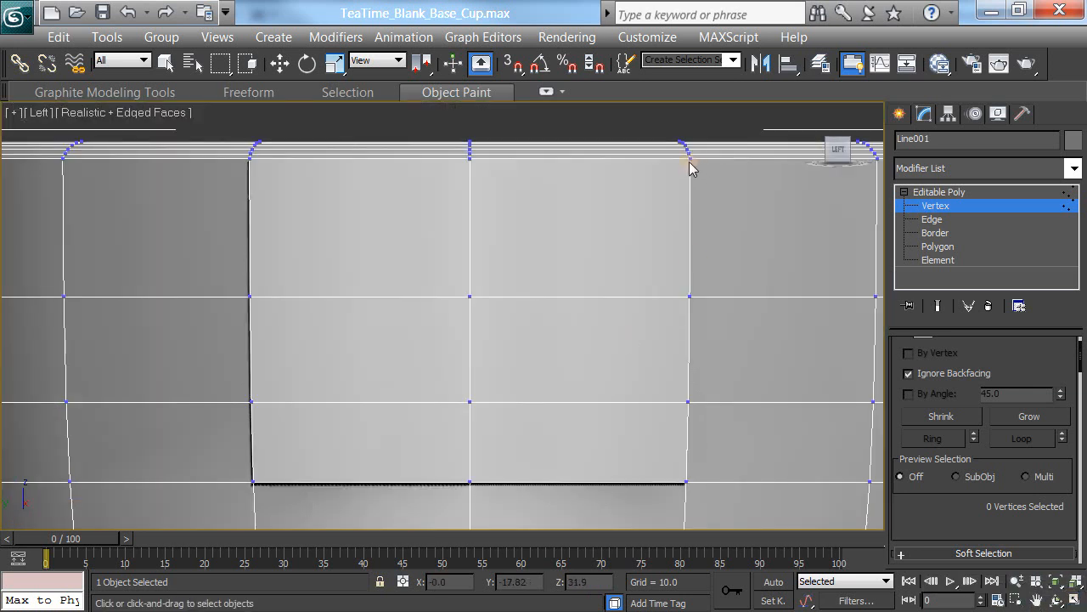
Select five corner vertices of the handle patch, orbiting the Perspective view to verify them
{"action": "left_click", "coordinate": [688, 155]}
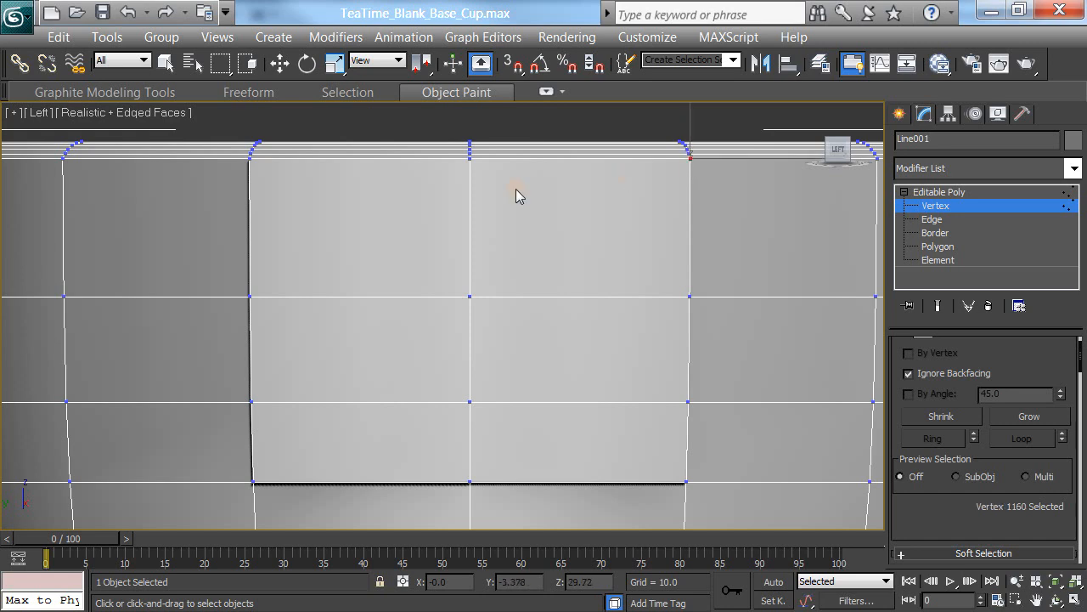
{"action": "mouse_move", "coordinate": [287, 192]}
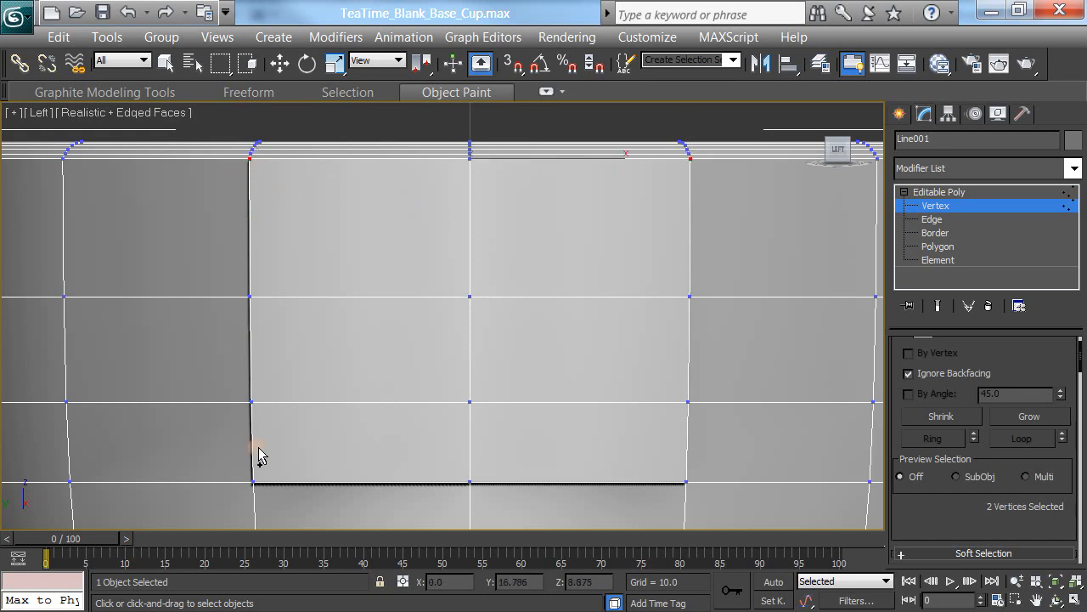
{"action": "left_click", "coordinate": [253, 476]}
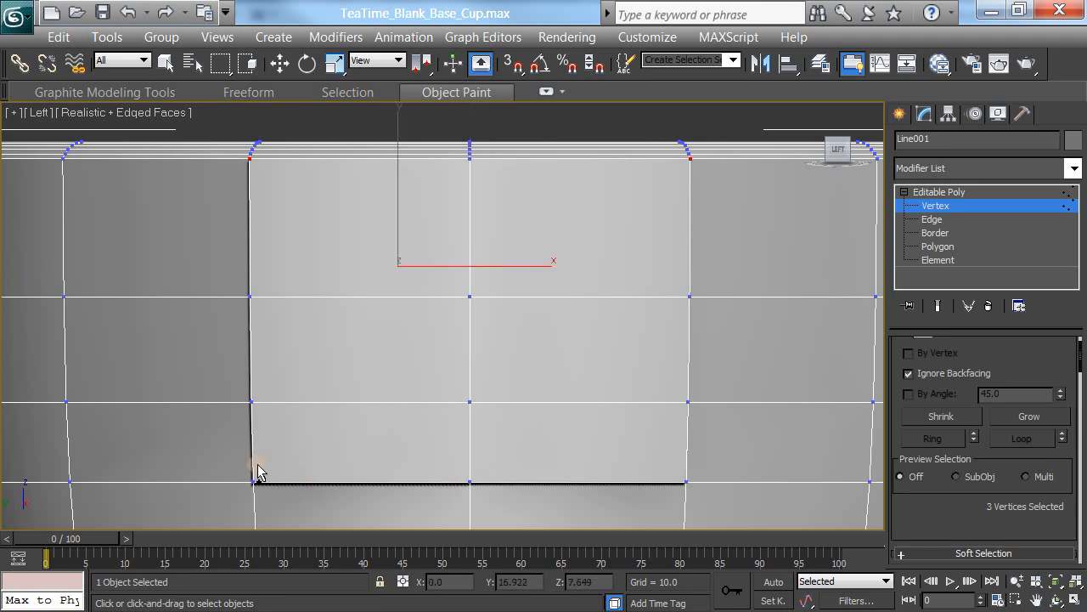
{"action": "left_click", "coordinate": [258, 479]}
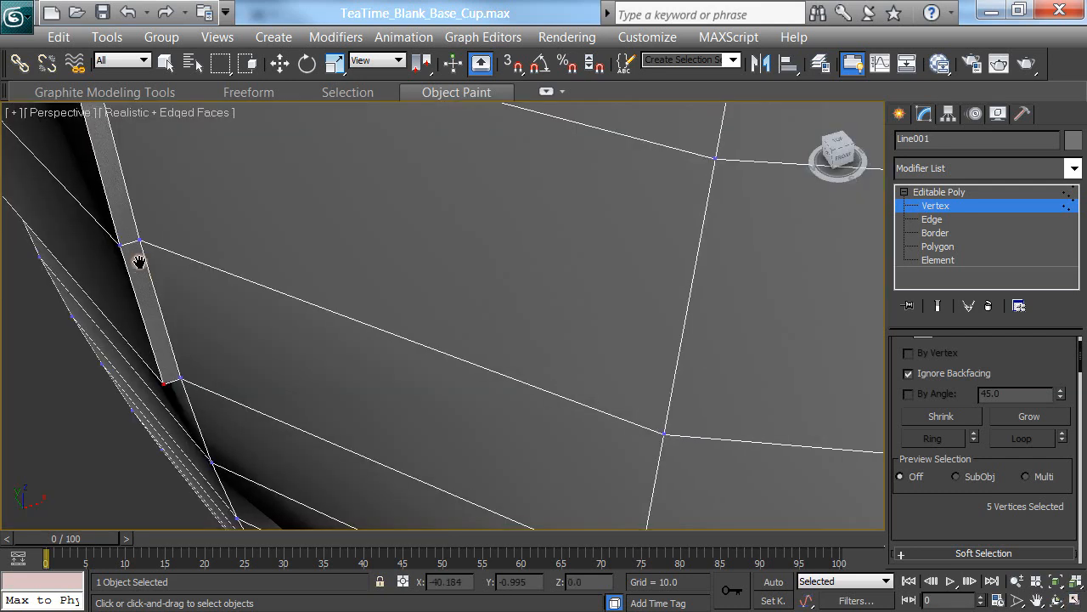
{"action": "left_click_drag", "start_coordinate": [140, 259], "coordinate": [313, 425]}
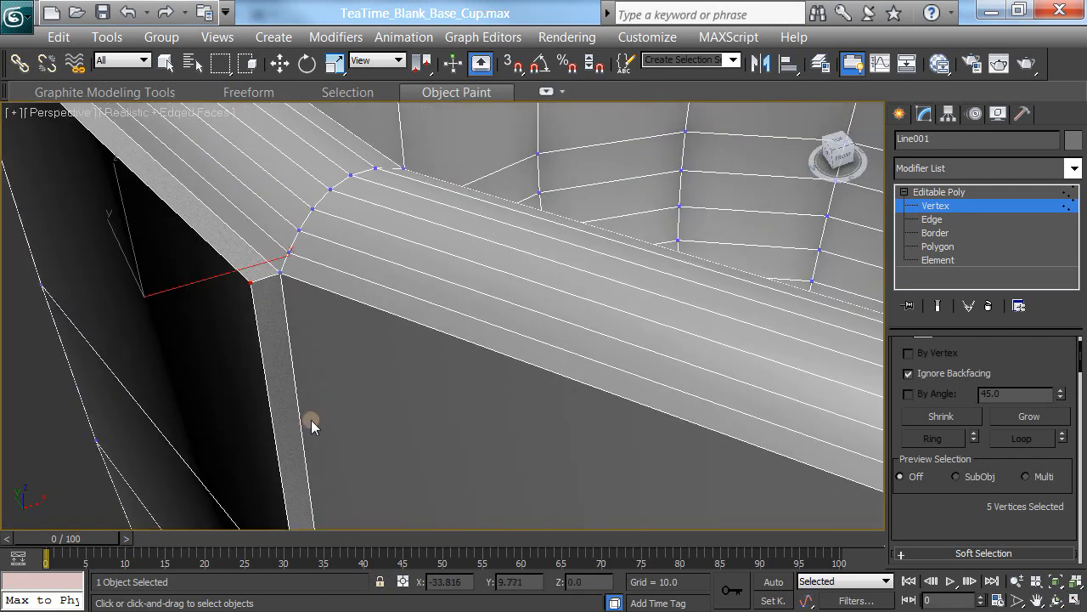
{"action": "left_click_drag", "start_coordinate": [312, 425], "coordinate": [261, 383]}
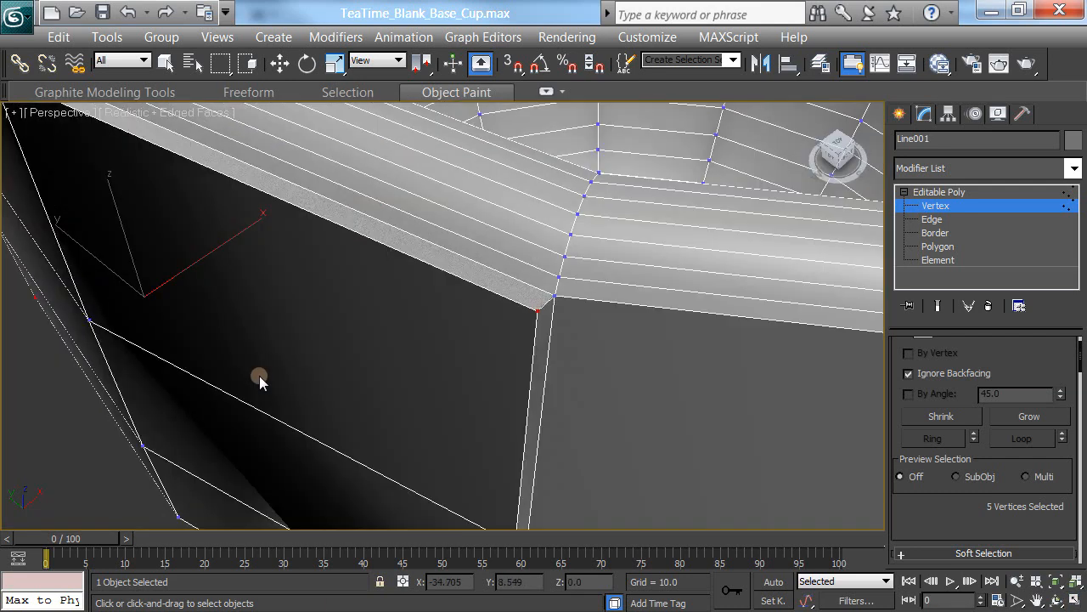
{"action": "left_click_drag", "start_coordinate": [259, 378], "coordinate": [319, 276]}
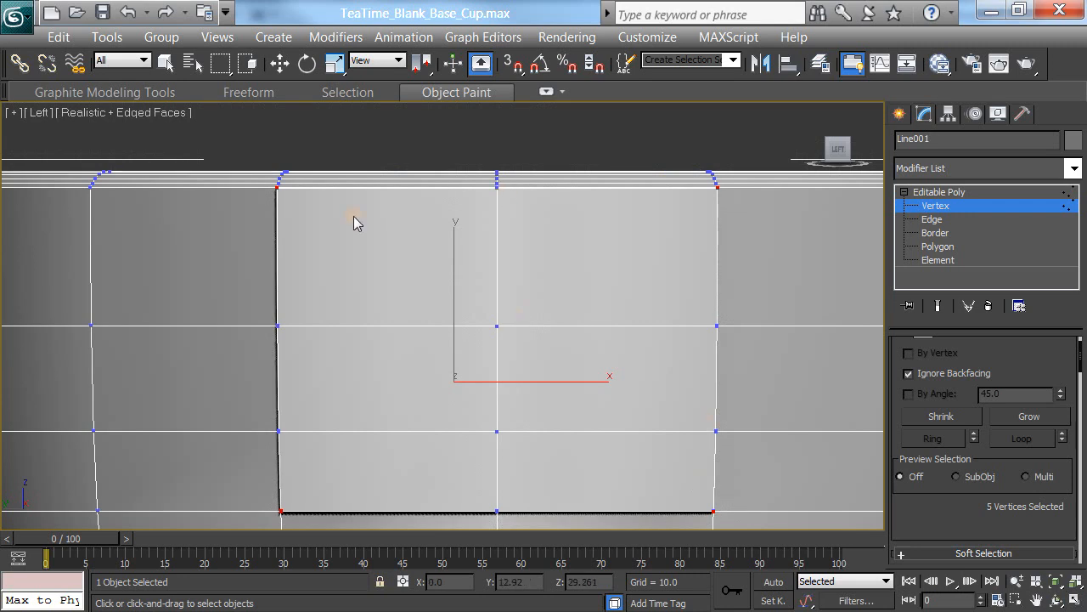
{"action": "mouse_move", "coordinate": [346, 129]}
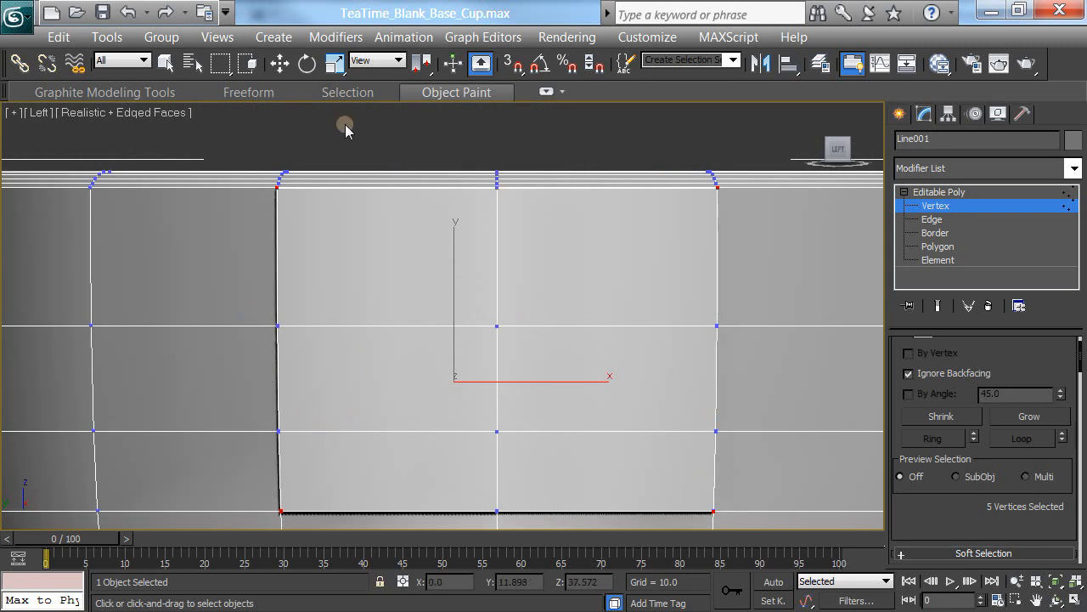
Pull the patch's corner vertices inward into a rounded, octagon-like outline
{"action": "left_click", "coordinate": [334, 63]}
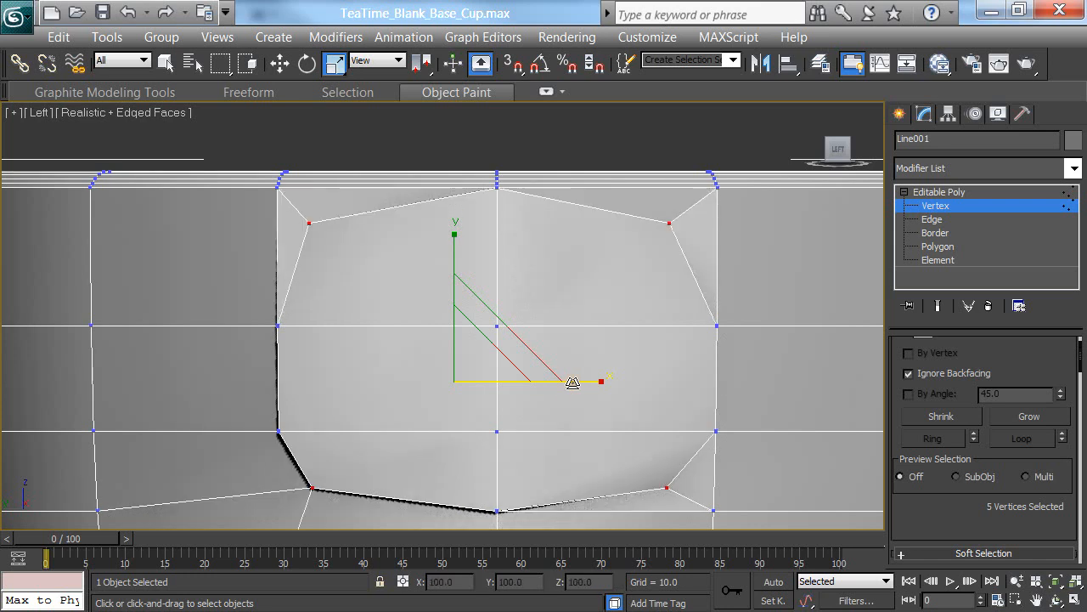
{"action": "left_click_drag", "start_coordinate": [573, 382], "coordinate": [716, 325]}
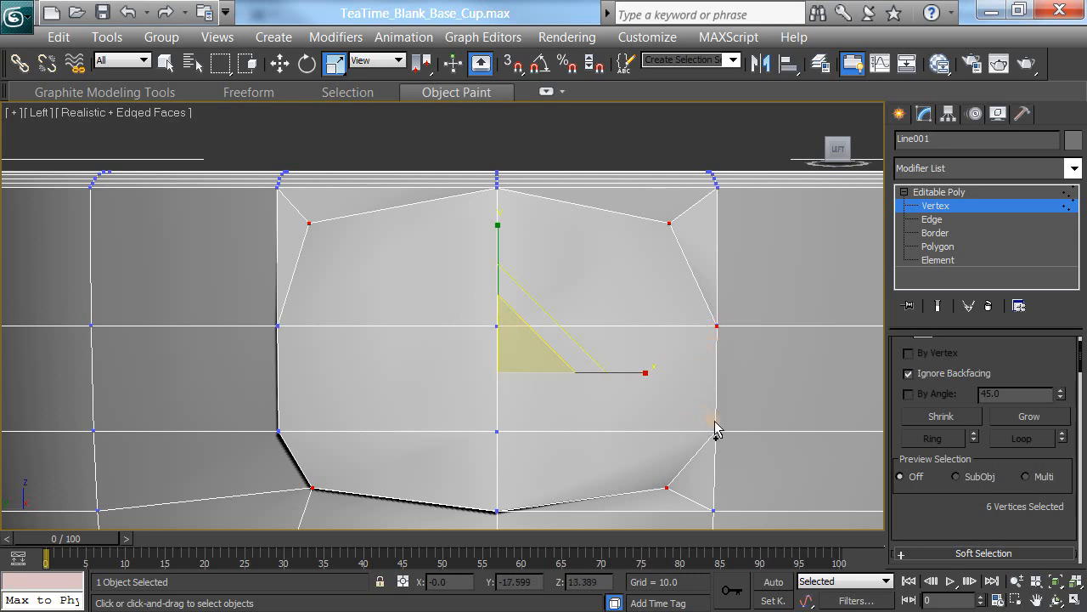
{"action": "left_click", "coordinate": [280, 433]}
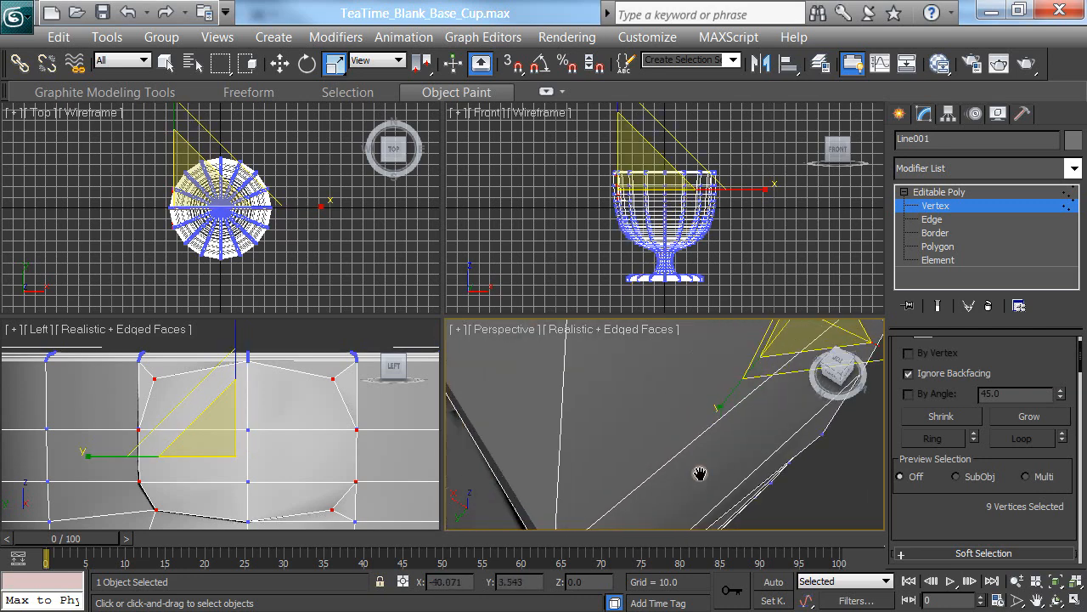
Orbit around the side patch, then maximize the orthographic viewport with Alt+W
{"action": "left_click_drag", "start_coordinate": [700, 473], "coordinate": [671, 426]}
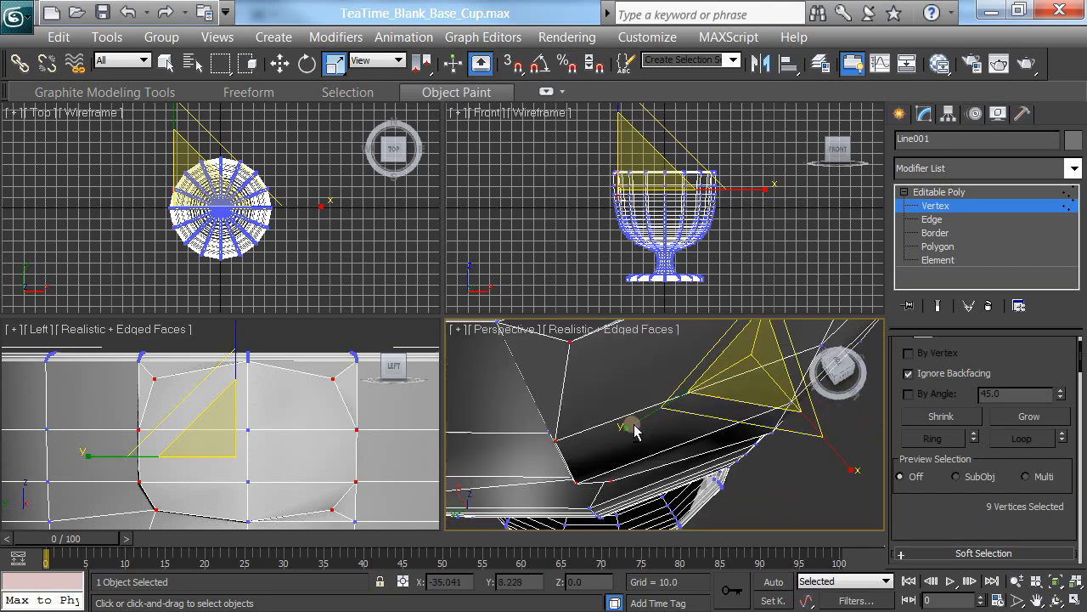
{"action": "left_click_drag", "start_coordinate": [633, 429], "coordinate": [446, 429]}
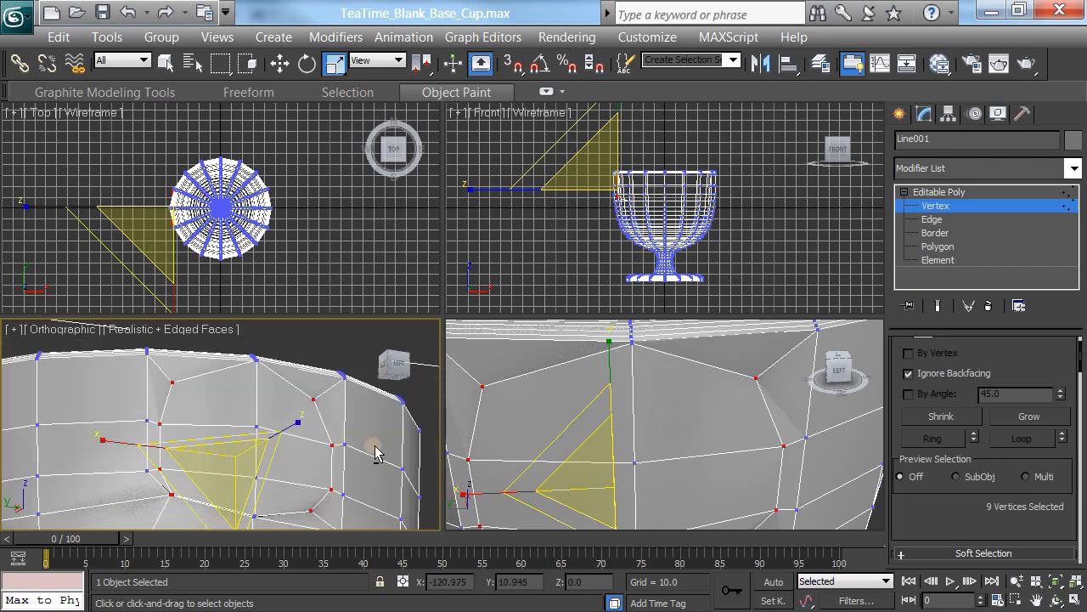
{"action": "left_click_drag", "start_coordinate": [378, 450], "coordinate": [357, 389]}
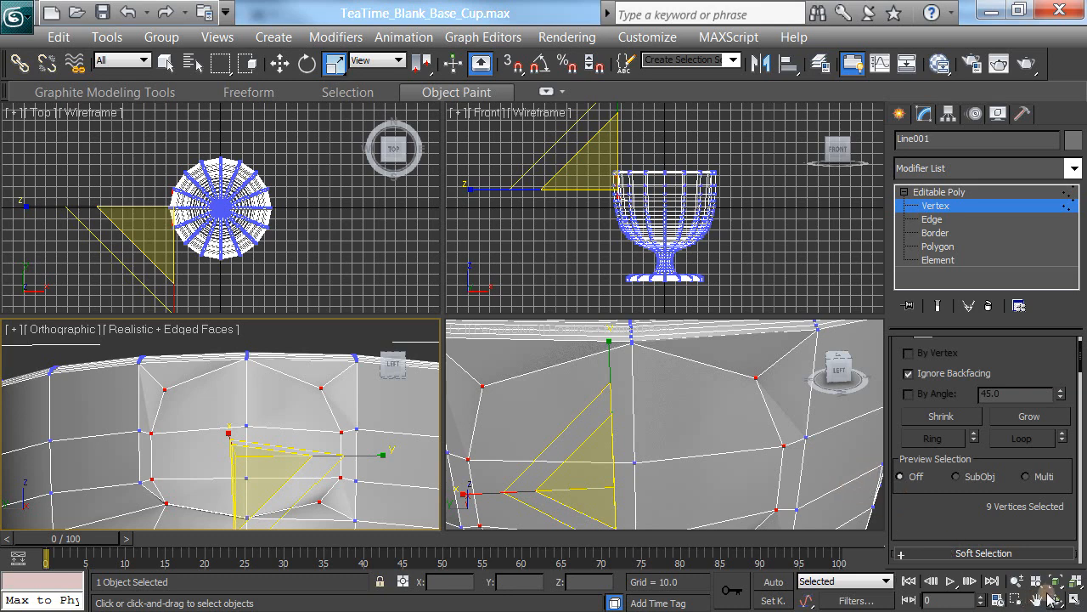
{"action": "key", "text": "alt+w"}
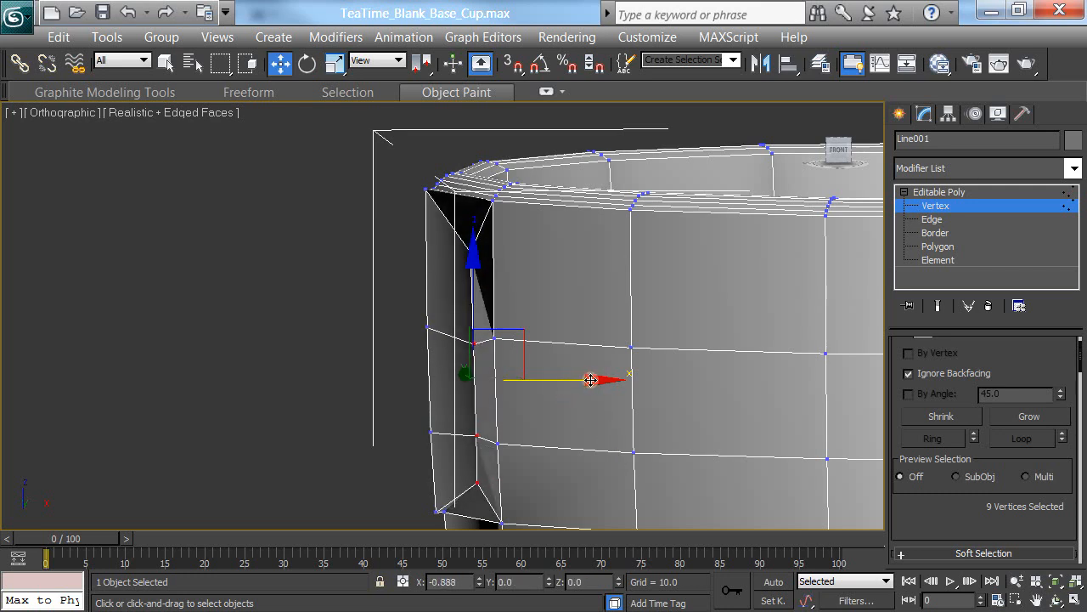
Move the patch vertices along X and uniformly scale them into a cleaner rounded outline
{"action": "left_click_drag", "start_coordinate": [592, 379], "coordinate": [541, 387]}
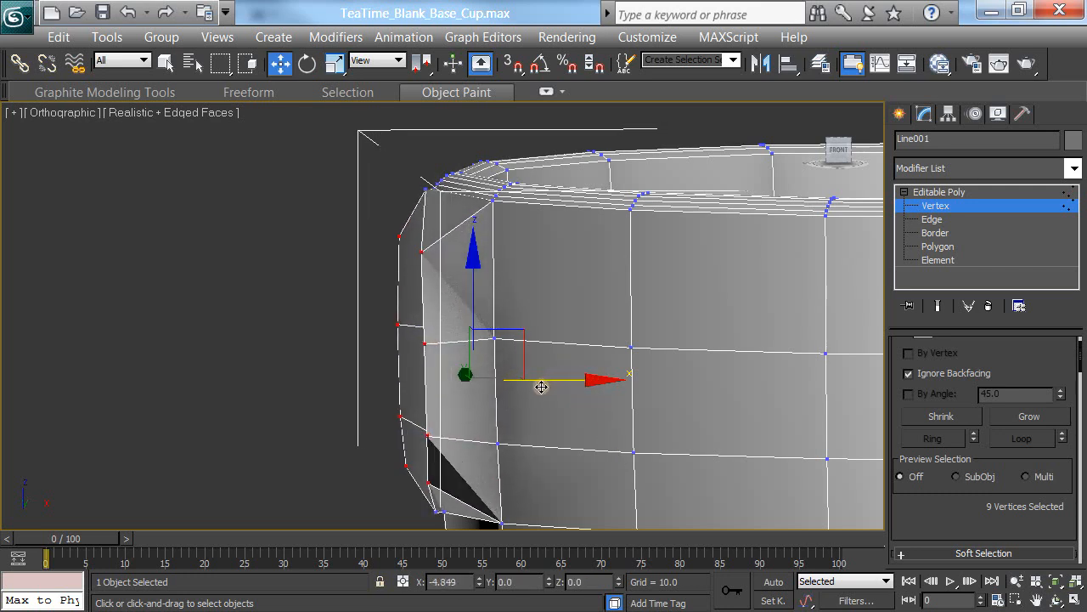
{"action": "left_click_drag", "start_coordinate": [541, 386], "coordinate": [536, 394]}
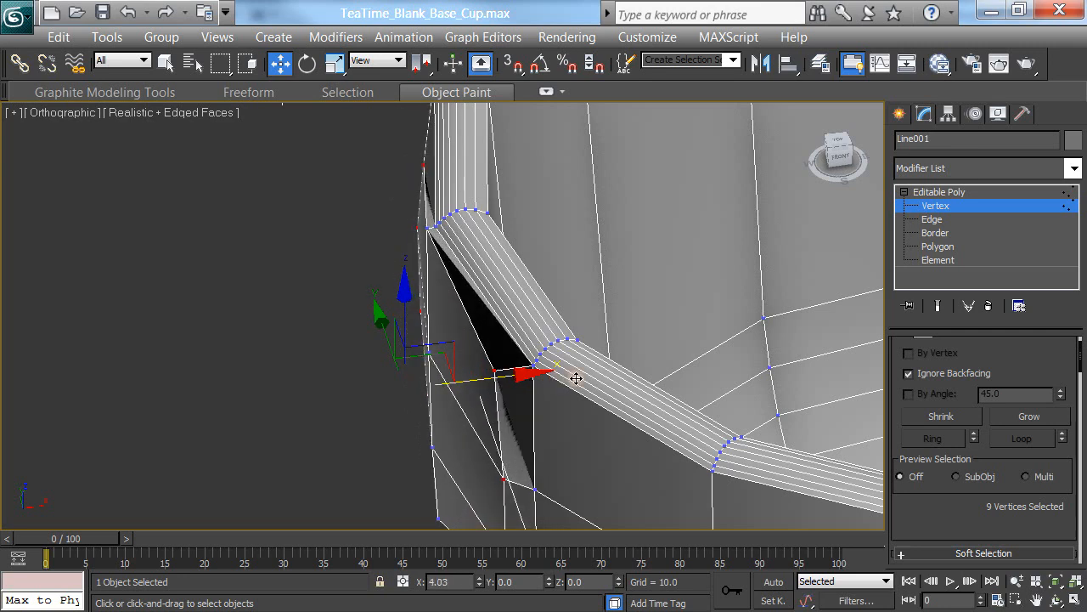
{"action": "left_click_drag", "start_coordinate": [510, 372], "coordinate": [527, 373]}
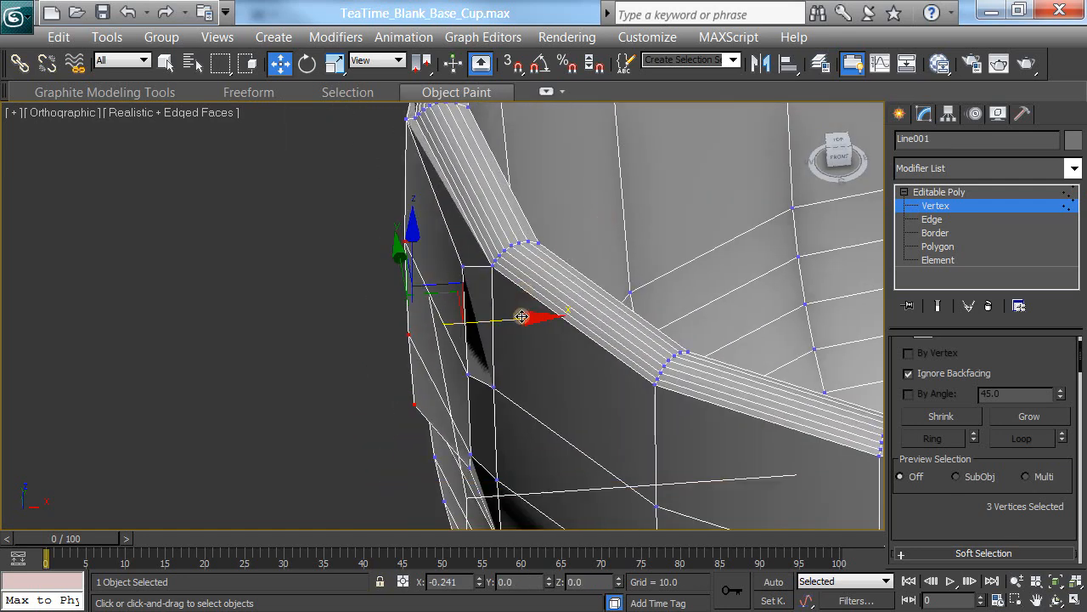
{"action": "left_click_drag", "start_coordinate": [522, 316], "coordinate": [557, 316]}
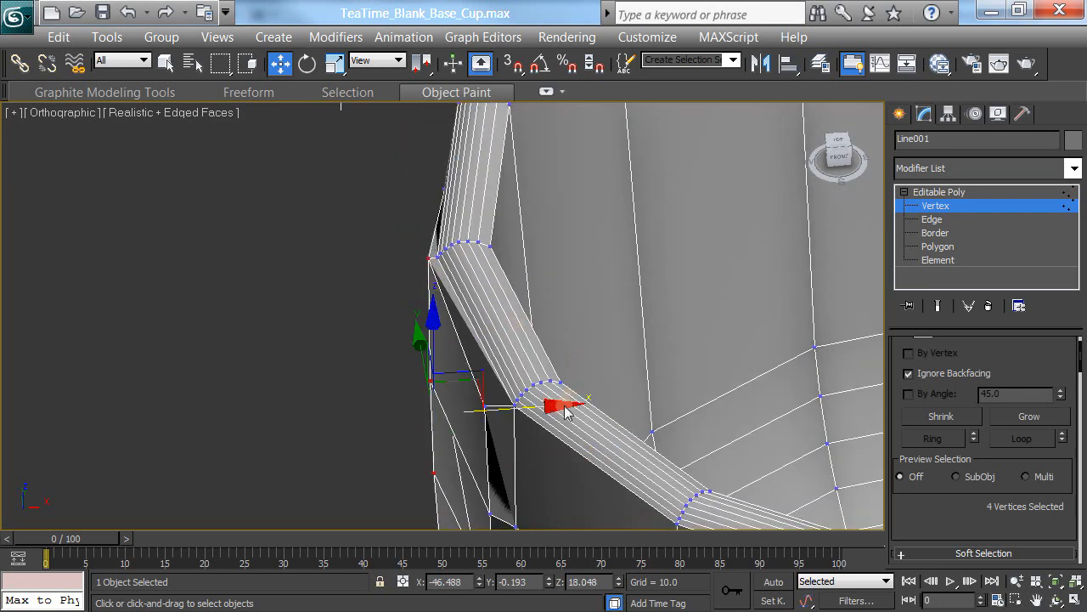
{"action": "left_click_drag", "start_coordinate": [565, 412], "coordinate": [561, 406]}
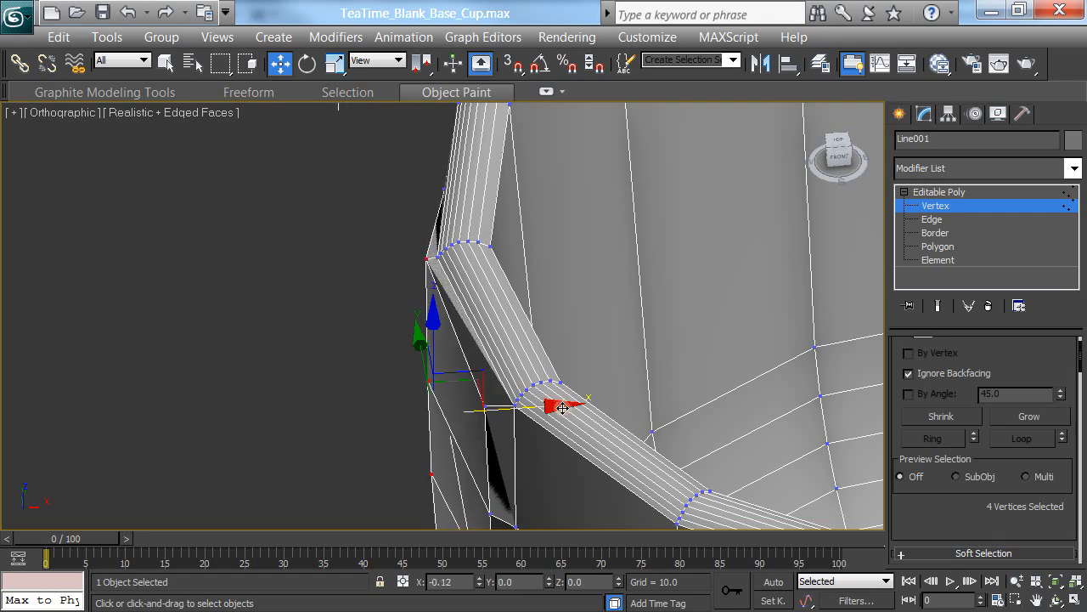
{"action": "left_click_drag", "start_coordinate": [595, 340], "coordinate": [586, 425]}
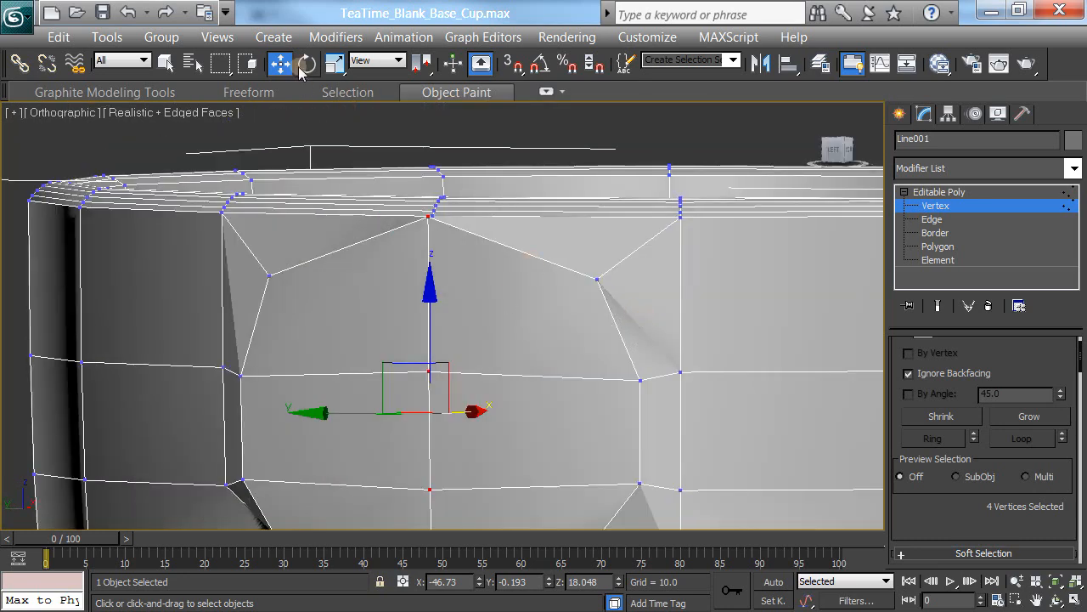
{"action": "left_click", "coordinate": [306, 64]}
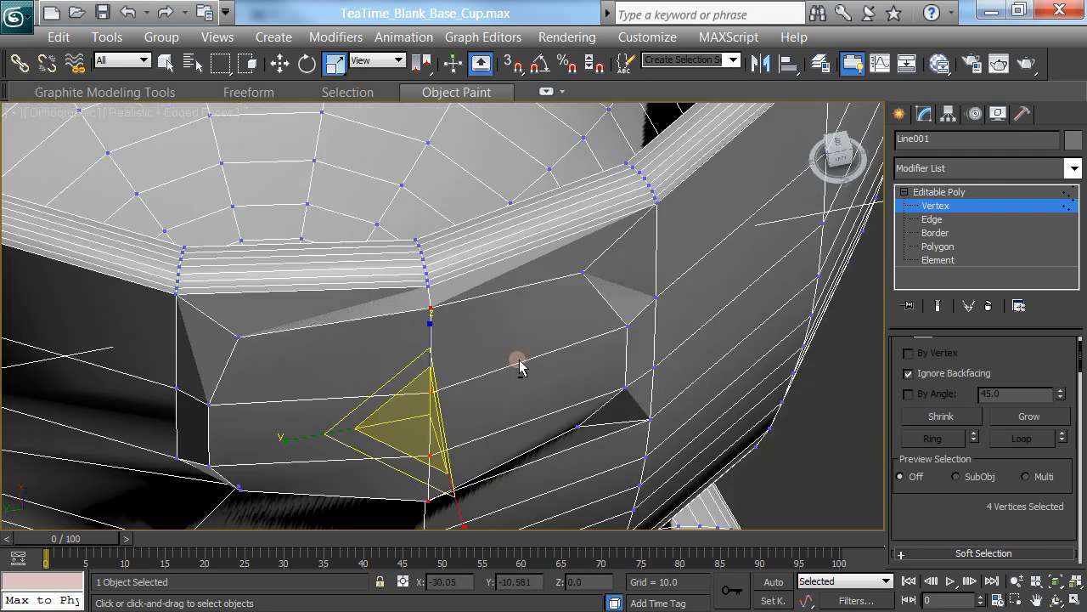
{"action": "left_click_drag", "start_coordinate": [522, 365], "coordinate": [482, 236]}
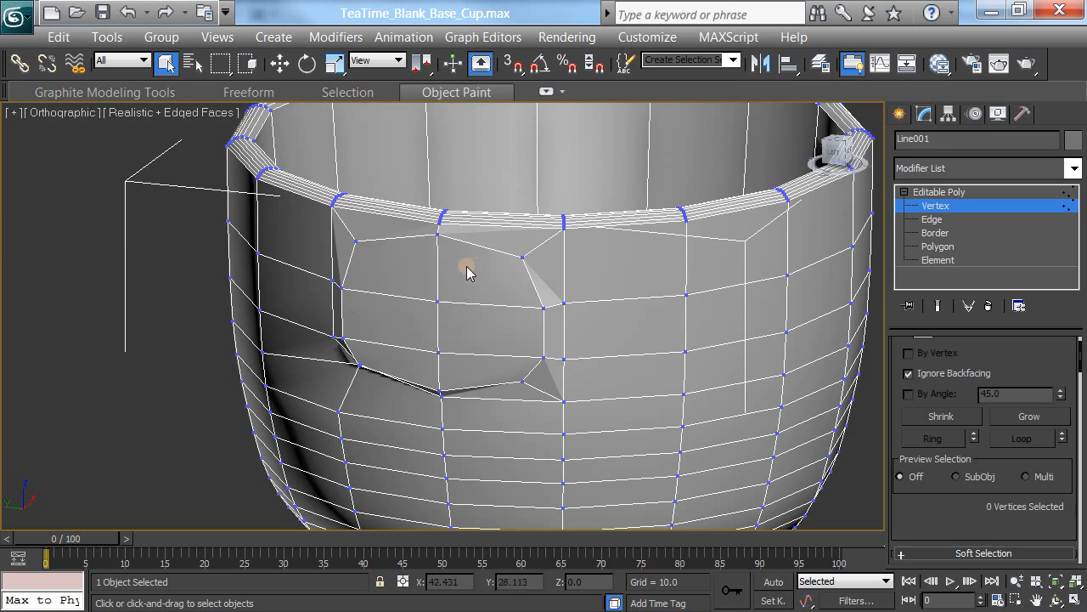
Switch to Polygon level, then return the cup to whole-object level
{"action": "left_click", "coordinate": [938, 246]}
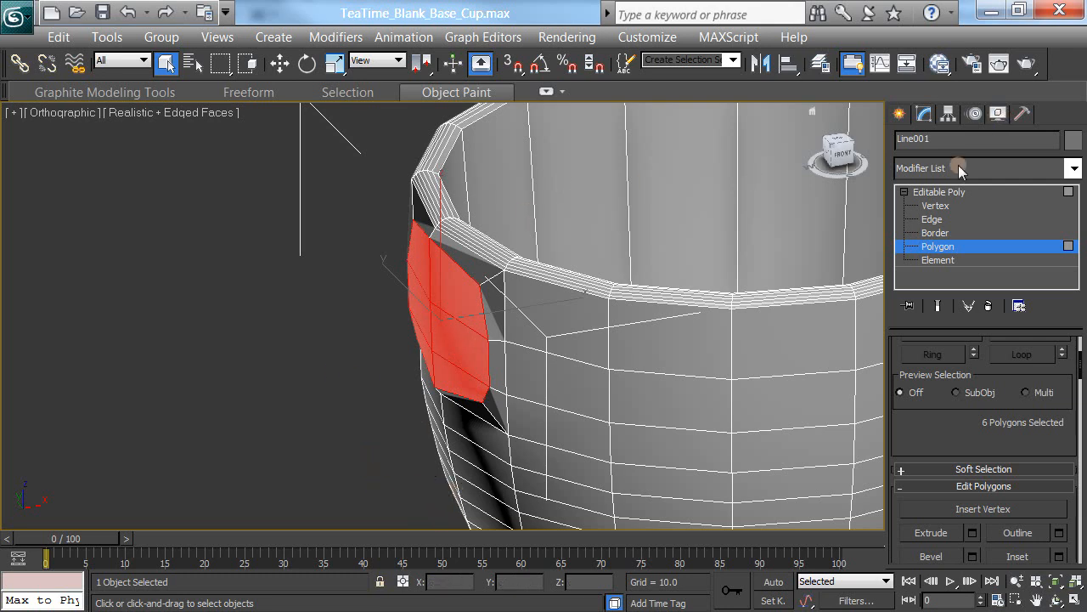
{"action": "left_click", "coordinate": [939, 191]}
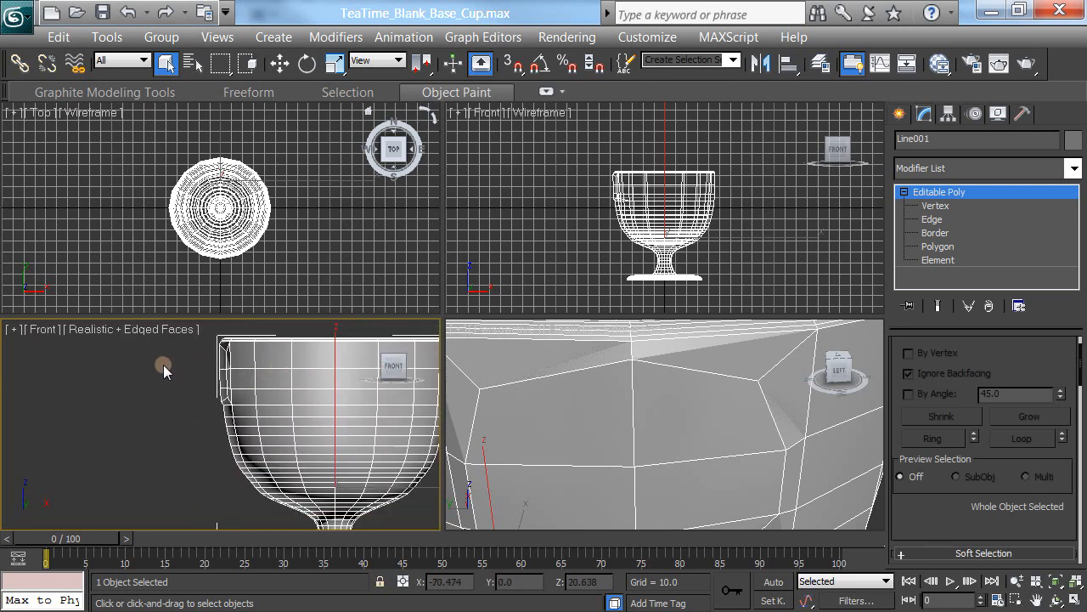
{"action": "mouse_move", "coordinate": [178, 465]}
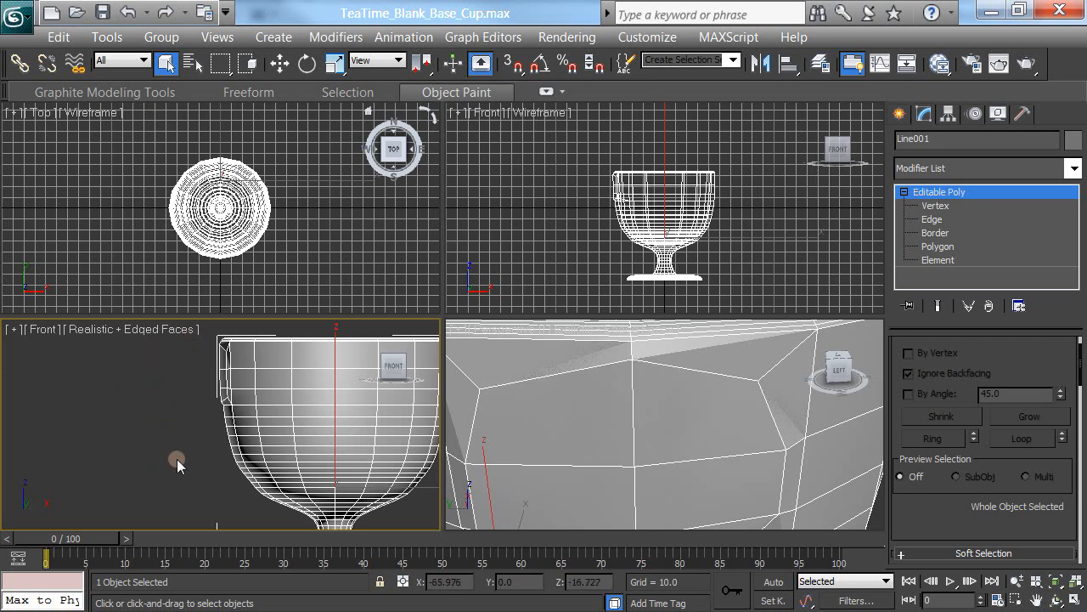
{"action": "mouse_move", "coordinate": [119, 403]}
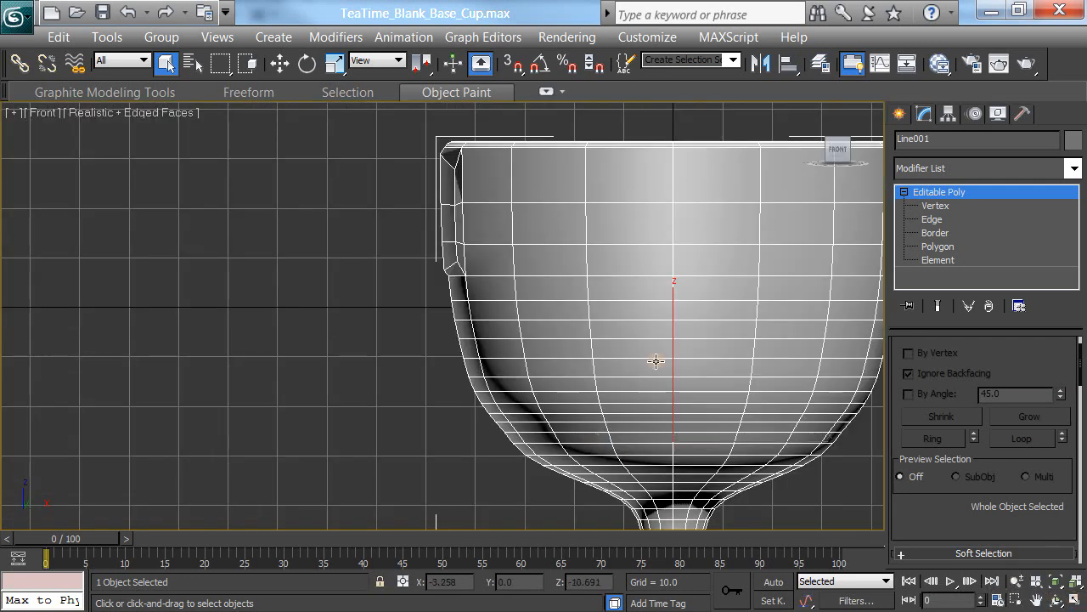
{"action": "mouse_move", "coordinate": [867, 103]}
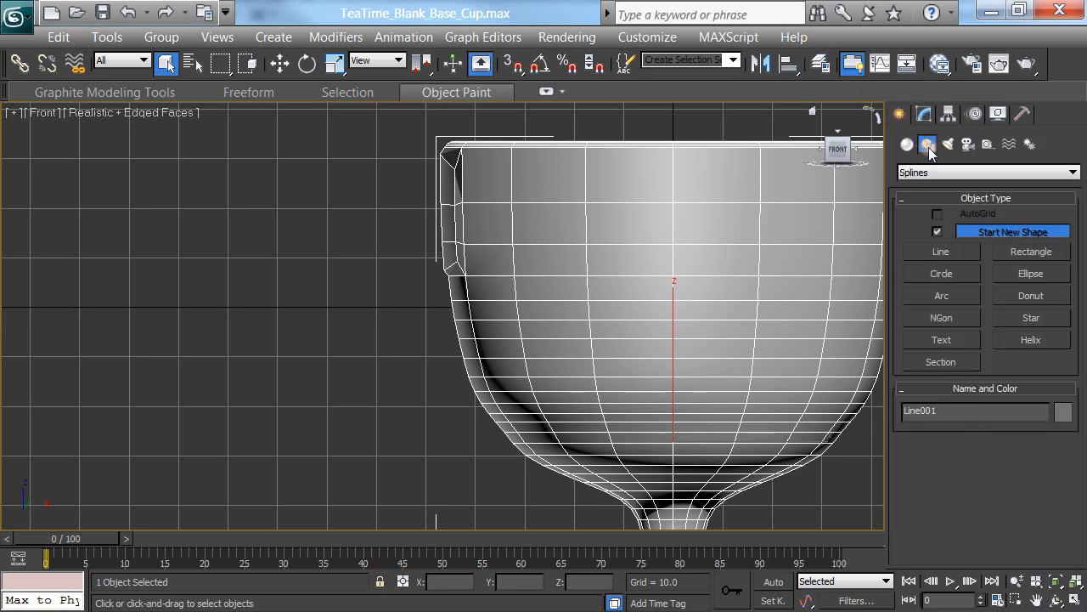
Draw an S-shaped handle line, Line002, beside the cup in the Front view
{"action": "left_click", "coordinate": [940, 251]}
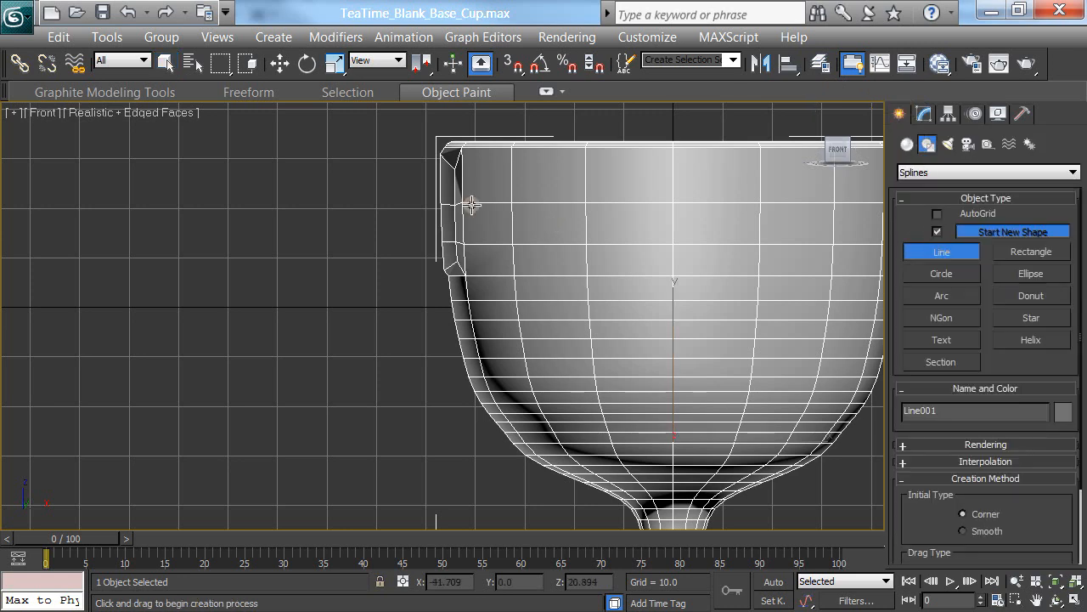
{"action": "mouse_move", "coordinate": [410, 209]}
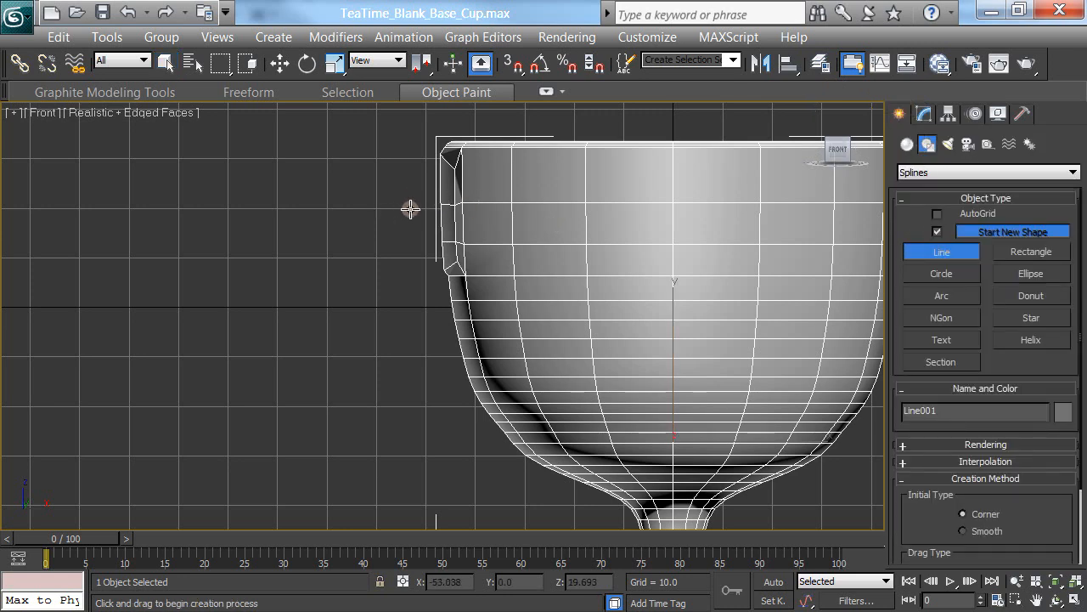
{"action": "mouse_move", "coordinate": [280, 213]}
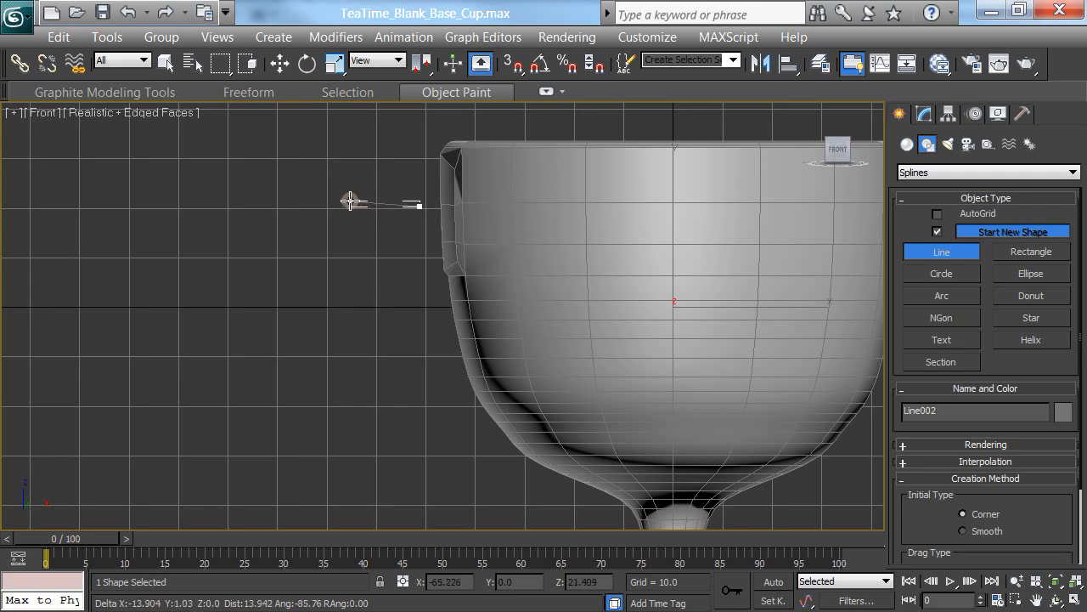
{"action": "mouse_move", "coordinate": [389, 206]}
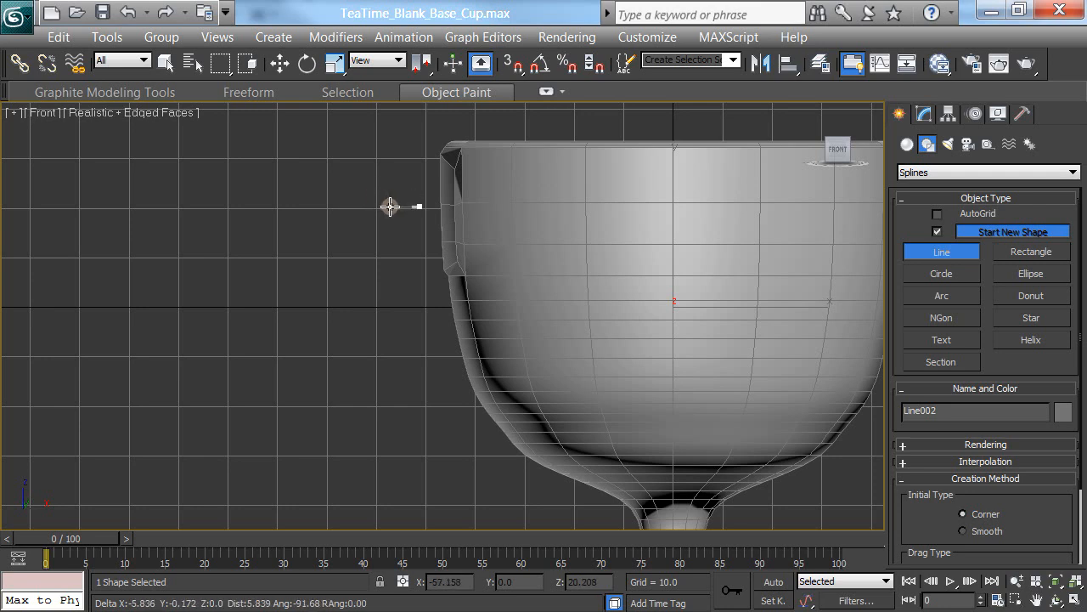
{"action": "mouse_move", "coordinate": [384, 201]}
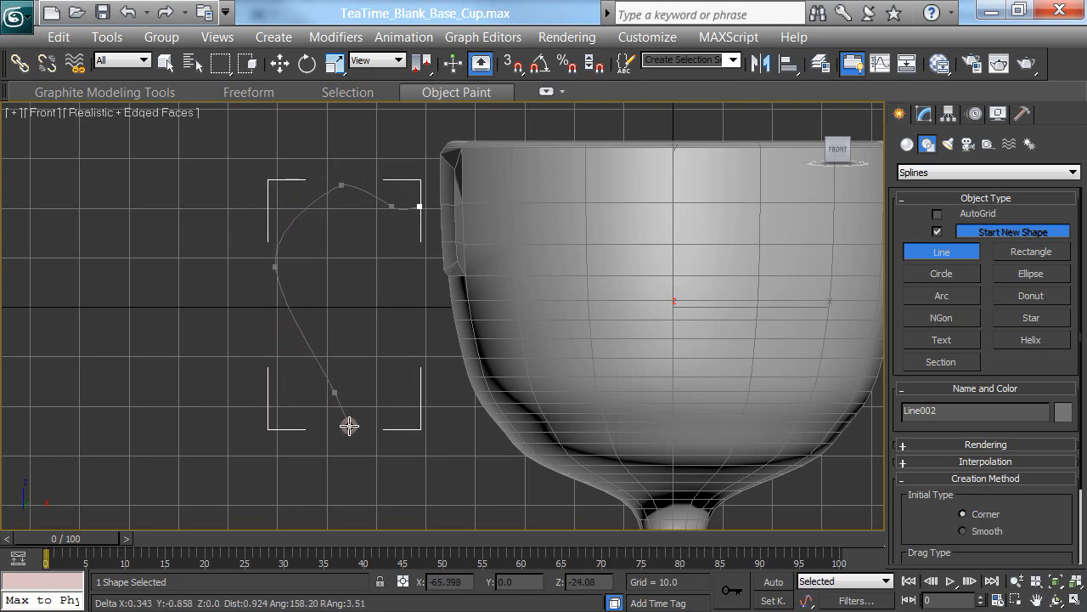
{"action": "left_click_drag", "start_coordinate": [350, 425], "coordinate": [323, 505]}
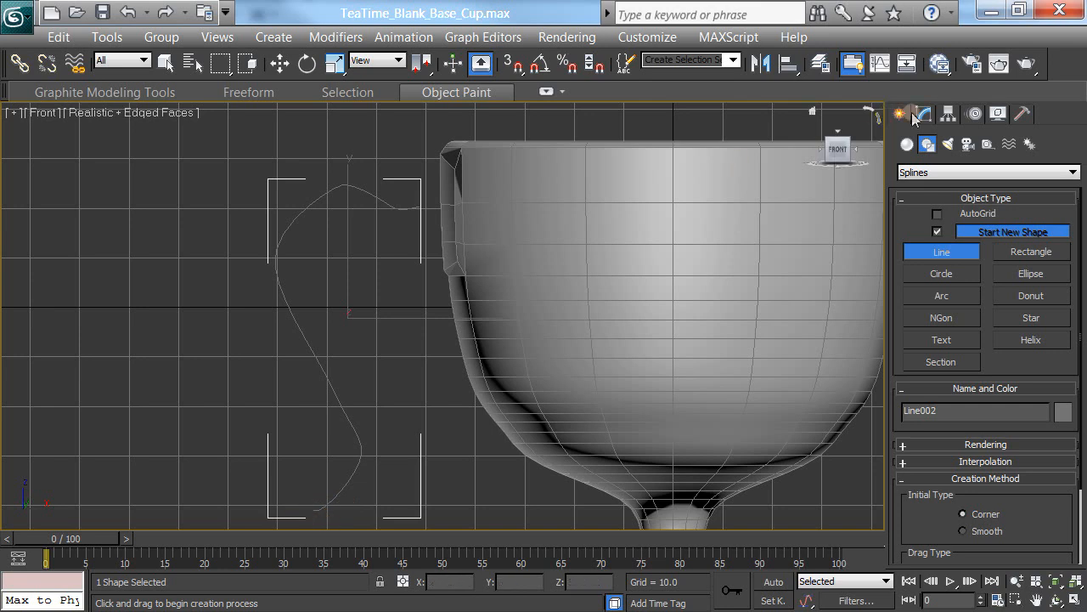
{"action": "left_click", "coordinate": [166, 64]}
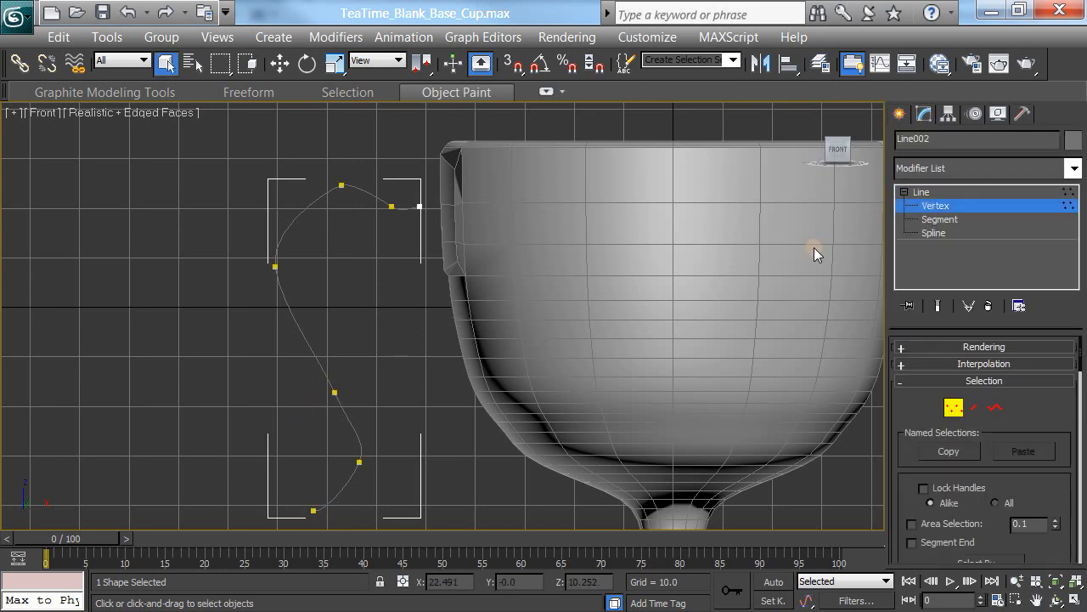
Move the handle spline's bottom end vertex toward the cup
{"action": "left_click", "coordinate": [310, 508]}
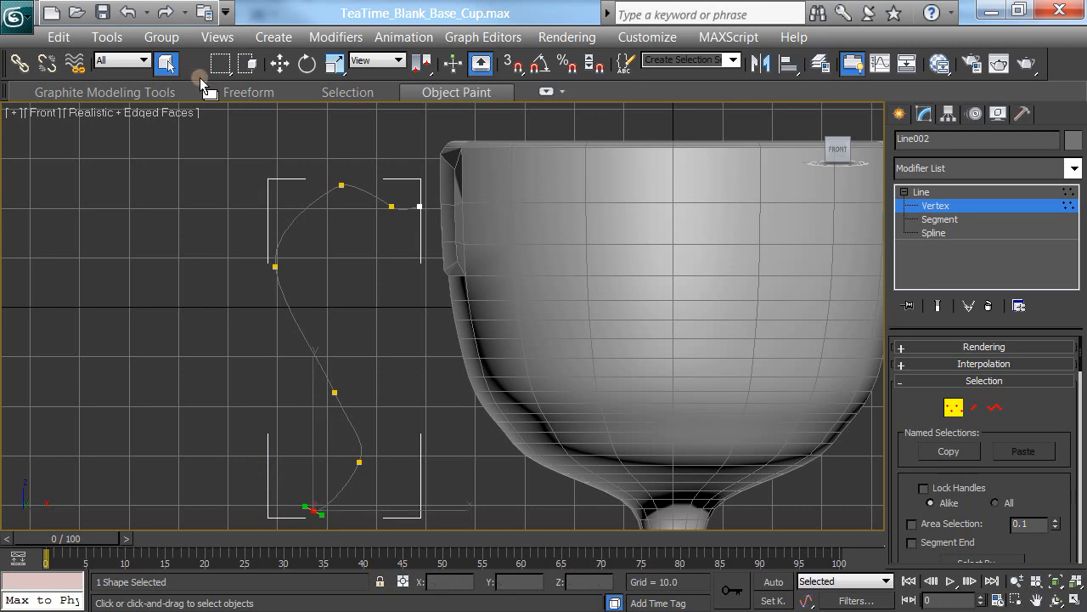
{"action": "left_click", "coordinate": [278, 62]}
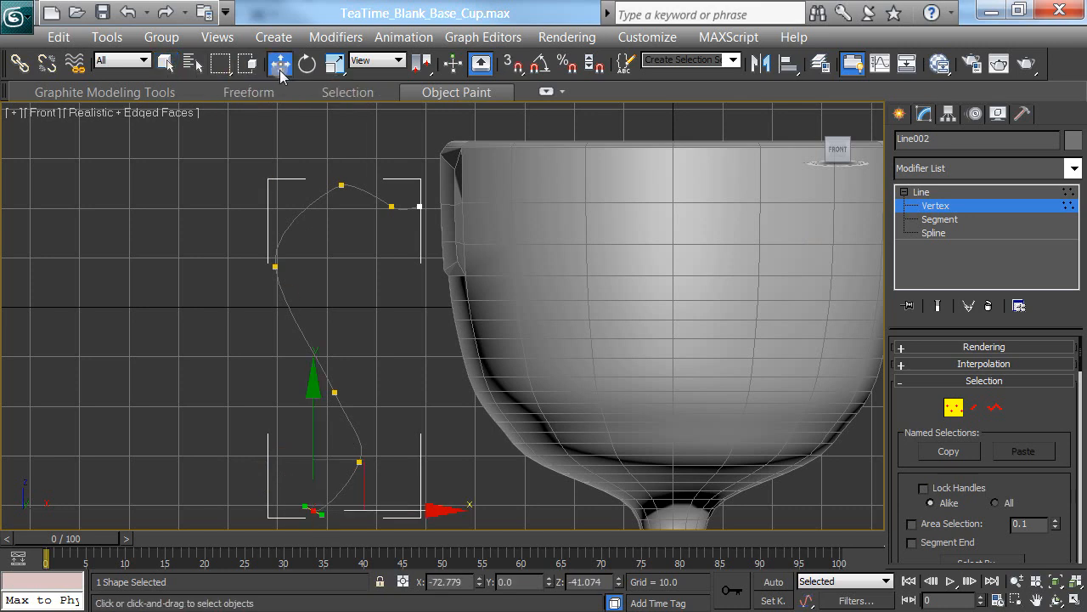
{"action": "left_click_drag", "start_coordinate": [314, 382], "coordinate": [359, 446]}
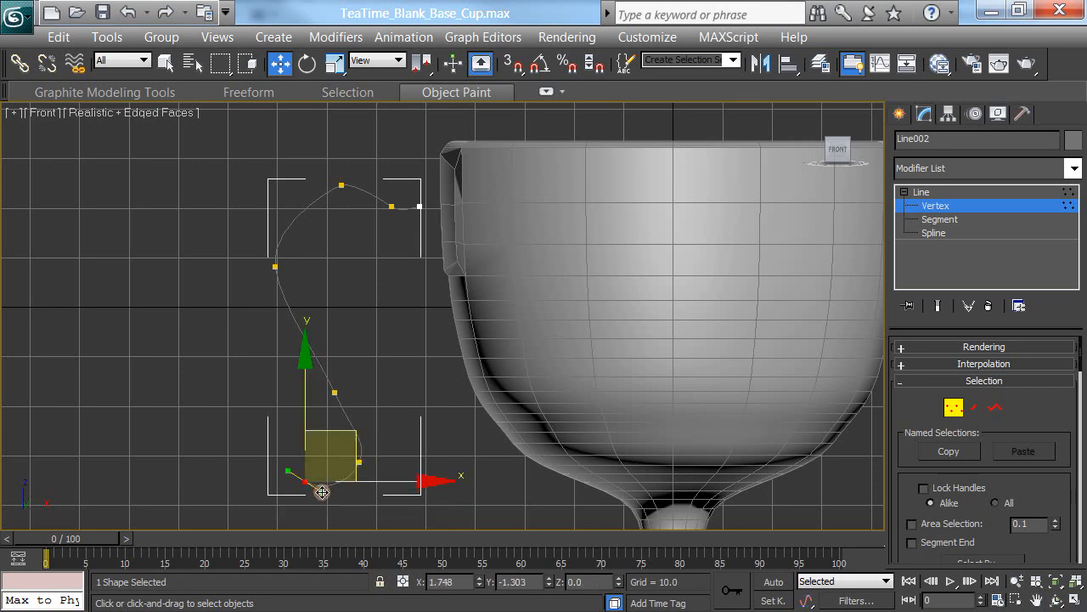
{"action": "left_click_drag", "start_coordinate": [321, 493], "coordinate": [373, 450]}
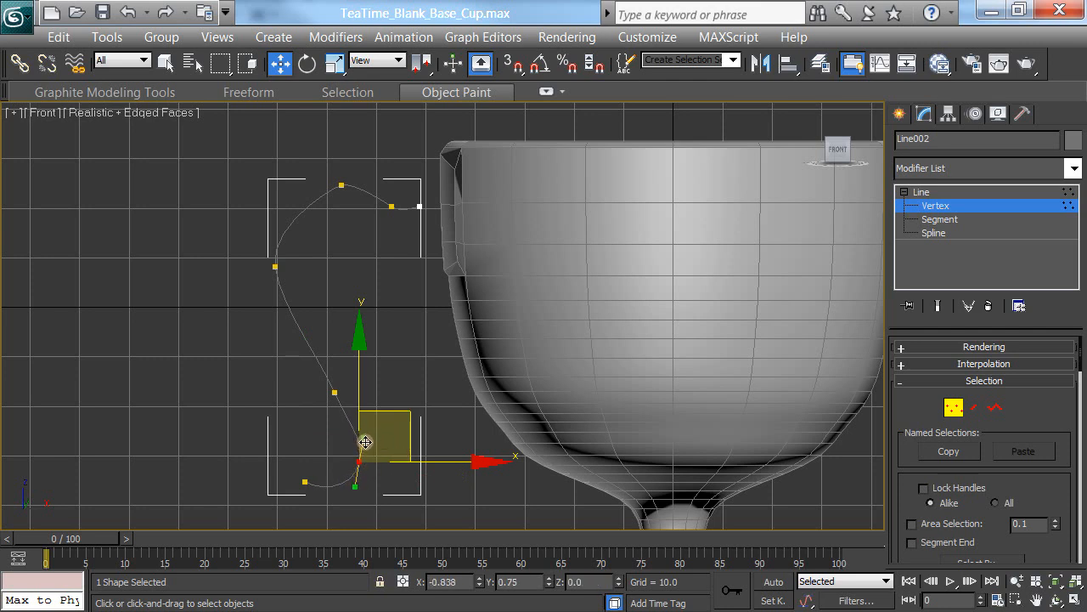
Adjust the top vertex's Bezier handles so the curve meets the cup rim smoothly
{"action": "left_click_drag", "start_coordinate": [364, 442], "coordinate": [365, 182]}
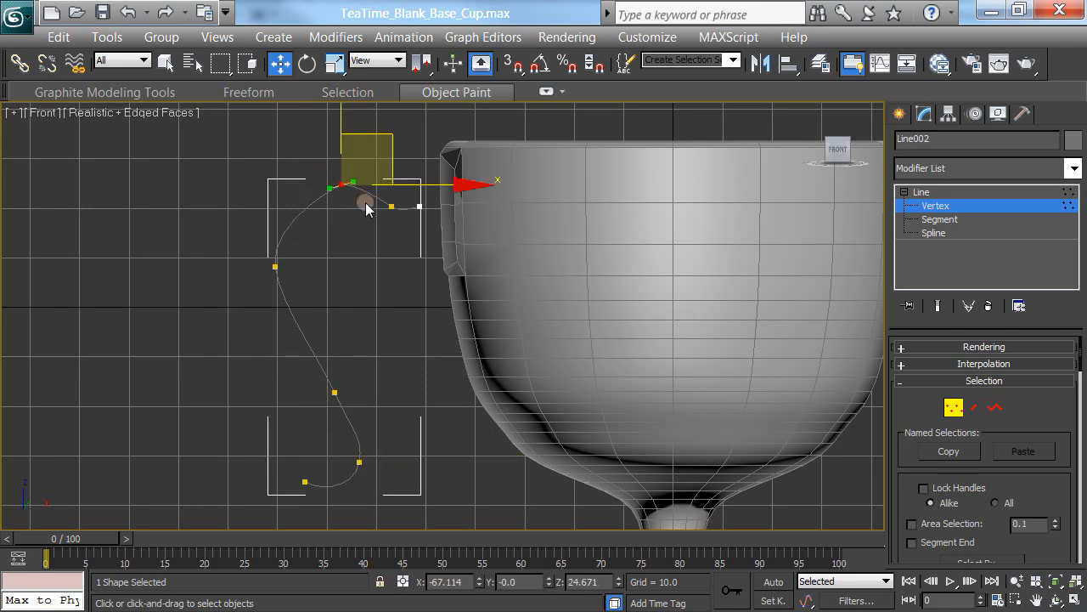
{"action": "left_click_drag", "start_coordinate": [366, 204], "coordinate": [380, 131]}
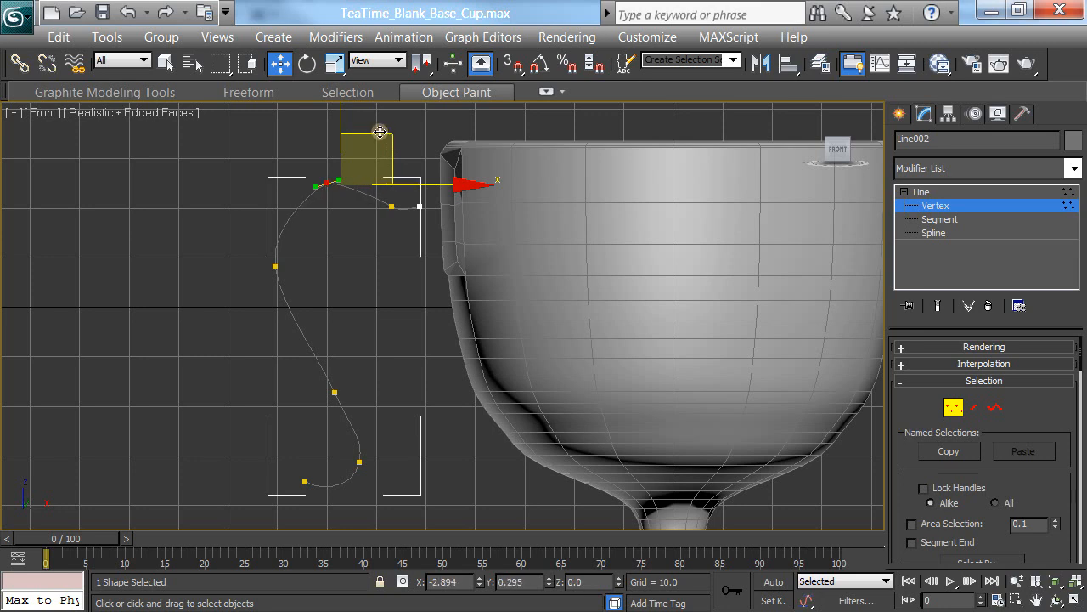
{"action": "left_click_drag", "start_coordinate": [380, 132], "coordinate": [355, 175]}
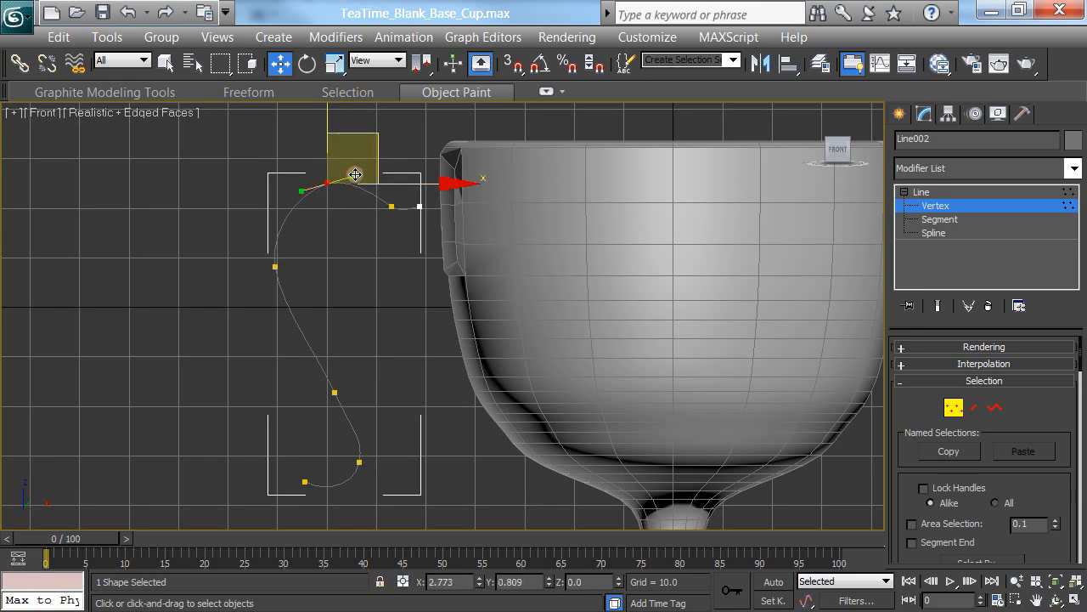
{"action": "left_click_drag", "start_coordinate": [355, 174], "coordinate": [391, 189]}
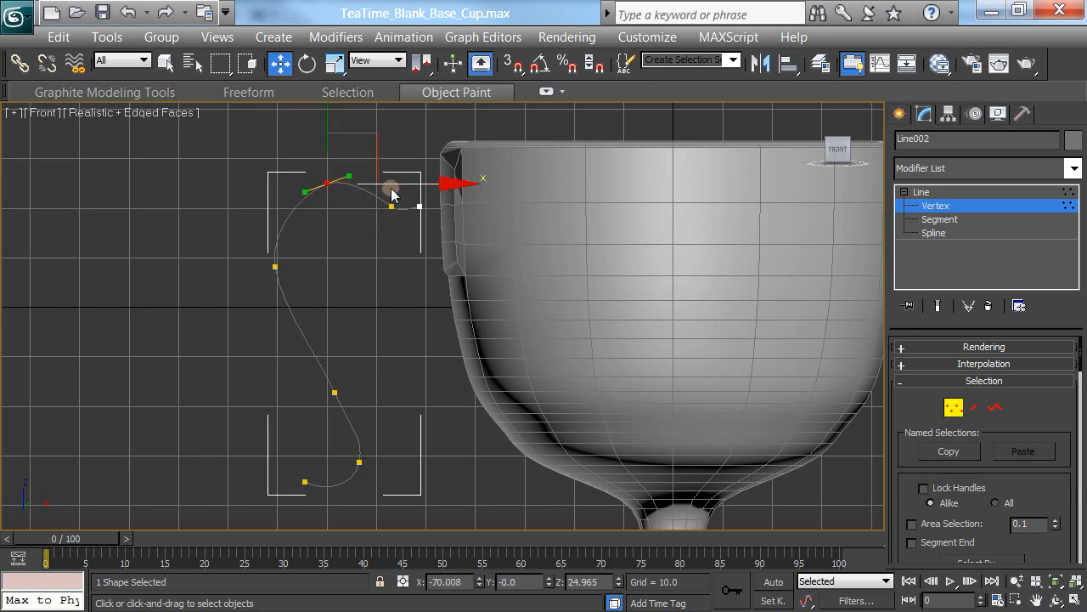
{"action": "left_click_drag", "start_coordinate": [394, 195], "coordinate": [384, 169]}
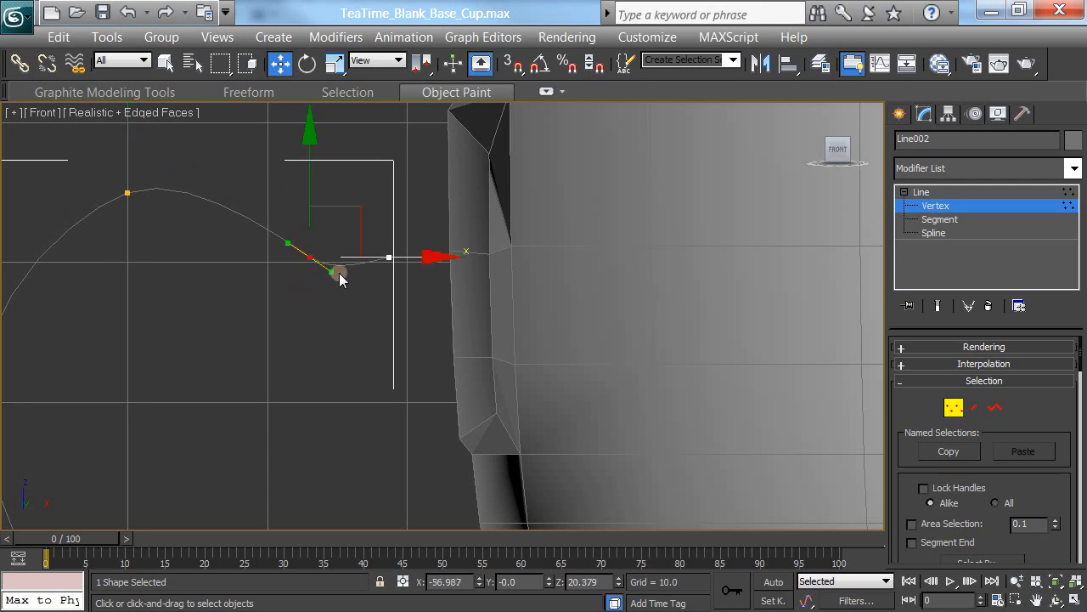
{"action": "left_click_drag", "start_coordinate": [340, 271], "coordinate": [346, 189]}
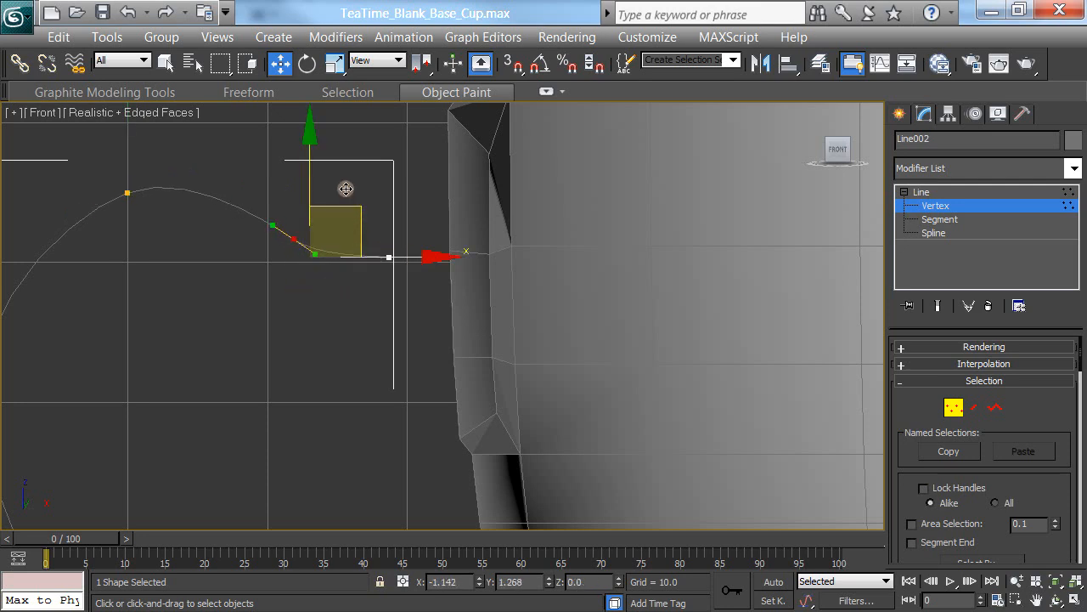
{"action": "left_click_drag", "start_coordinate": [346, 189], "coordinate": [357, 286]}
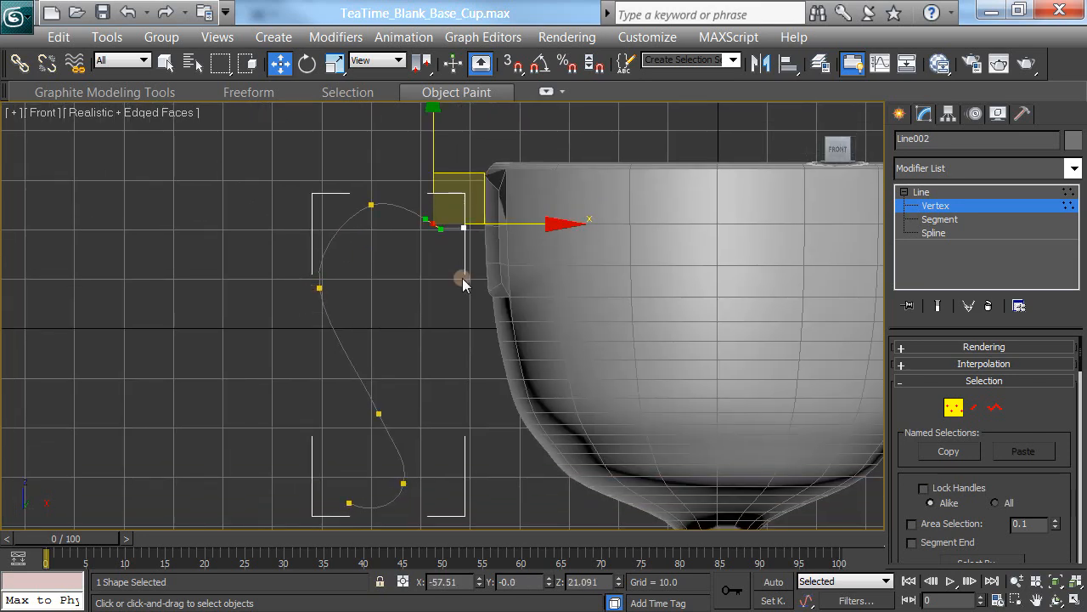
{"action": "mouse_move", "coordinate": [452, 342]}
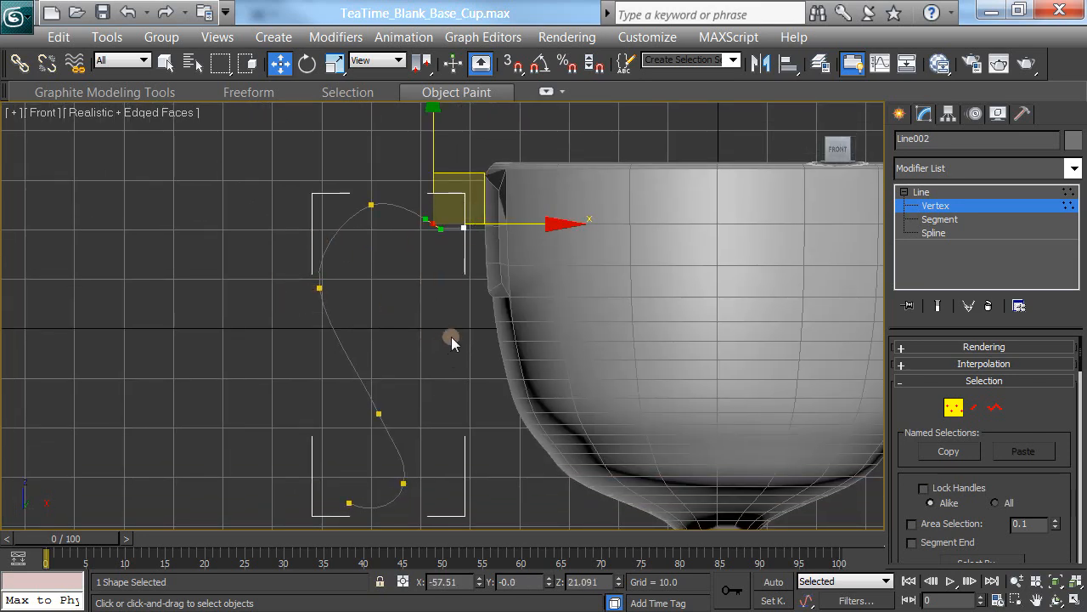
{"action": "mouse_move", "coordinate": [512, 304]}
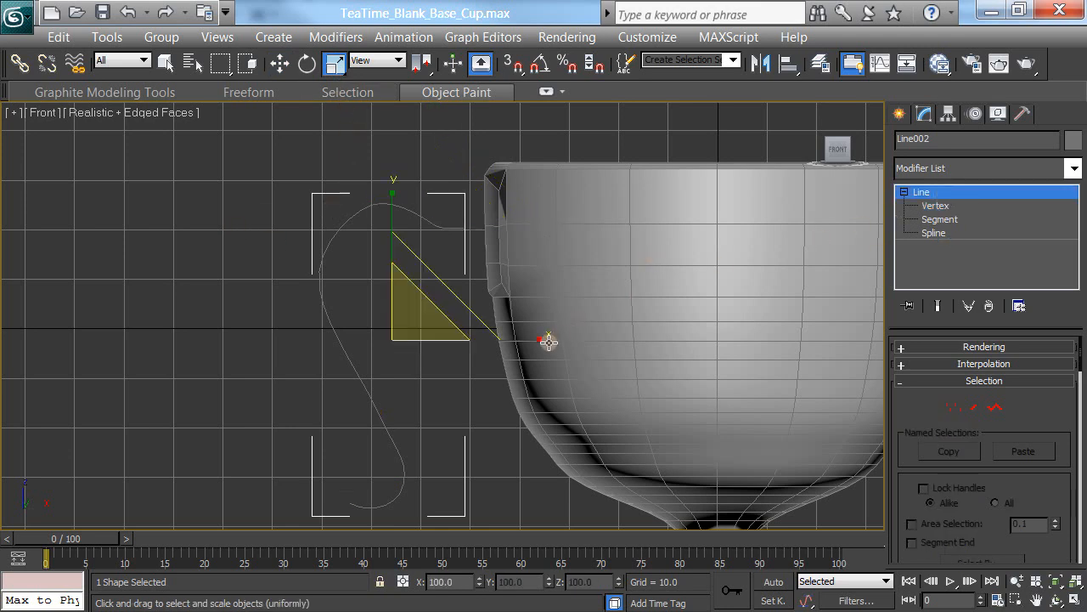
Select the Line001 cup and enter Polygon level with the six handle-patch faces selected
{"action": "left_click_drag", "start_coordinate": [548, 342], "coordinate": [582, 340]}
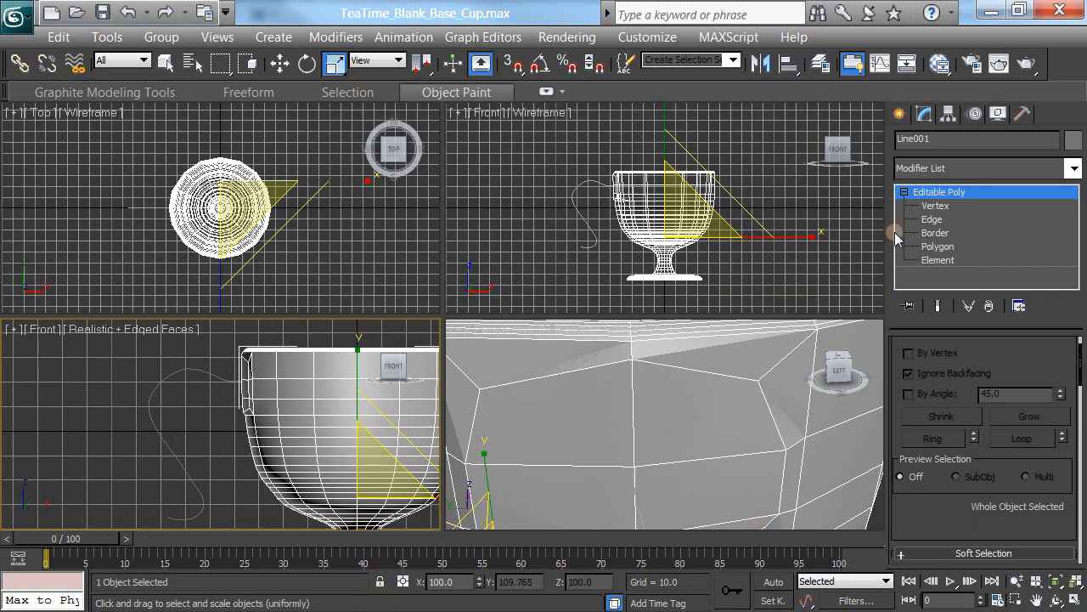
{"action": "left_click", "coordinate": [938, 246]}
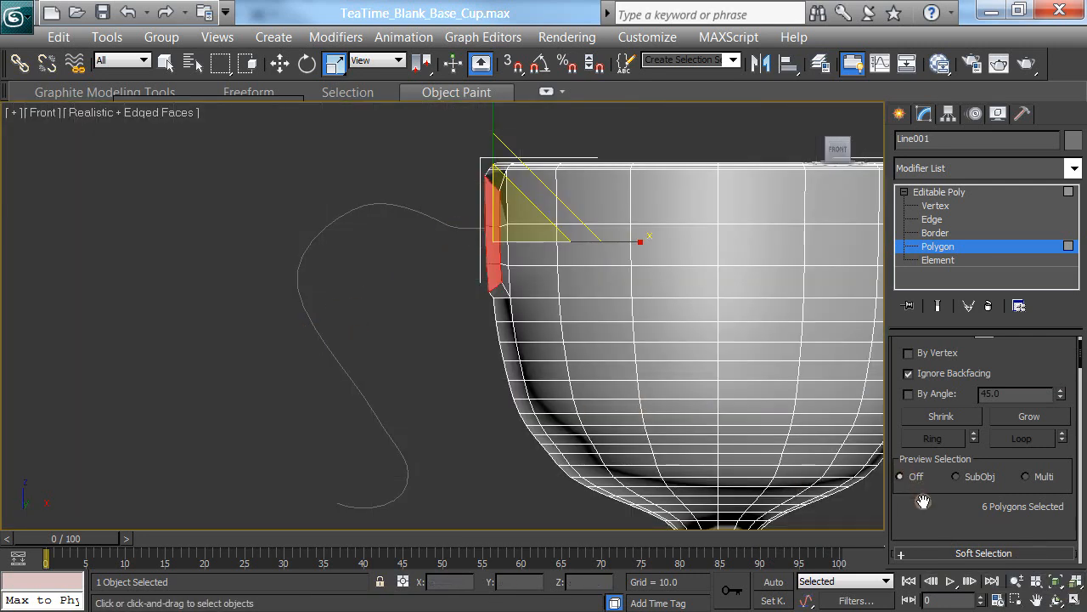
Extrude the selected faces along the handle spline with 21 segments
{"action": "scroll", "scroll_direction": "down", "scroll_amount": 3}
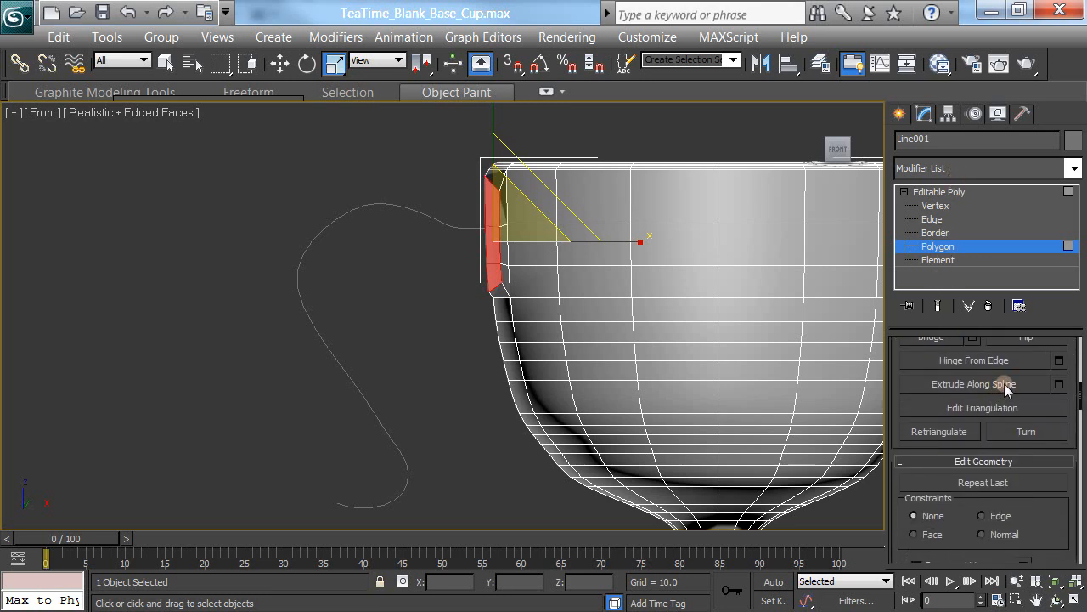
{"action": "left_click", "coordinate": [975, 384]}
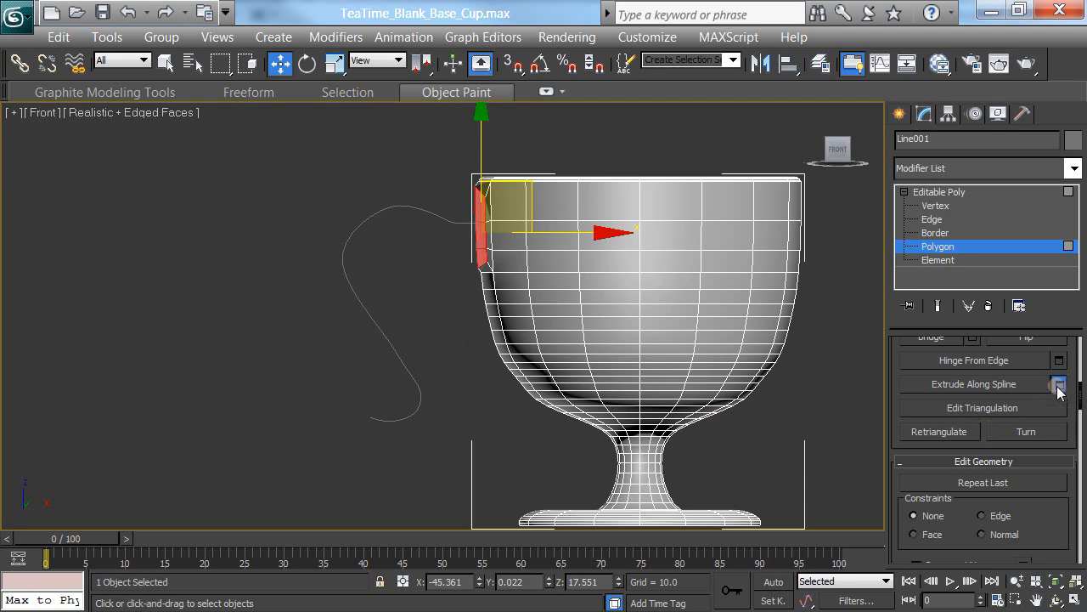
{"action": "left_click", "coordinate": [1069, 383]}
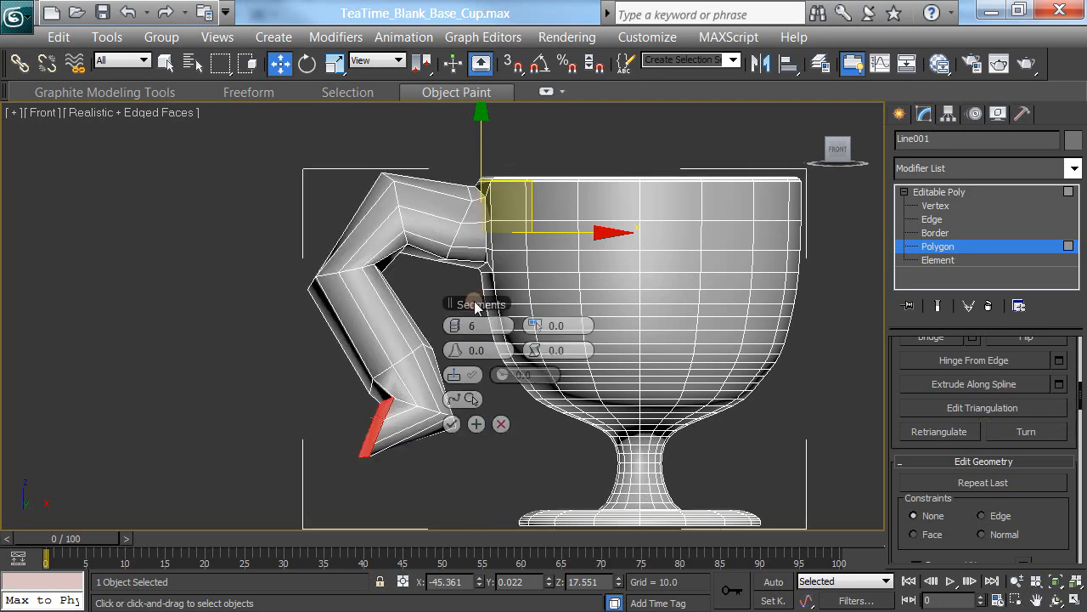
{"action": "left_click_drag", "start_coordinate": [478, 303], "coordinate": [167, 210]}
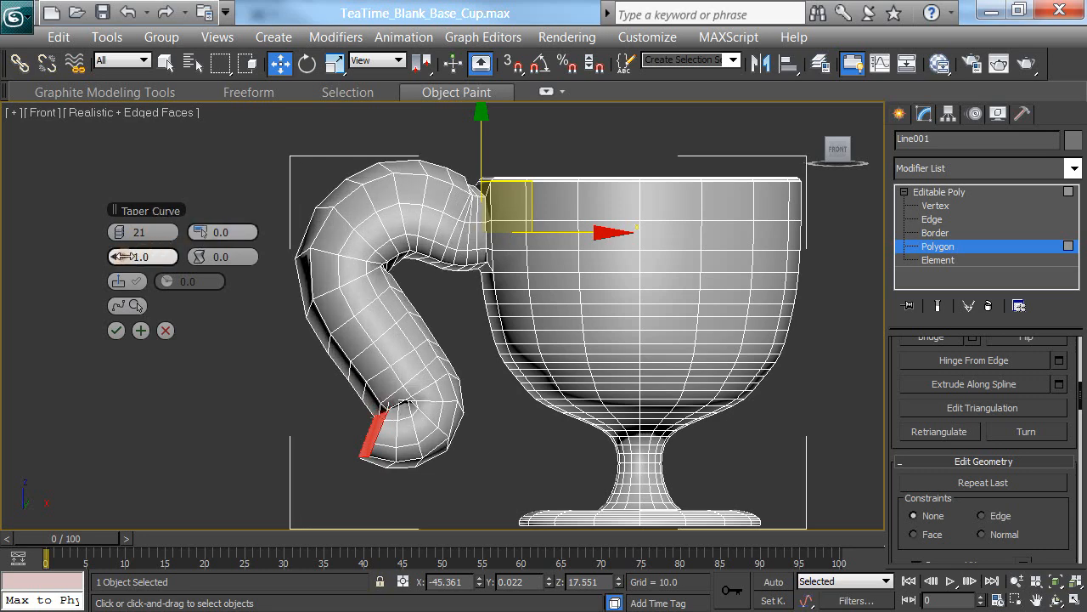
Try a taper of about -0.82 on the handle extrusion, then cancel it
{"action": "left_click_drag", "start_coordinate": [143, 257], "coordinate": [142, 272]}
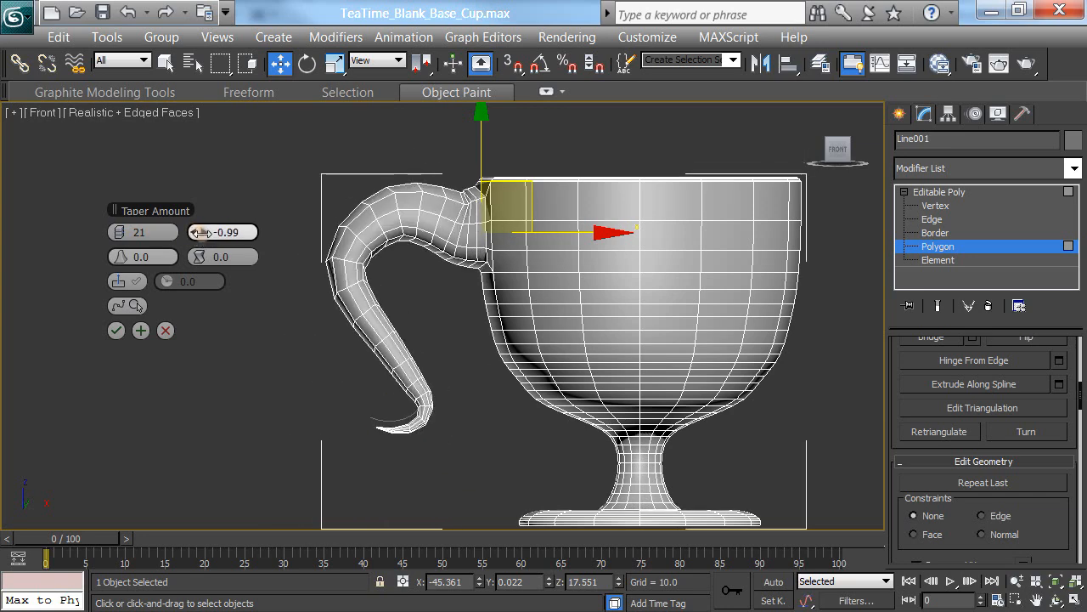
{"action": "left_click_drag", "start_coordinate": [222, 232], "coordinate": [222, 228]}
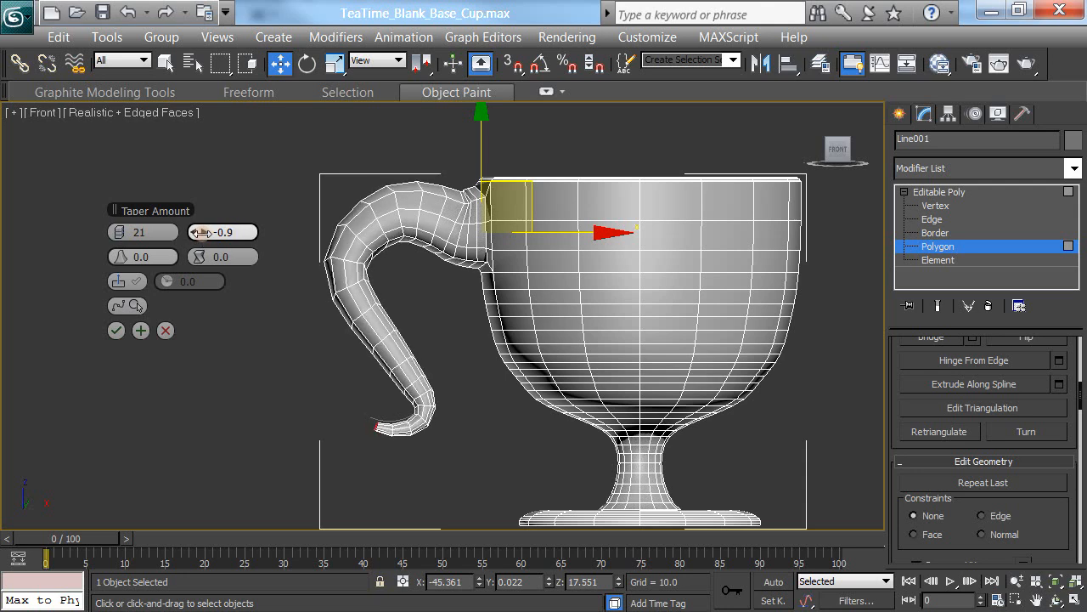
{"action": "left_click_drag", "start_coordinate": [223, 232], "coordinate": [222, 228]}
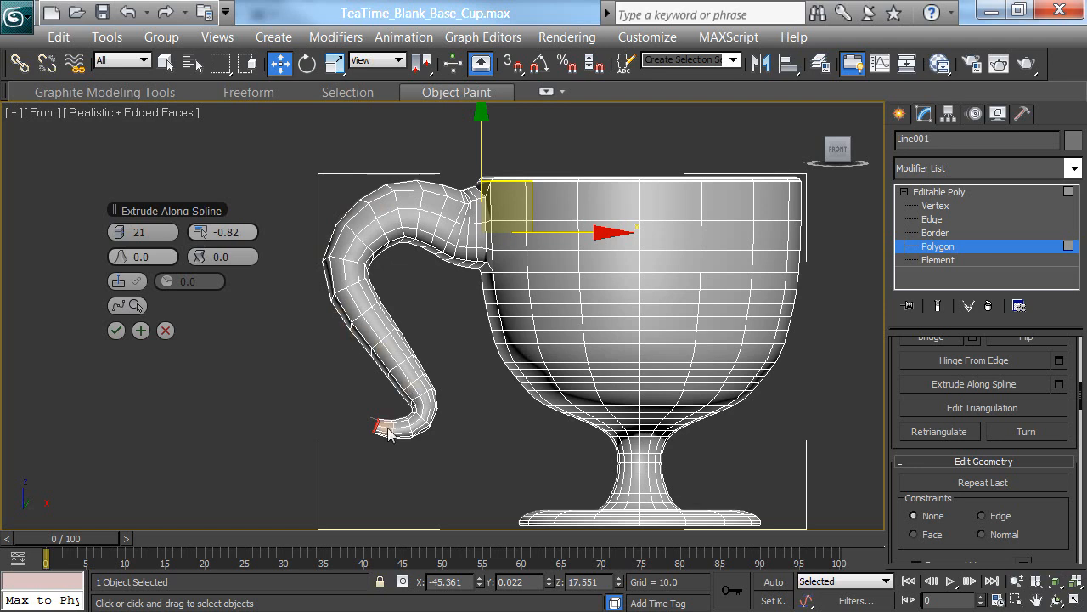
{"action": "mouse_move", "coordinate": [284, 264]}
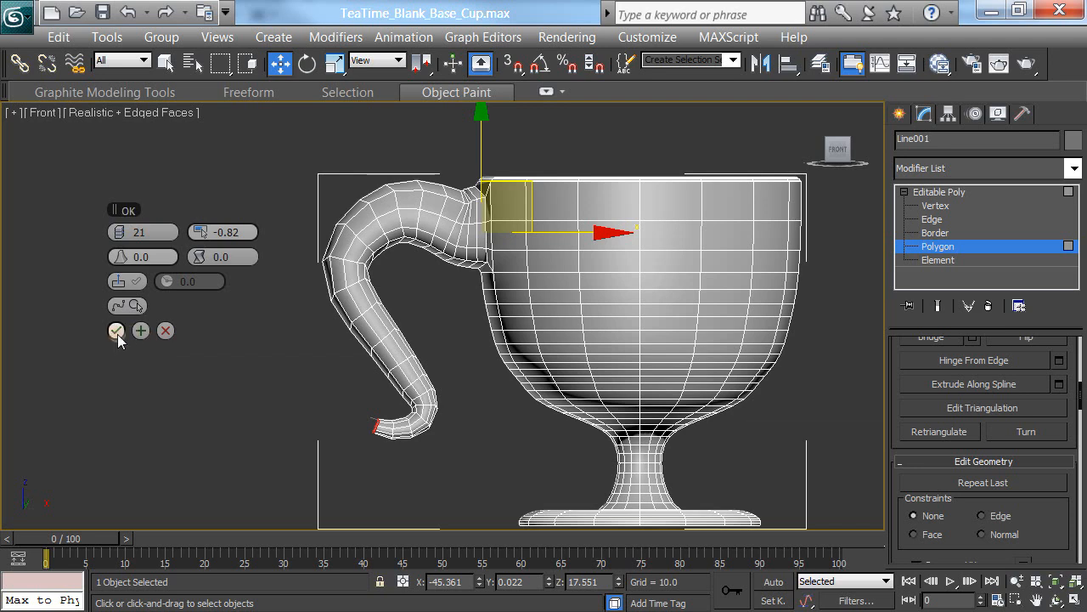
{"action": "mouse_move", "coordinate": [166, 331]}
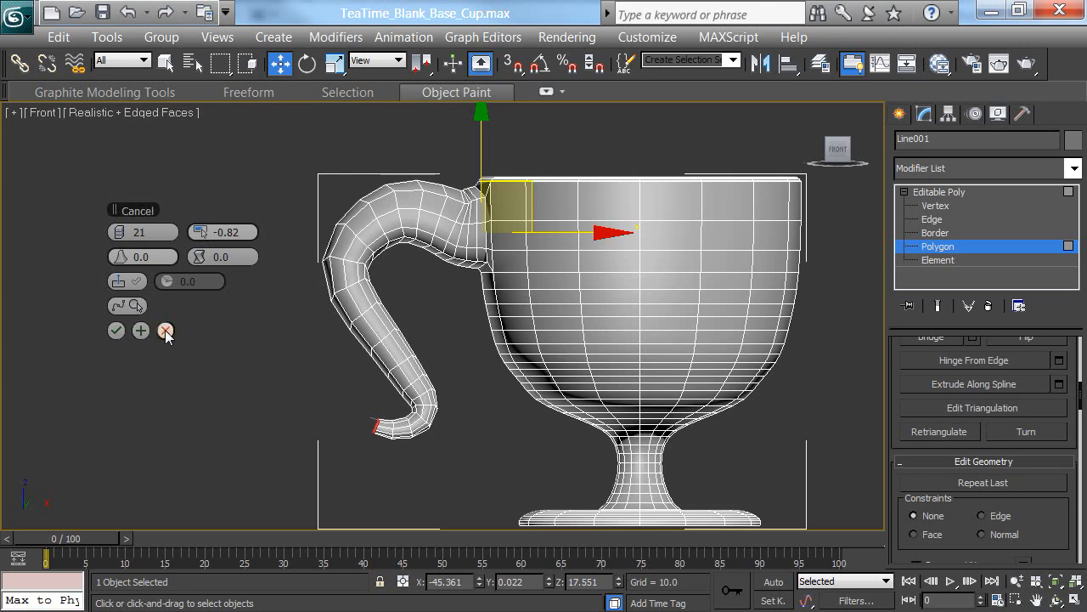
{"action": "left_click", "coordinate": [164, 331]}
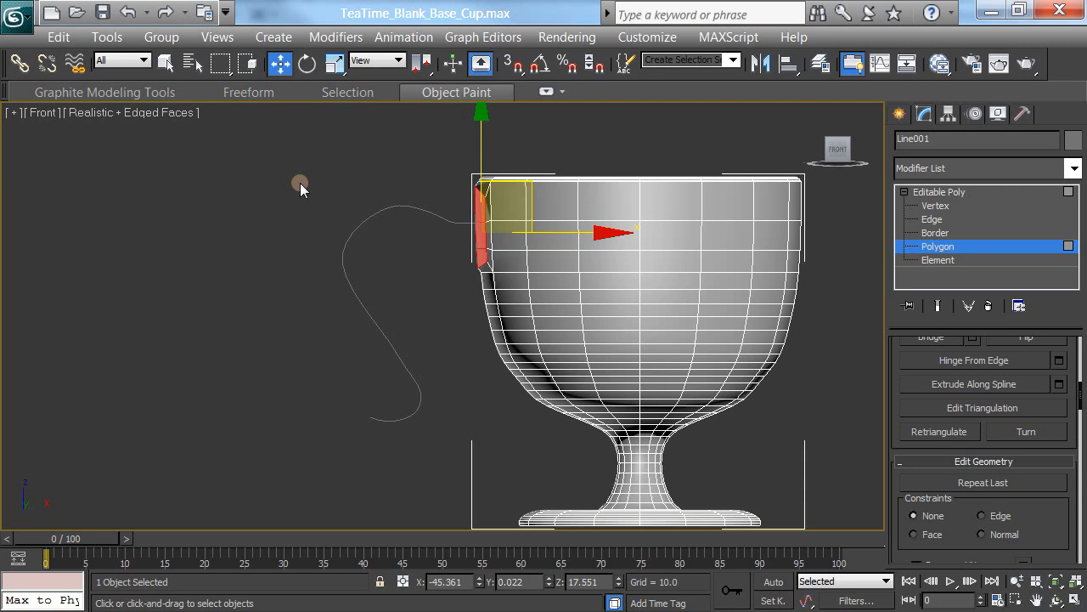
Scale up the Line002 handle spline, then reselect the cup's six polygon faces
{"action": "left_click", "coordinate": [381, 223]}
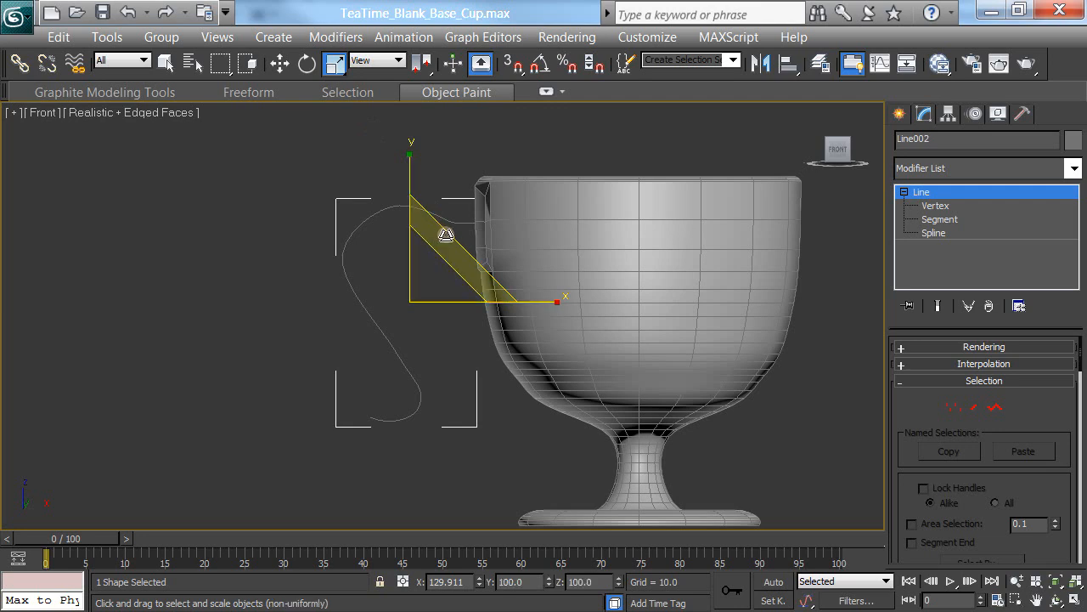
{"action": "left_click_drag", "start_coordinate": [446, 233], "coordinate": [451, 183]}
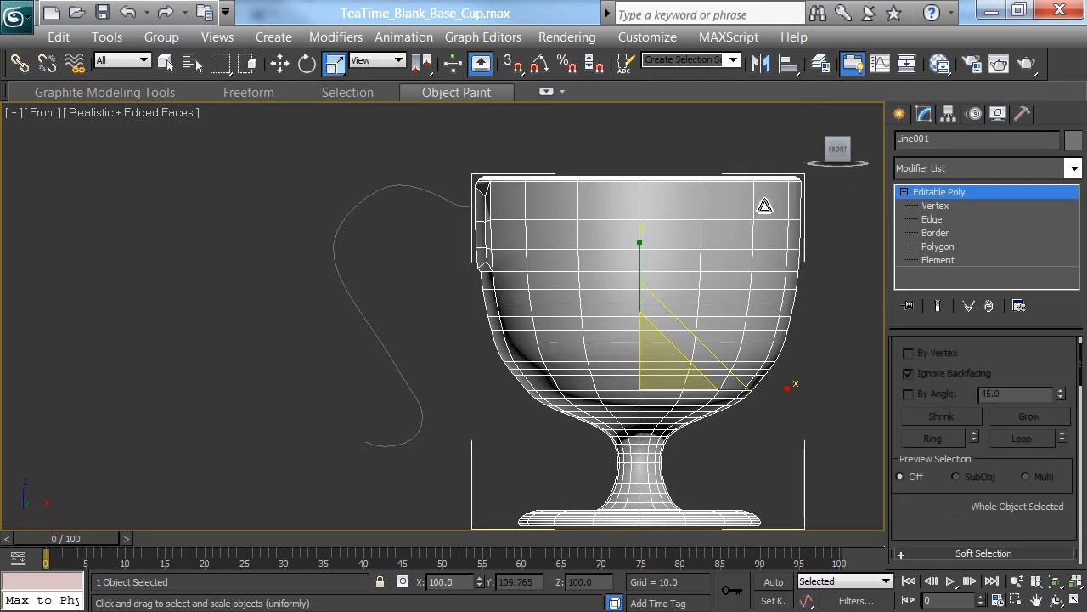
{"action": "left_click", "coordinate": [938, 247]}
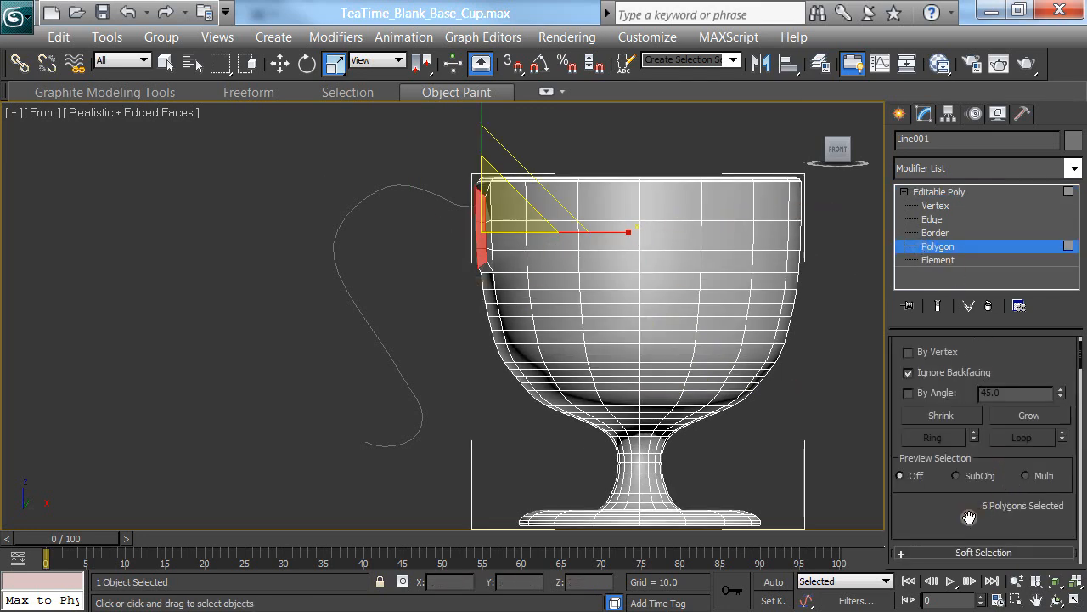
Extrude the faces along the spline with 22 segments, taper -0.82 and taper curve -0.99
{"action": "scroll", "scroll_direction": "down", "scroll_amount": 3}
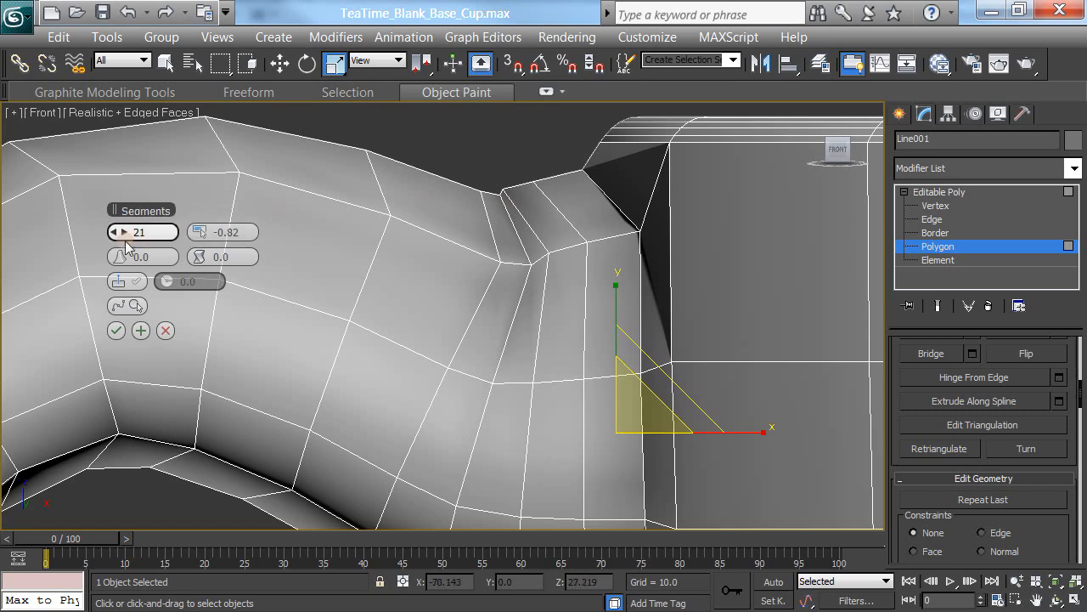
{"action": "left_click", "coordinate": [108, 232]}
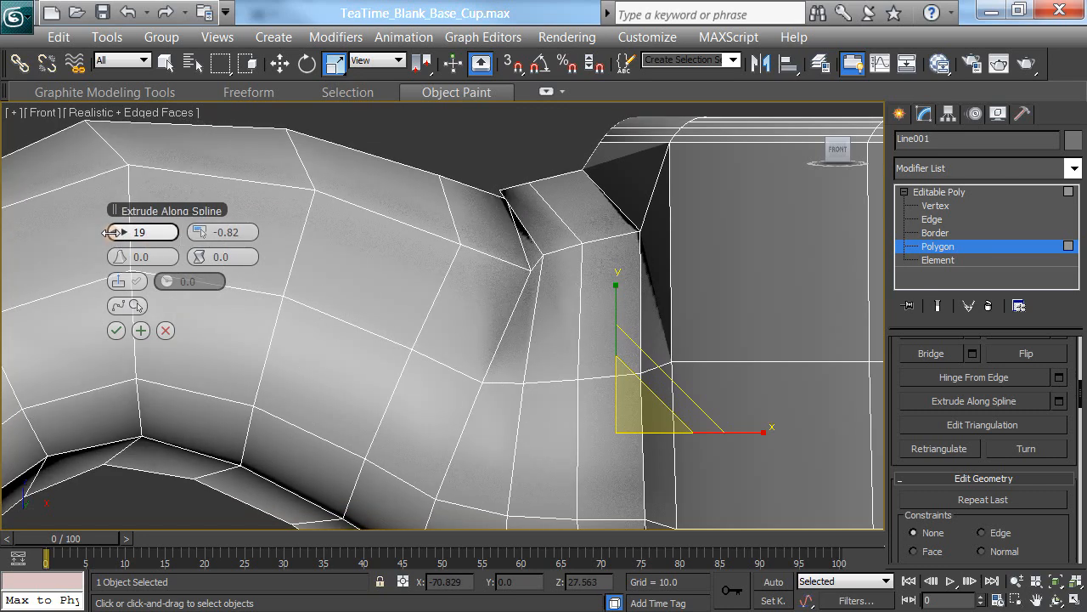
{"action": "left_click", "coordinate": [117, 232]}
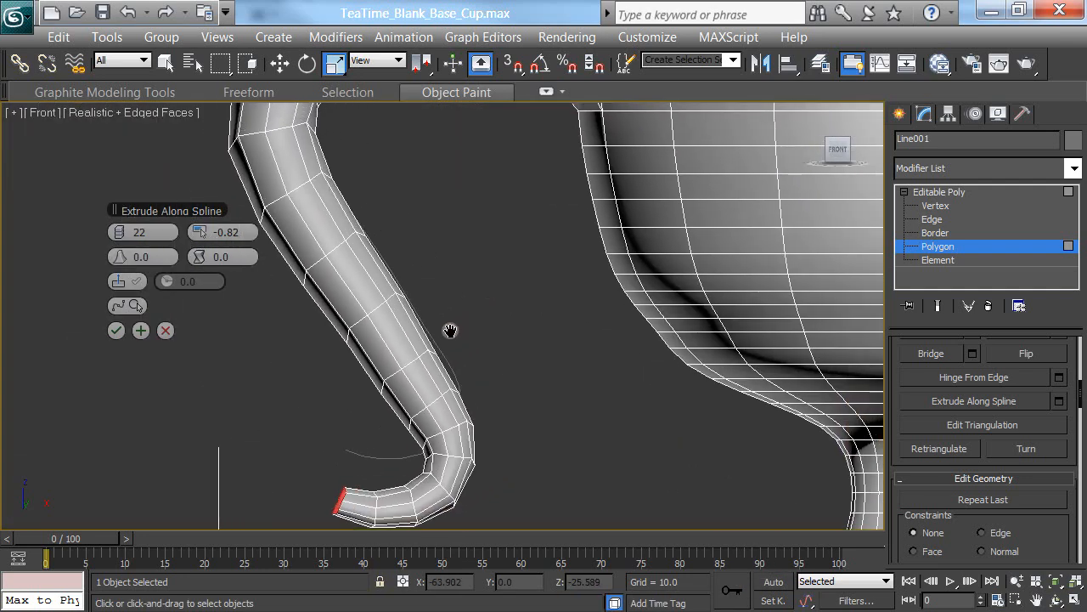
{"action": "left_click", "coordinate": [101, 329]}
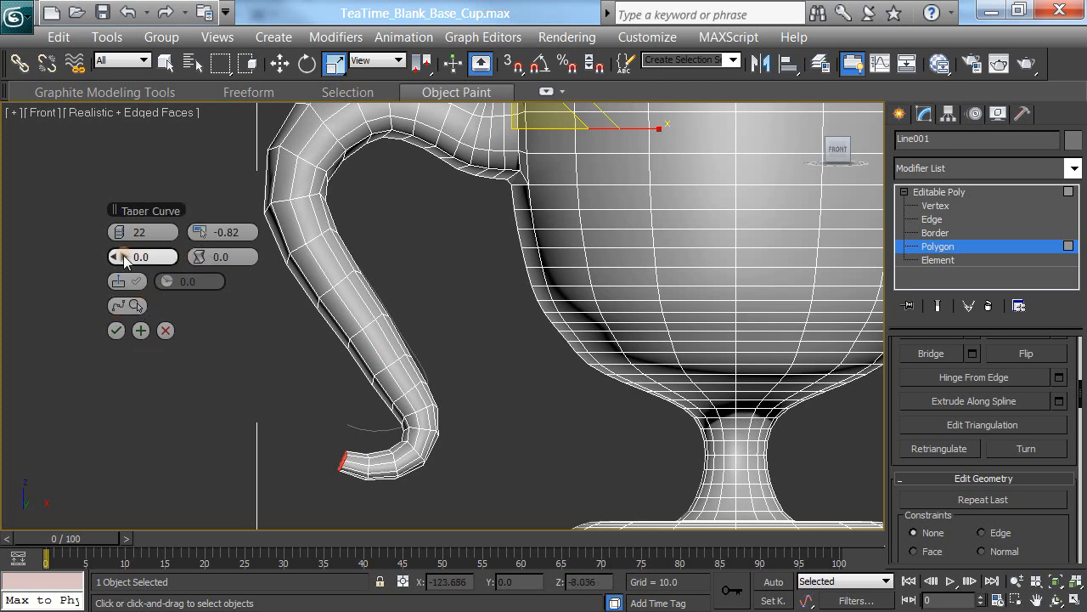
{"action": "left_click_drag", "start_coordinate": [140, 256], "coordinate": [119, 272]}
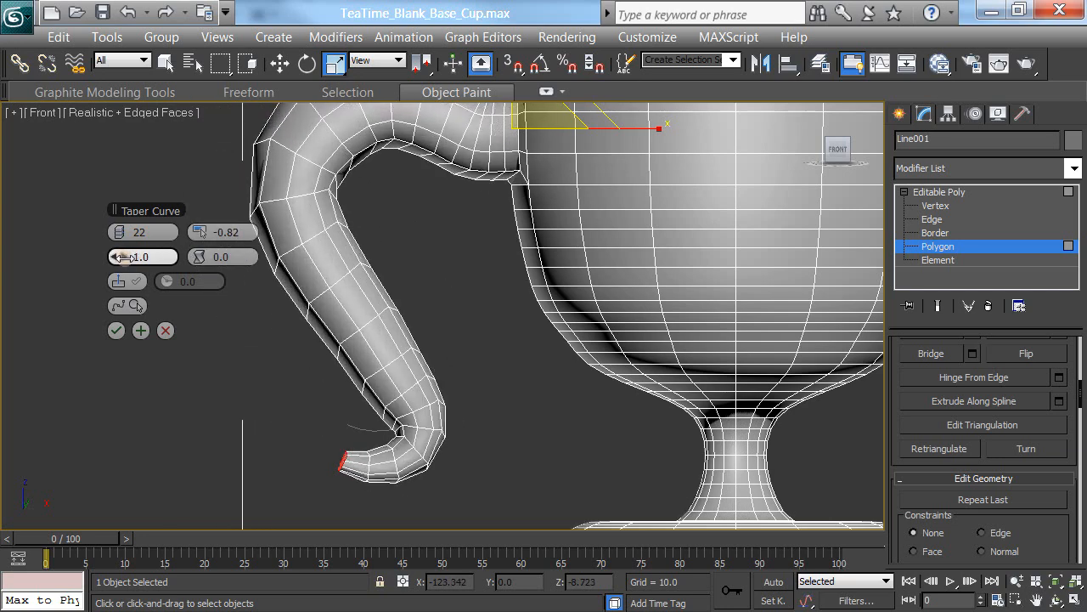
{"action": "left_click_drag", "start_coordinate": [140, 257], "coordinate": [140, 246]}
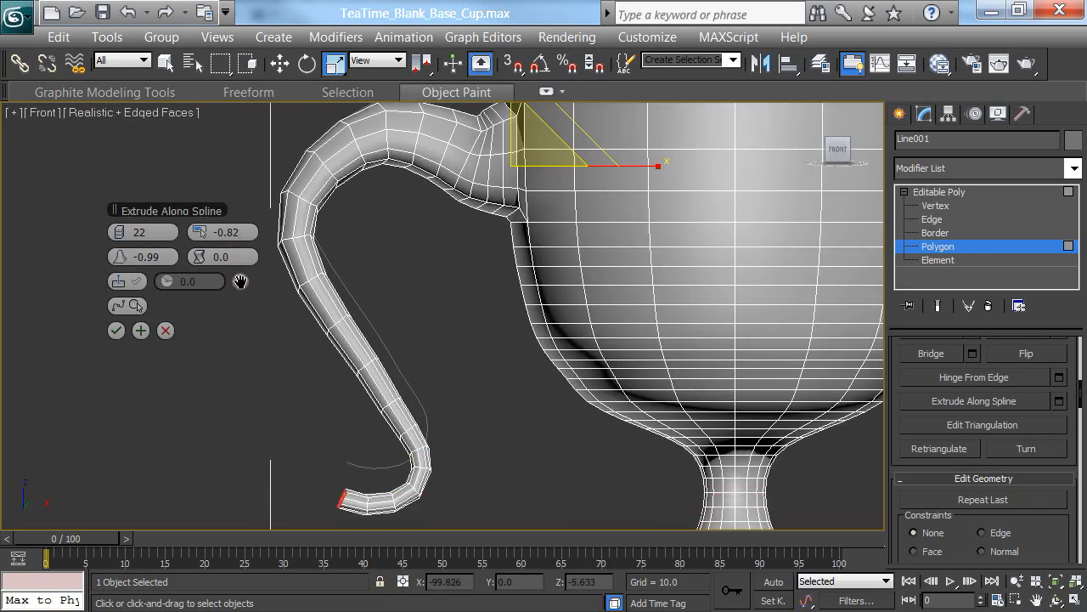
{"action": "scroll", "scroll_direction": "down", "scroll_amount": 3}
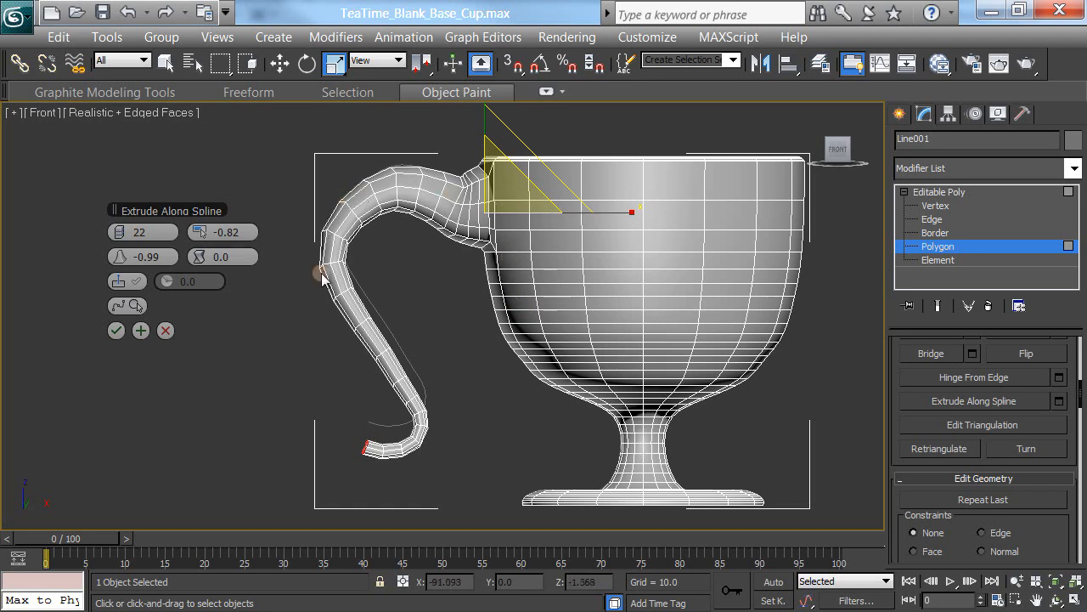
{"action": "left_click", "coordinate": [117, 330]}
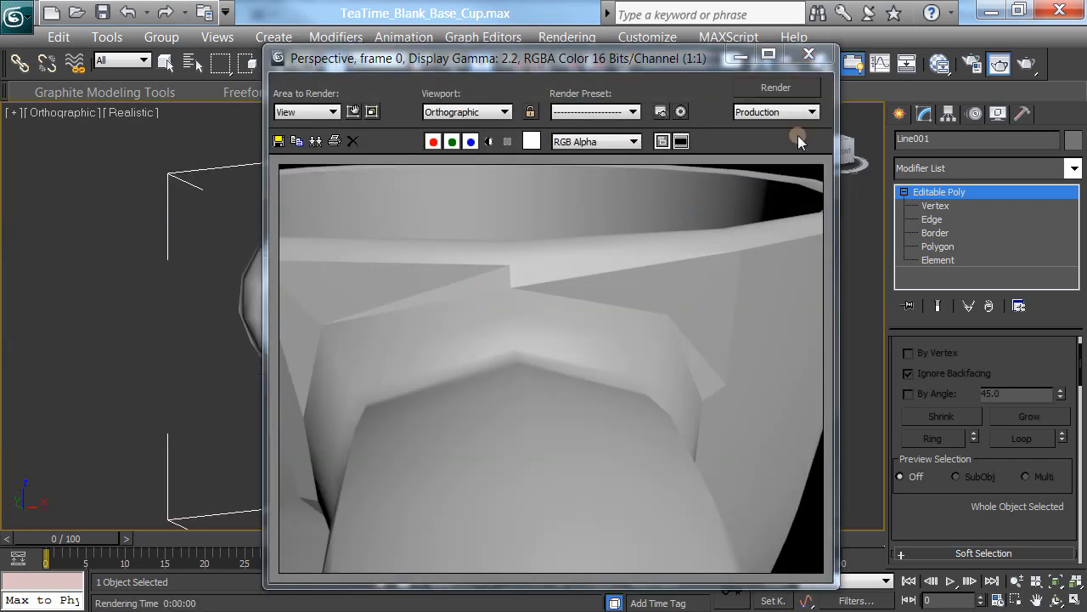
{"action": "left_click", "coordinate": [808, 53]}
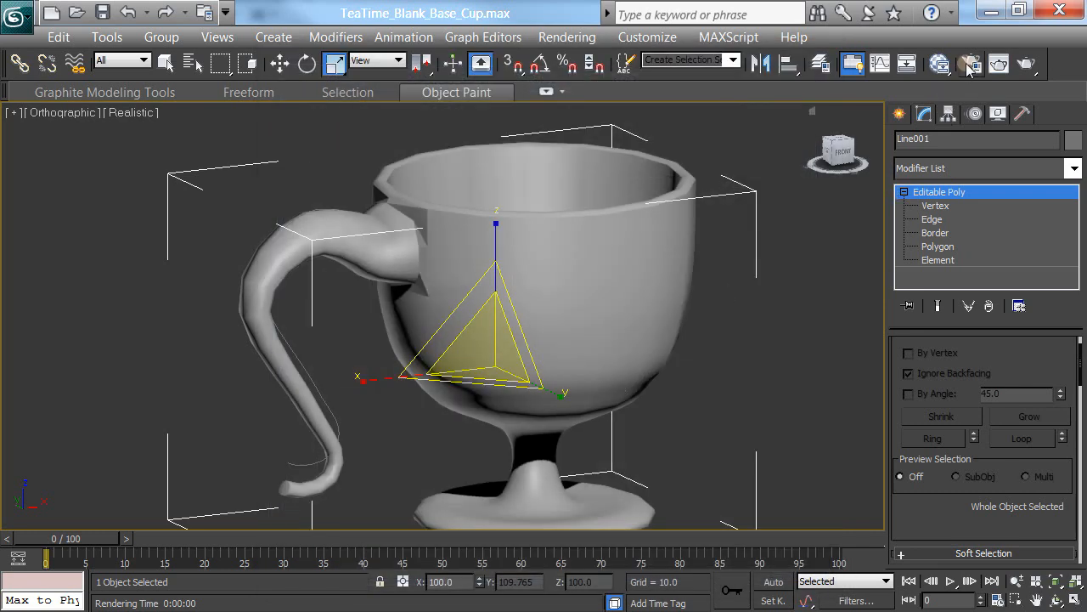
{"action": "left_click", "coordinate": [971, 63]}
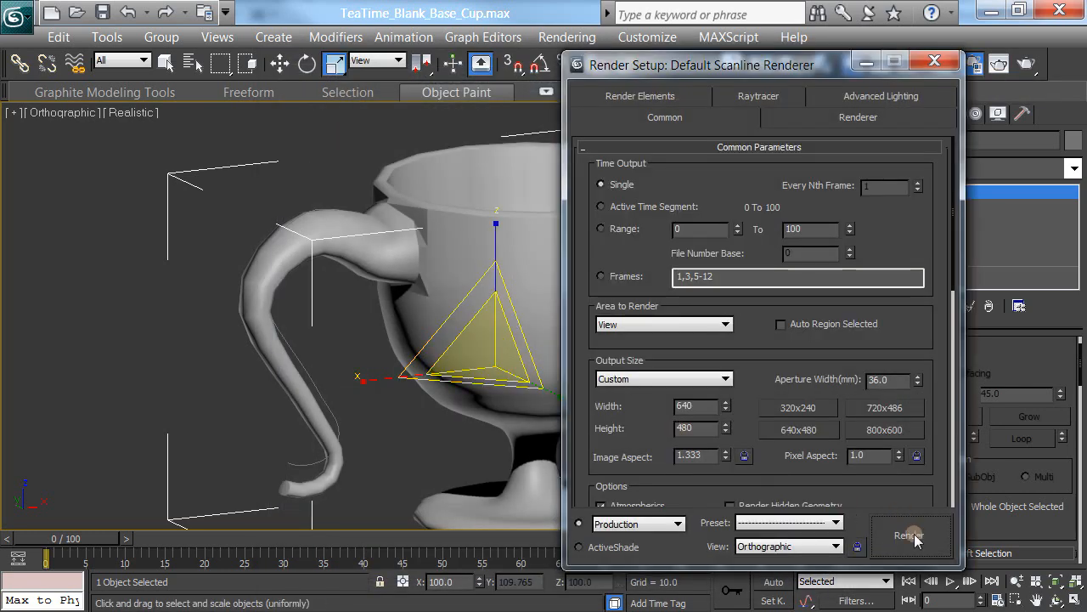
{"action": "left_click", "coordinate": [909, 535]}
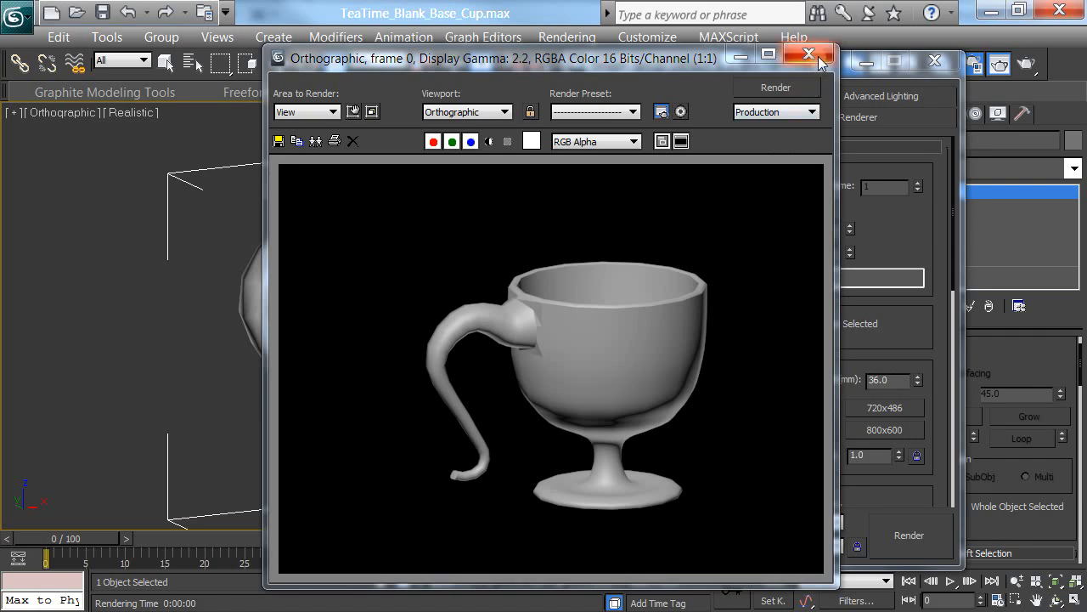
{"action": "left_click", "coordinate": [809, 55]}
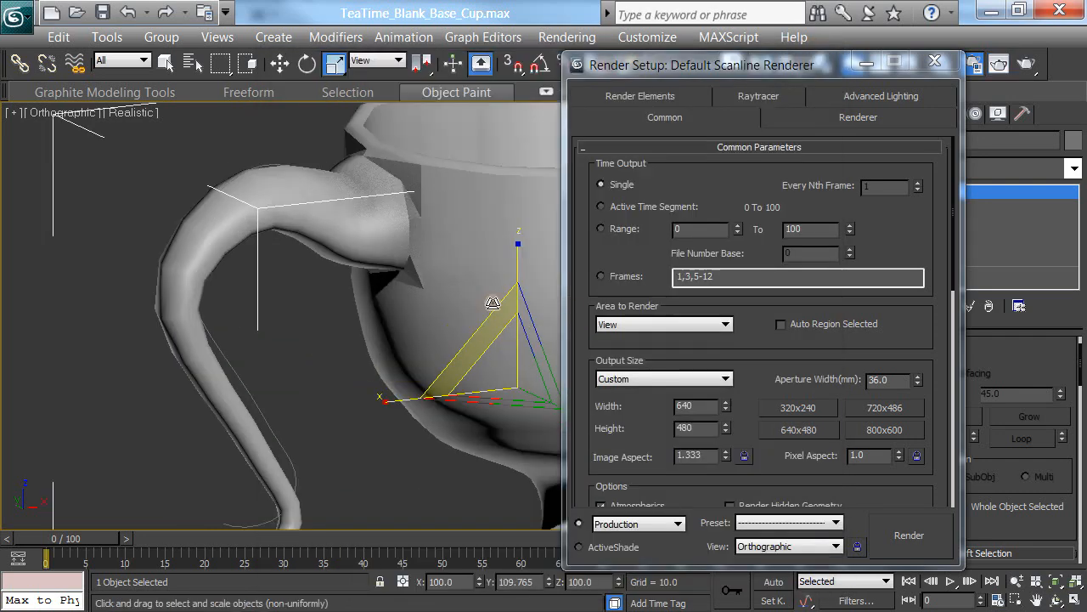
{"action": "left_click", "coordinate": [909, 534]}
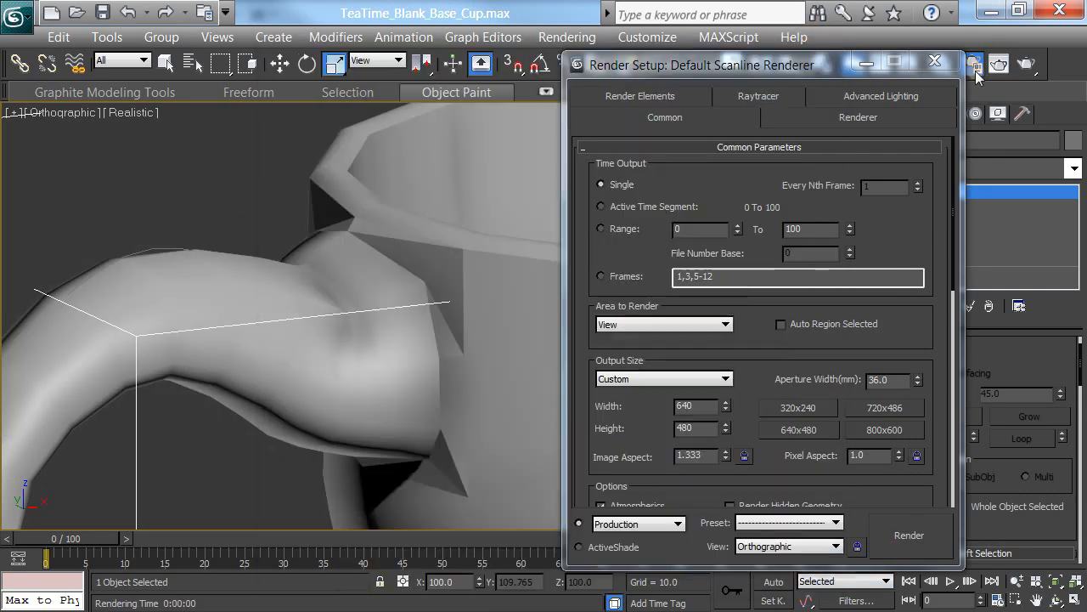
{"action": "left_click", "coordinate": [934, 61]}
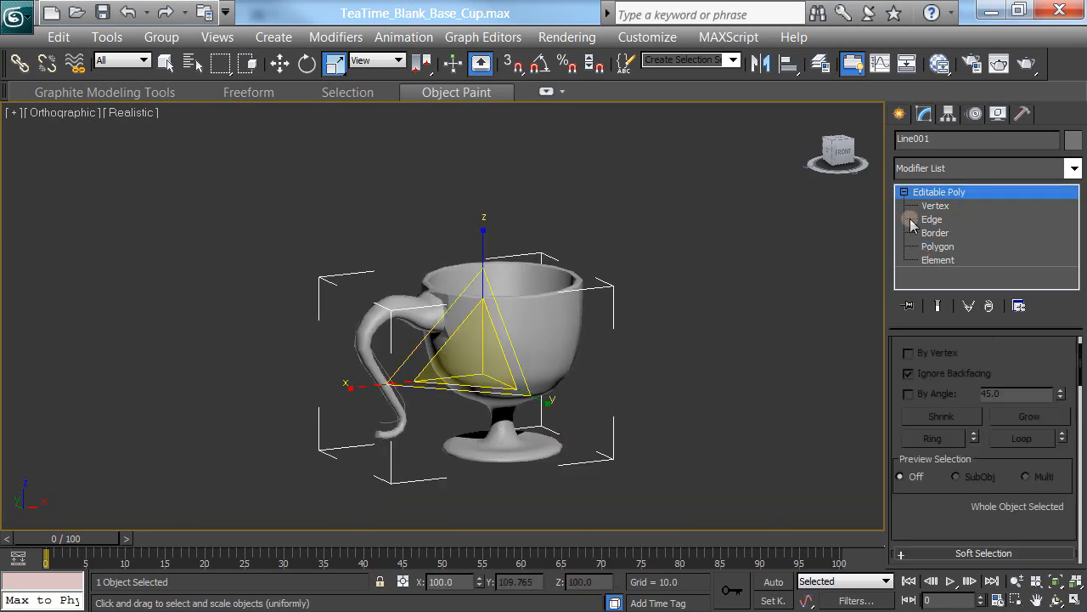
Auto-smooth all the cup's polygons with a 45-degree threshold
{"action": "left_click", "coordinate": [938, 247]}
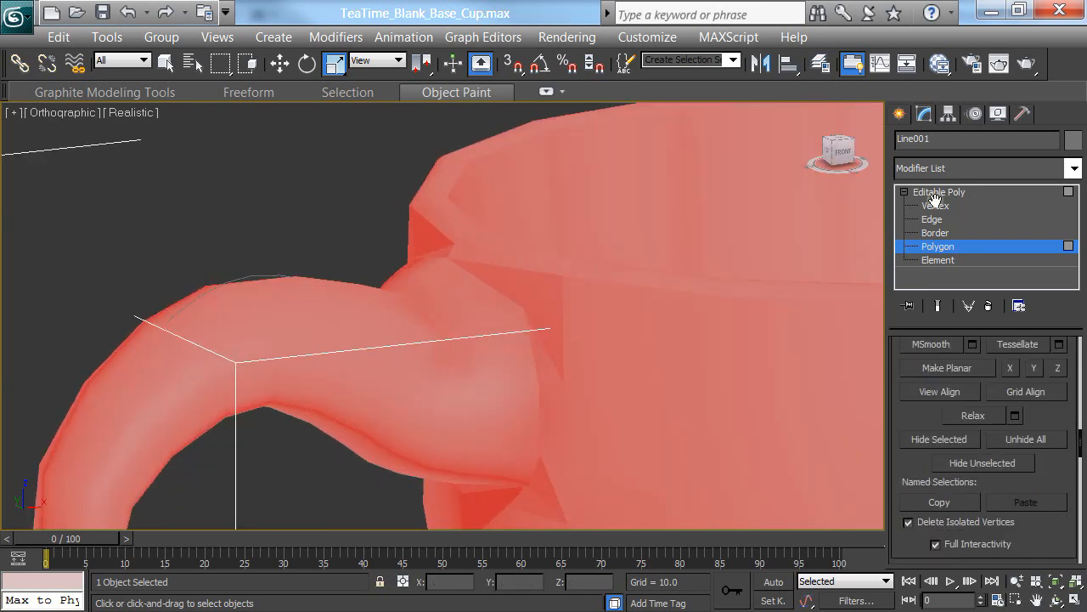
{"action": "scroll", "scroll_direction": "down", "scroll_amount": 3}
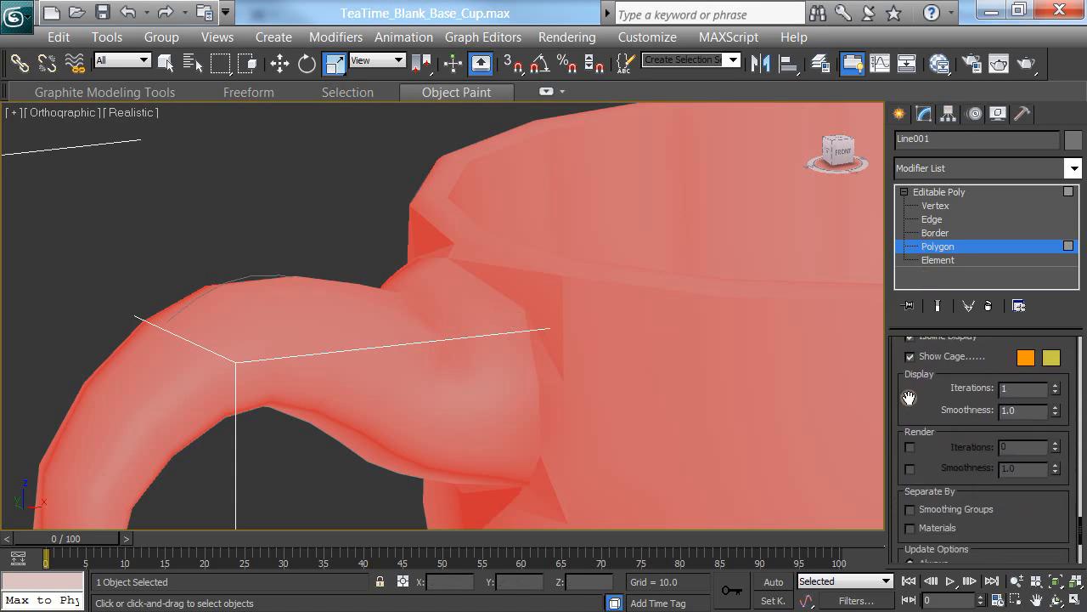
{"action": "scroll", "scroll_direction": "up", "scroll_amount": 3}
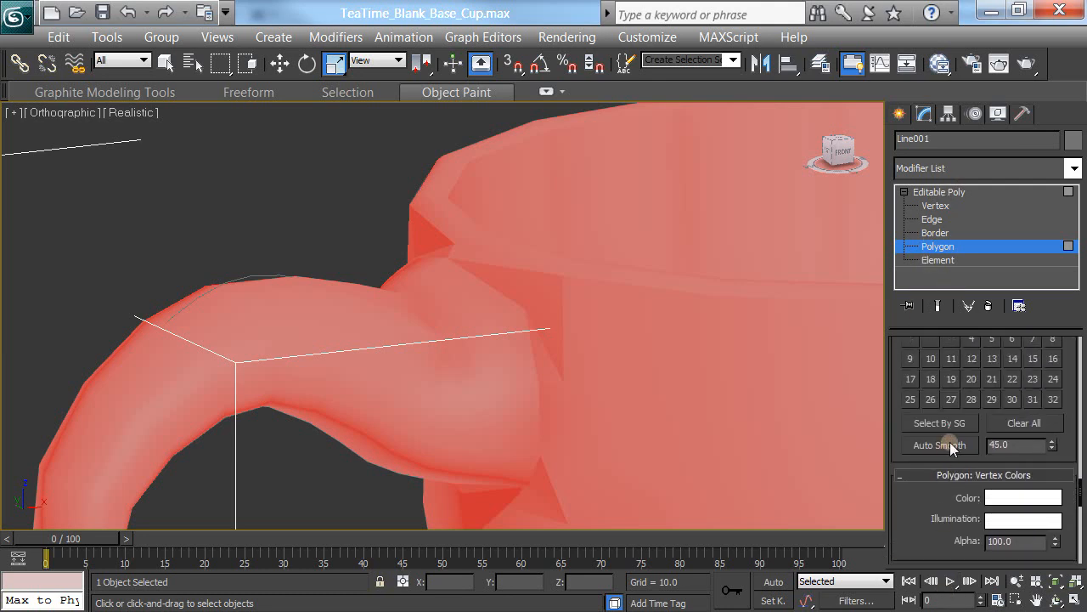
{"action": "left_click", "coordinate": [937, 444]}
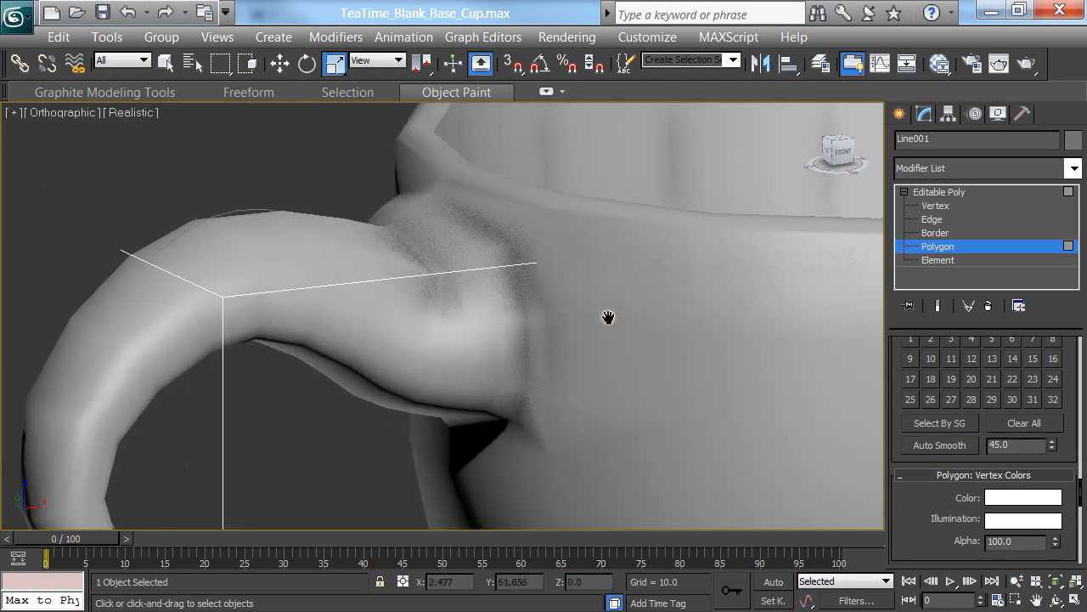
{"action": "left_click_drag", "start_coordinate": [607, 317], "coordinate": [563, 302]}
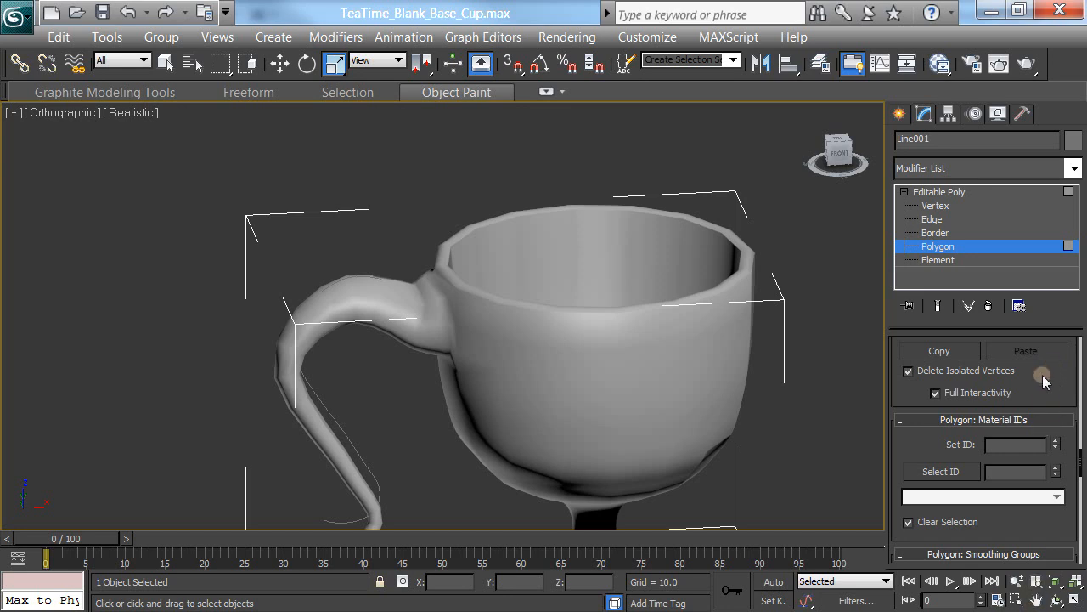
{"action": "mouse_move", "coordinate": [1051, 389]}
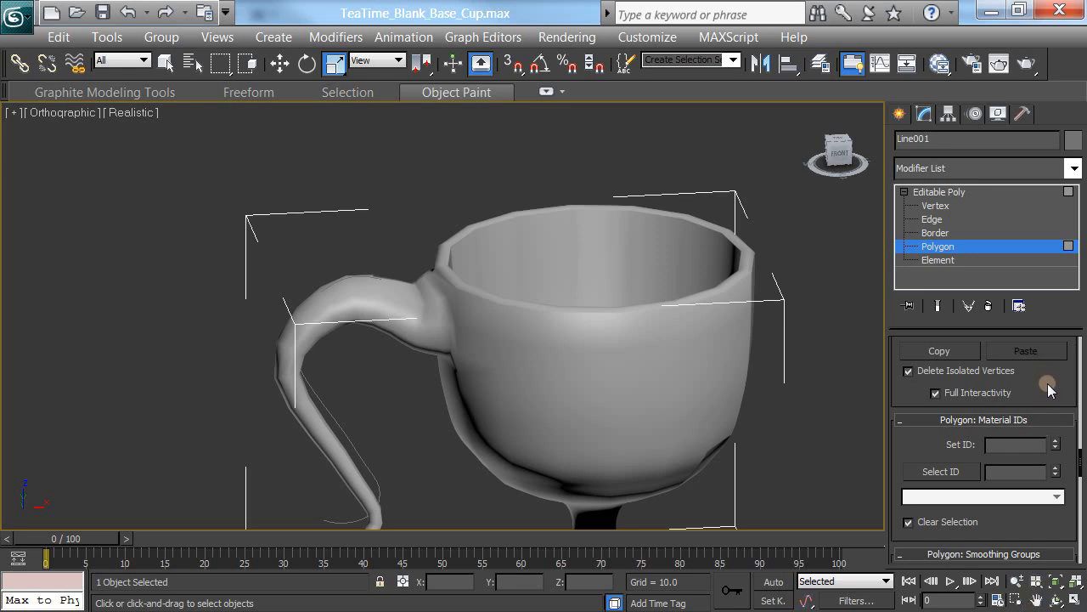
{"action": "scroll", "scroll_direction": "down", "scroll_amount": 3}
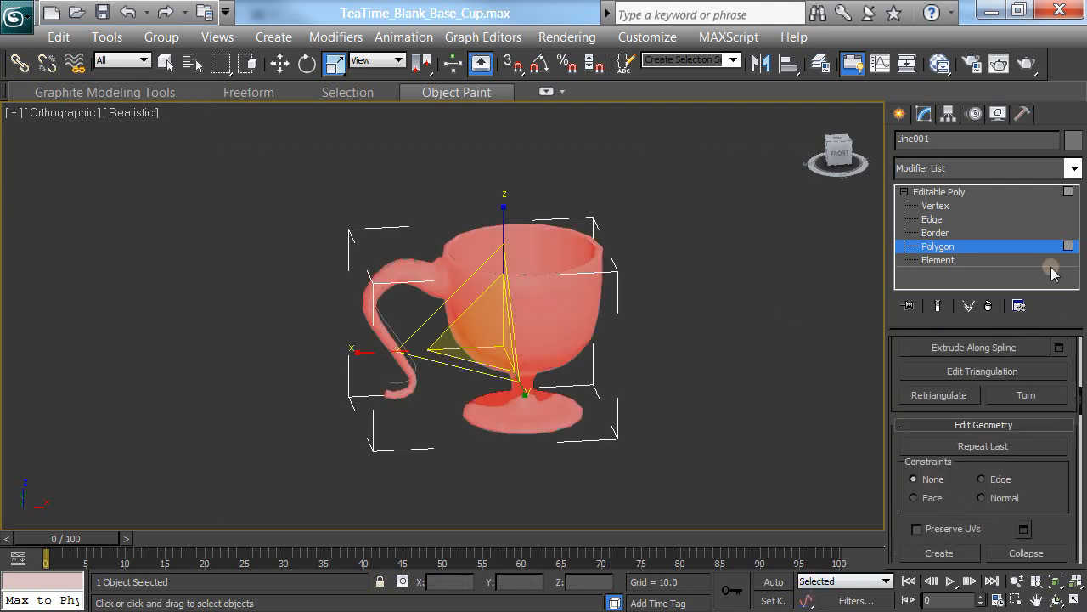
Exit Polygon level back to the whole teacup and close the test render
{"action": "scroll", "scroll_direction": "down", "scroll_amount": 3}
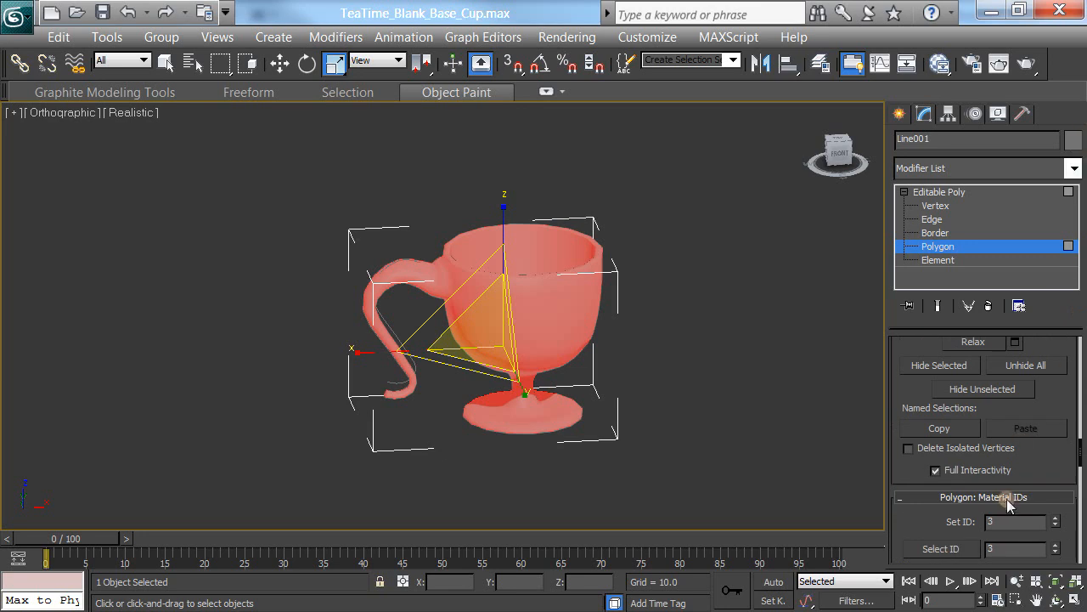
{"action": "mouse_move", "coordinate": [1060, 478]}
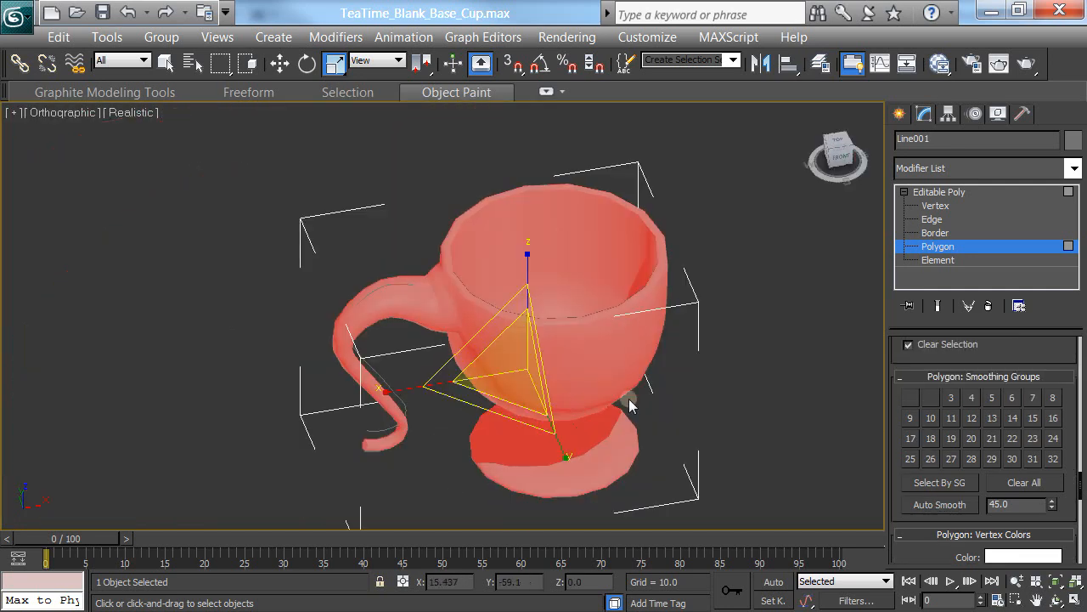
{"action": "scroll", "scroll_direction": "up", "scroll_amount": 3}
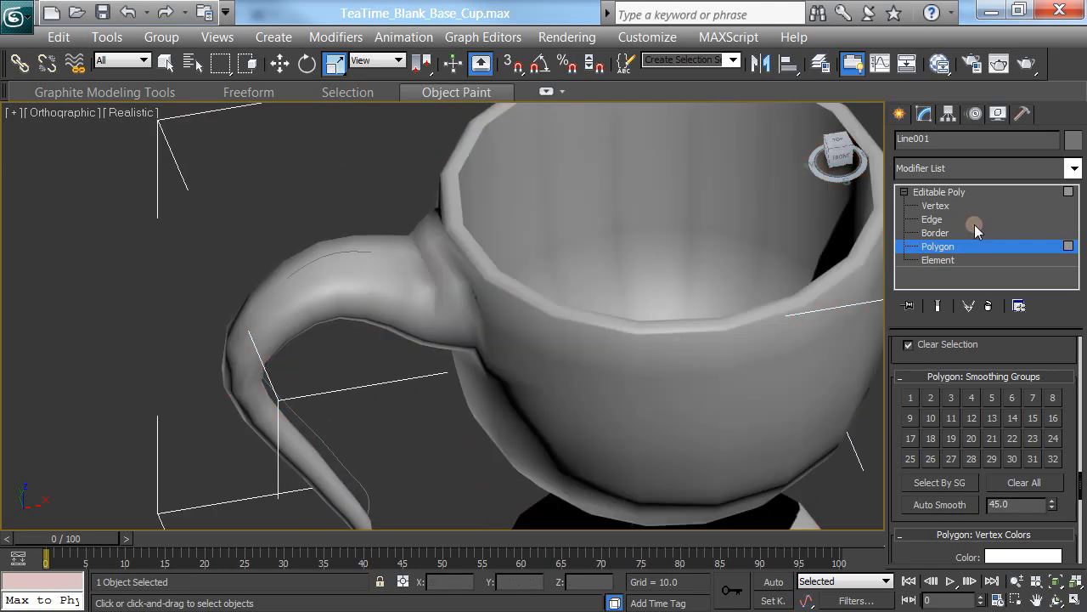
{"action": "left_click", "coordinate": [939, 191]}
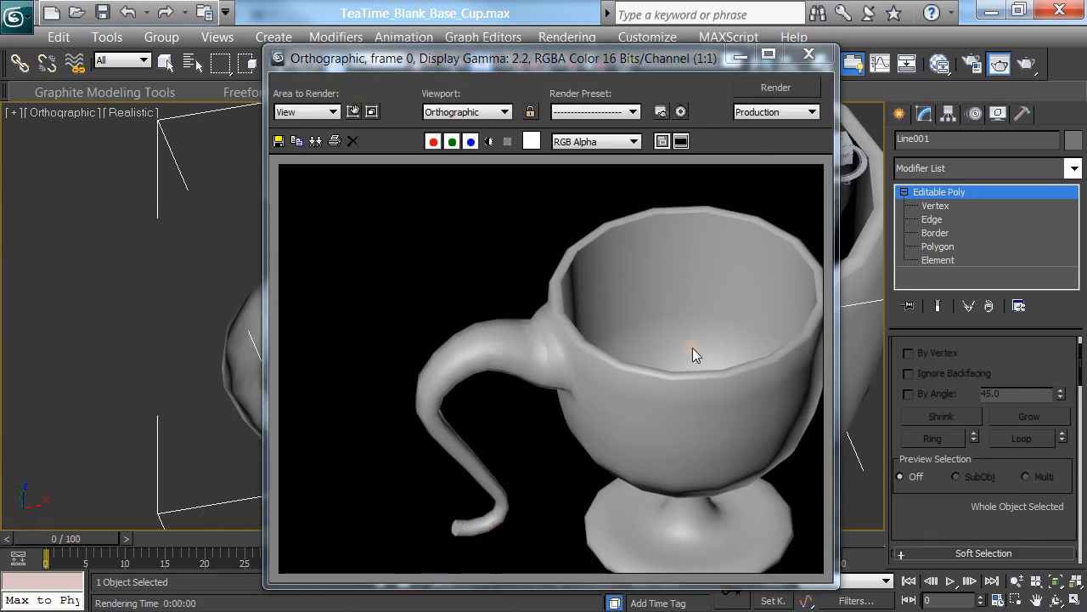
{"action": "left_click", "coordinate": [808, 55]}
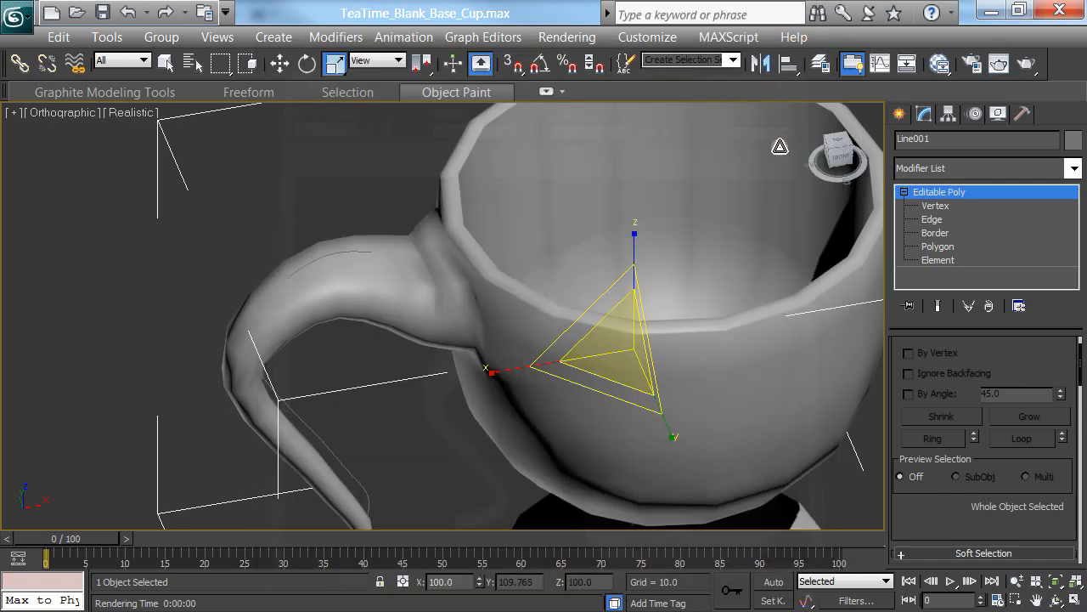
Add a MeshSmooth modifier with 2 iterations, checking the close-up renders
{"action": "left_click", "coordinate": [1074, 169]}
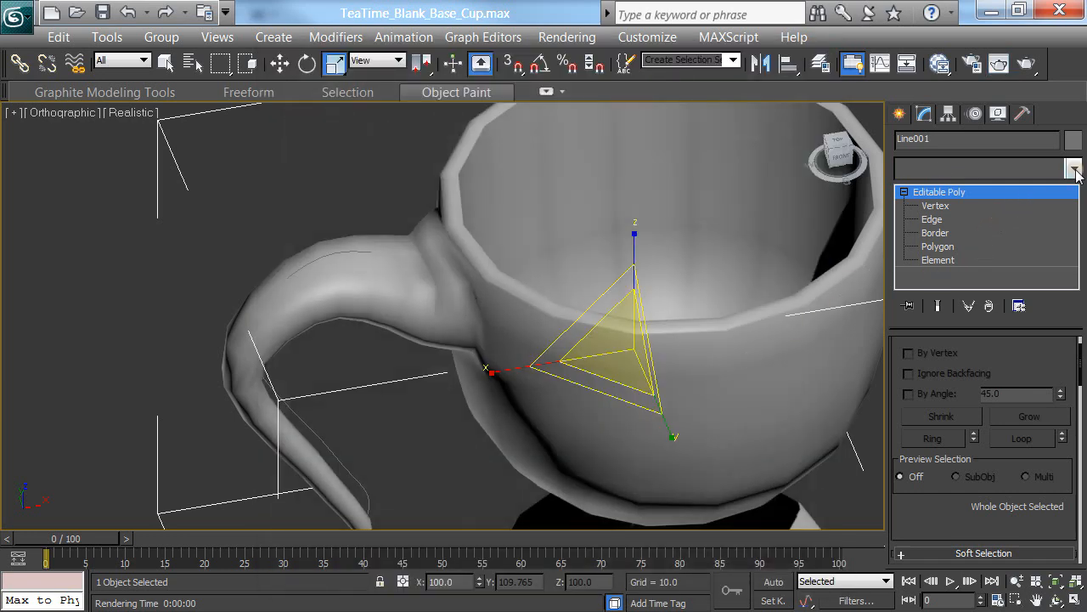
{"action": "left_click", "coordinate": [1073, 167]}
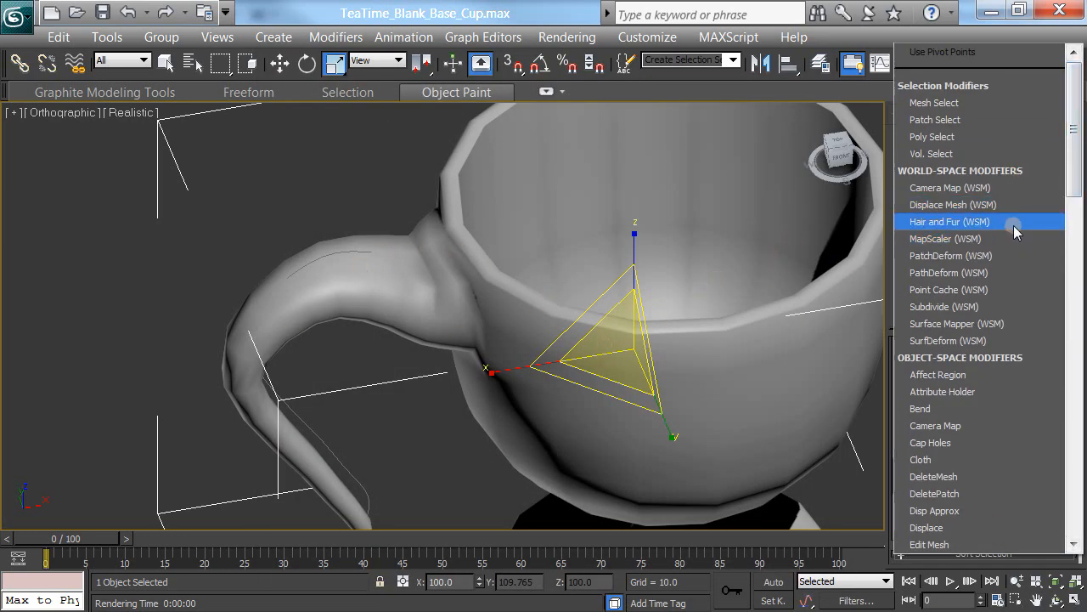
{"action": "scroll", "scroll_direction": "down", "scroll_amount": 3}
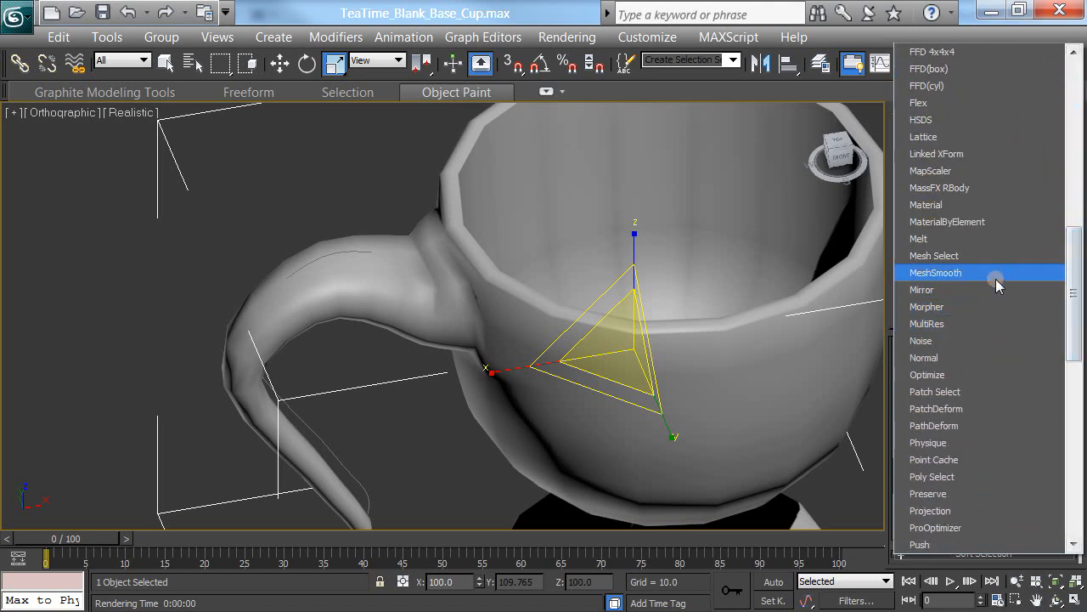
{"action": "left_click", "coordinate": [936, 272]}
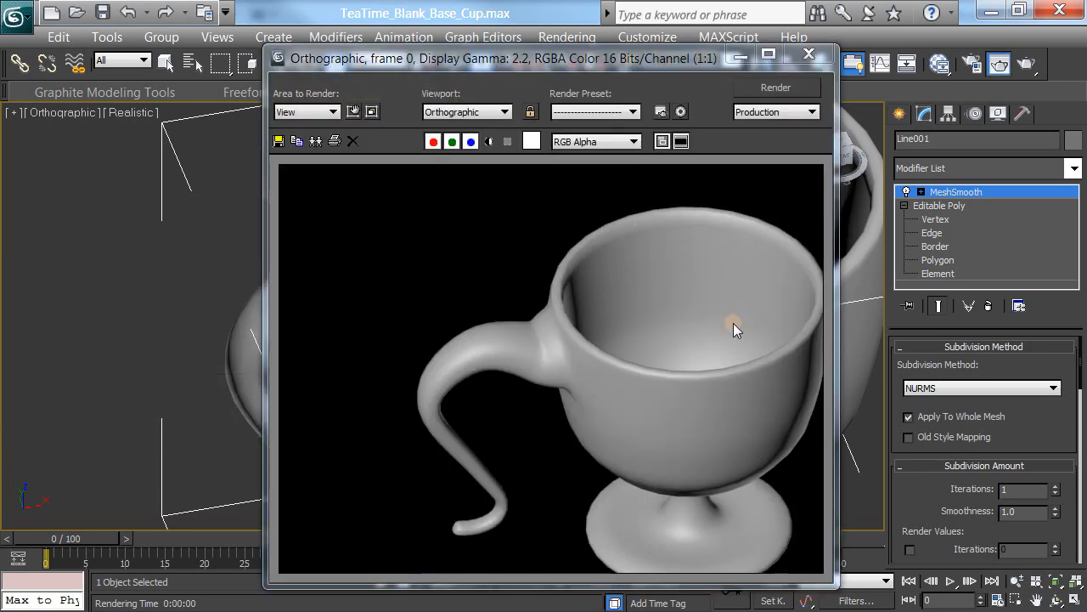
{"action": "mouse_move", "coordinate": [808, 54]}
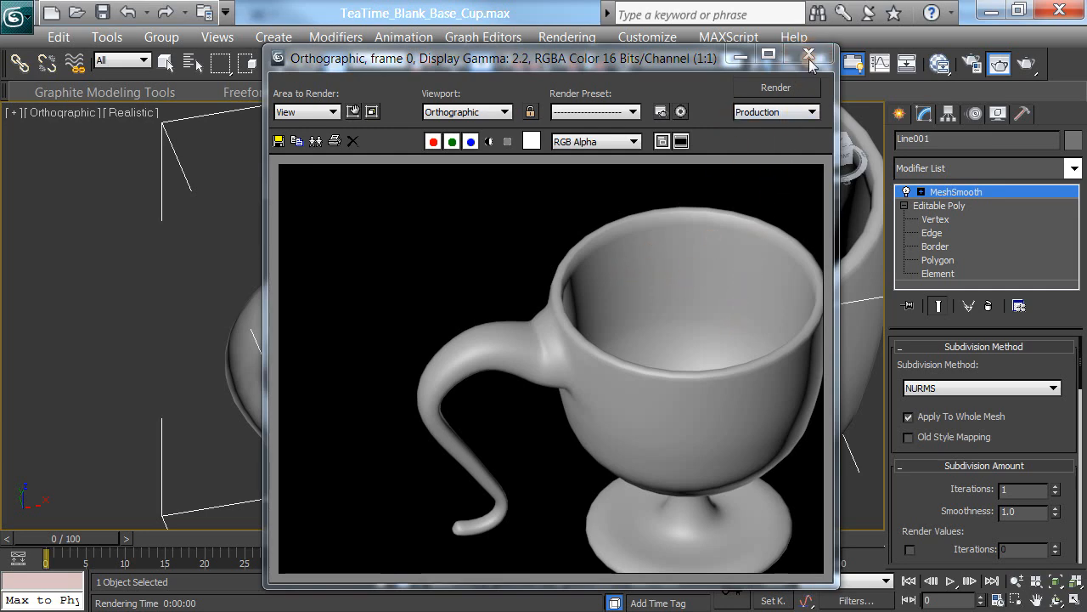
{"action": "left_click", "coordinate": [808, 55]}
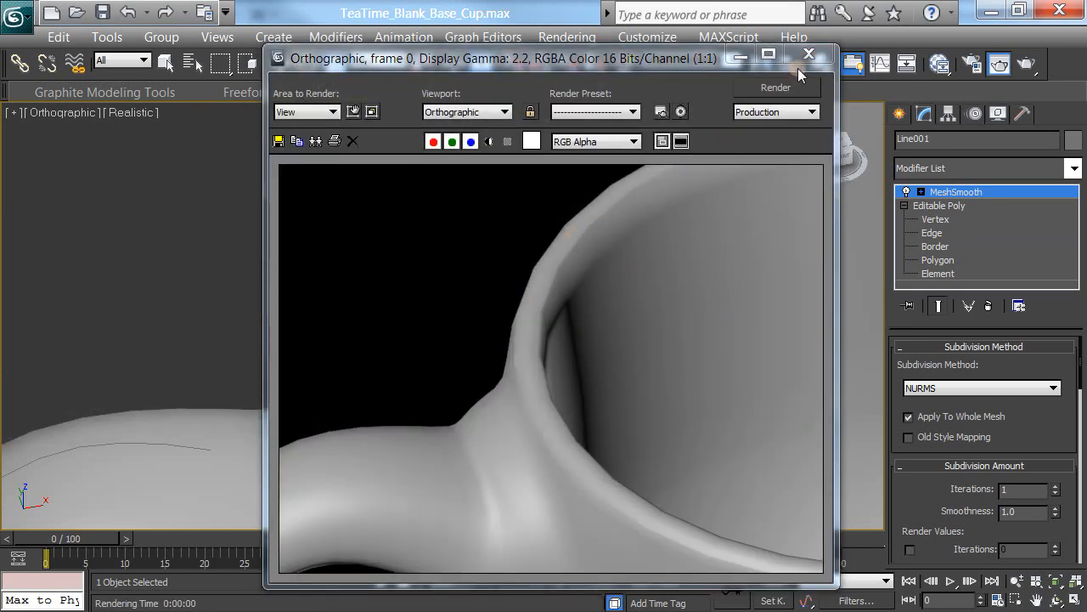
{"action": "left_click", "coordinate": [808, 55]}
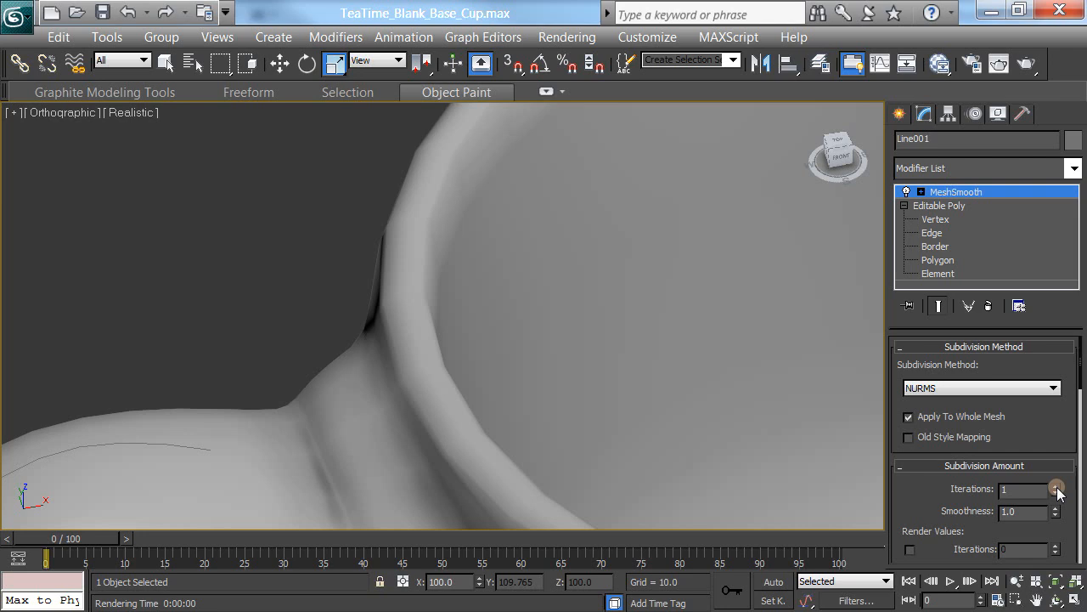
{"action": "left_click", "coordinate": [1057, 485]}
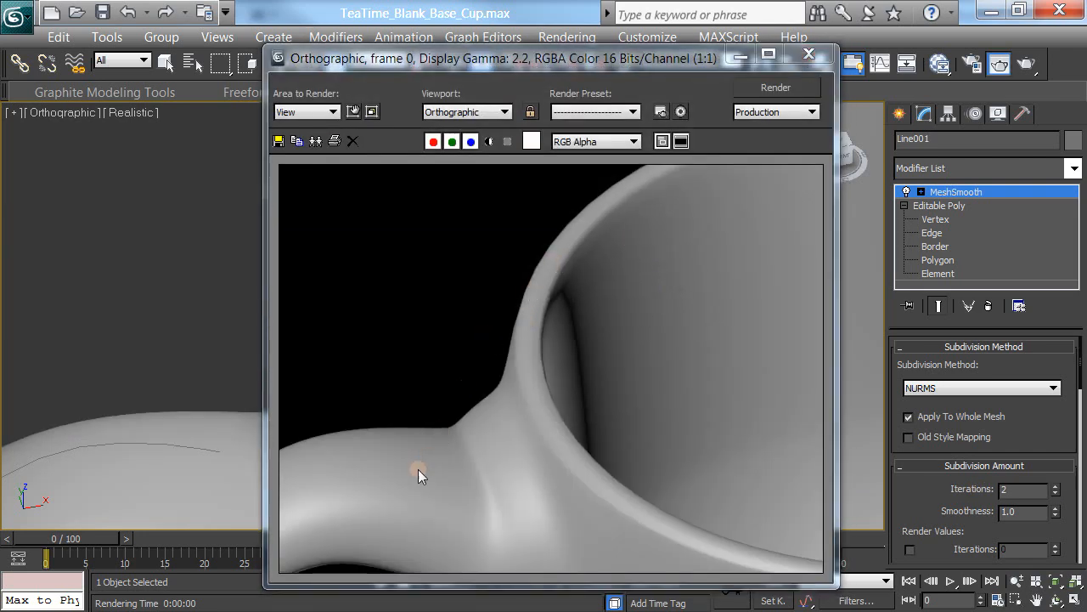
{"action": "left_click", "coordinate": [808, 54]}
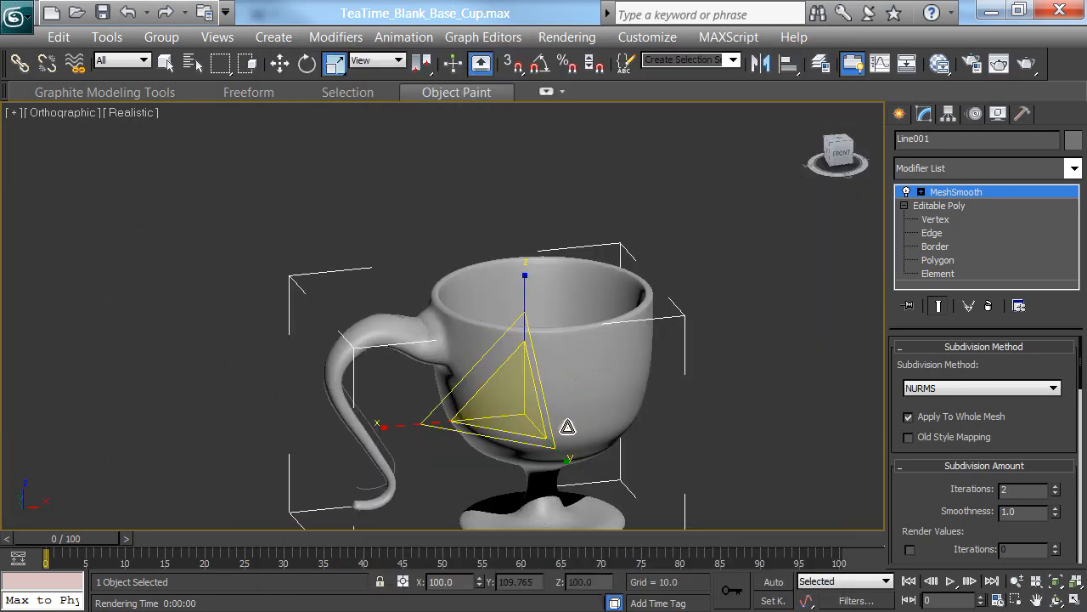
{"action": "mouse_move", "coordinate": [165, 64]}
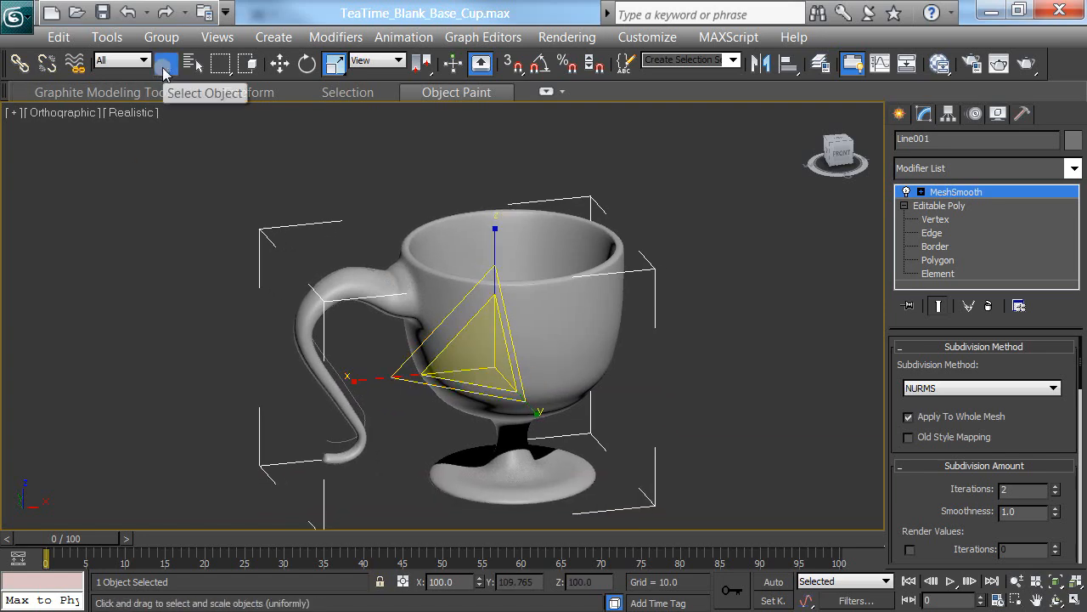
{"action": "left_click", "coordinate": [167, 63]}
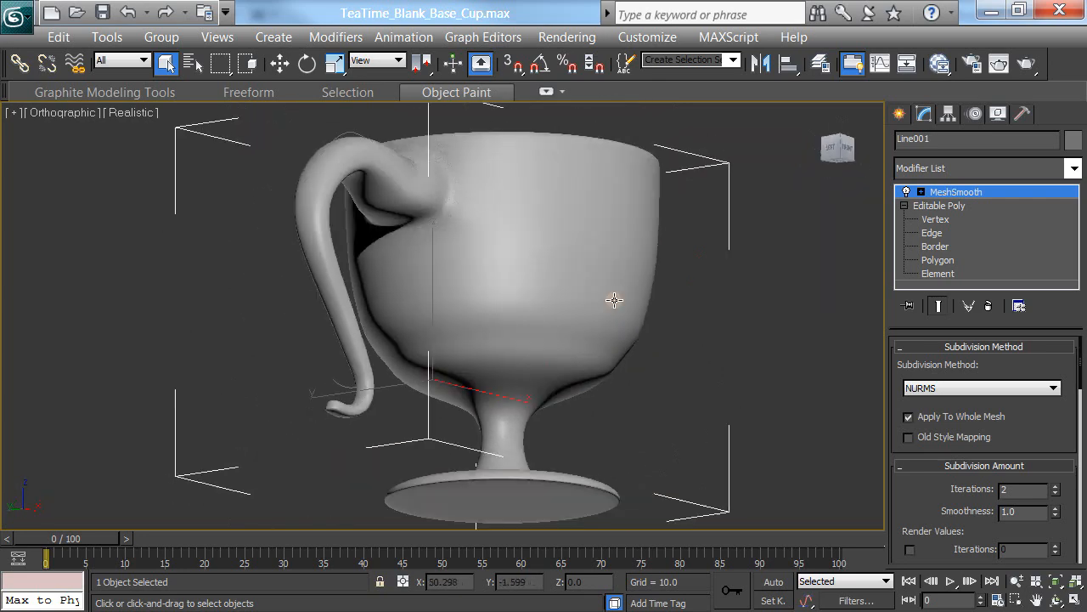
{"action": "left_click_drag", "start_coordinate": [615, 299], "coordinate": [583, 245]}
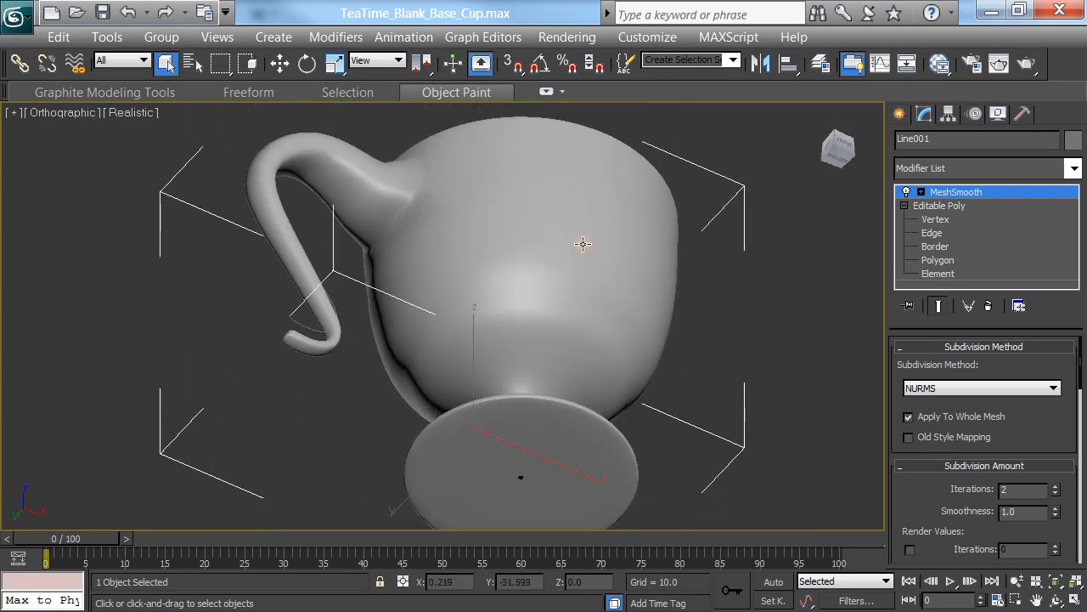
{"action": "left_click_drag", "start_coordinate": [583, 244], "coordinate": [568, 386]}
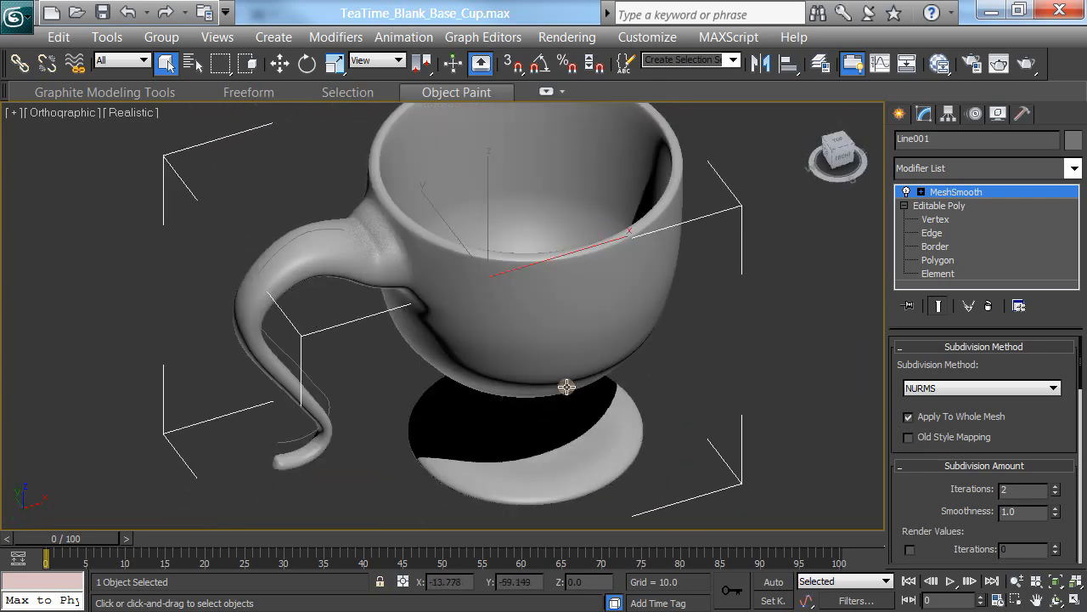